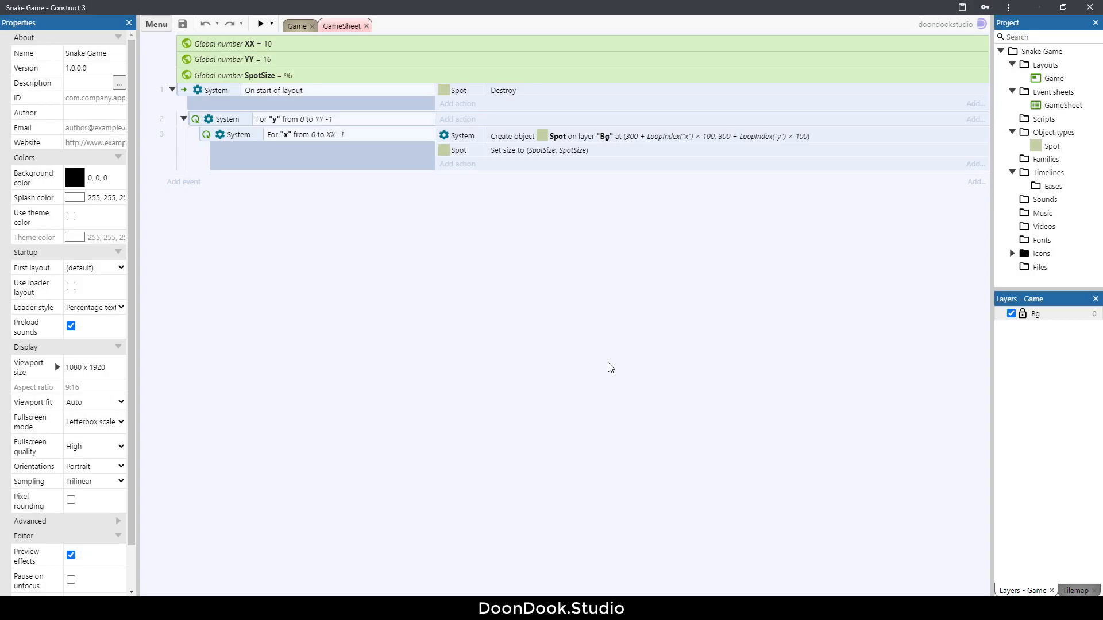
mouse_move(480, 352)
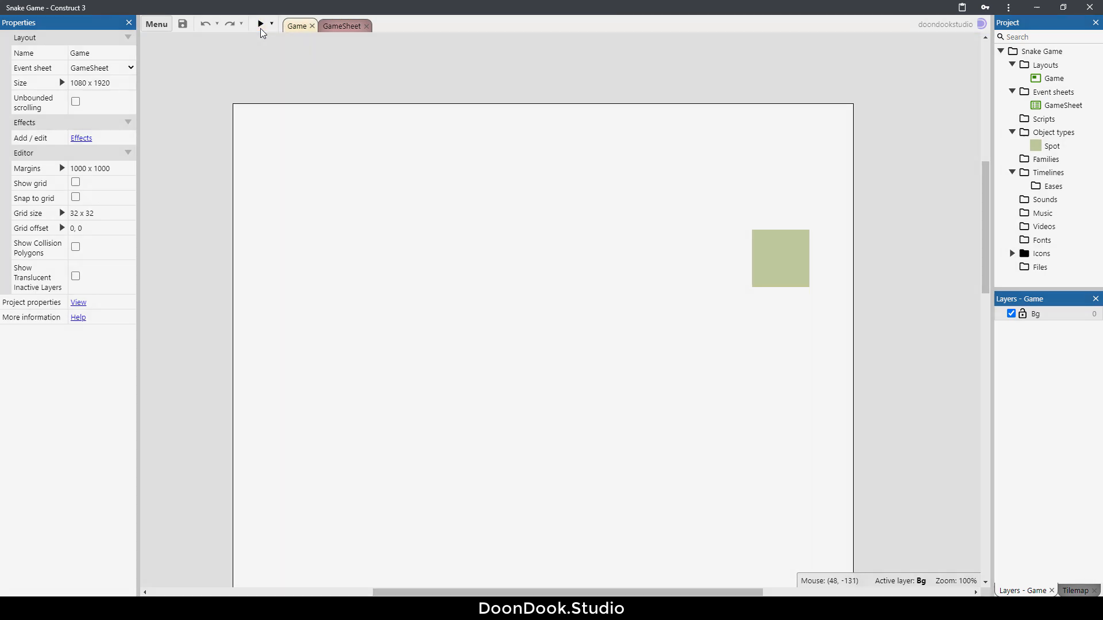
Launch a preview of the game to check the grid of green spots
click(263, 23)
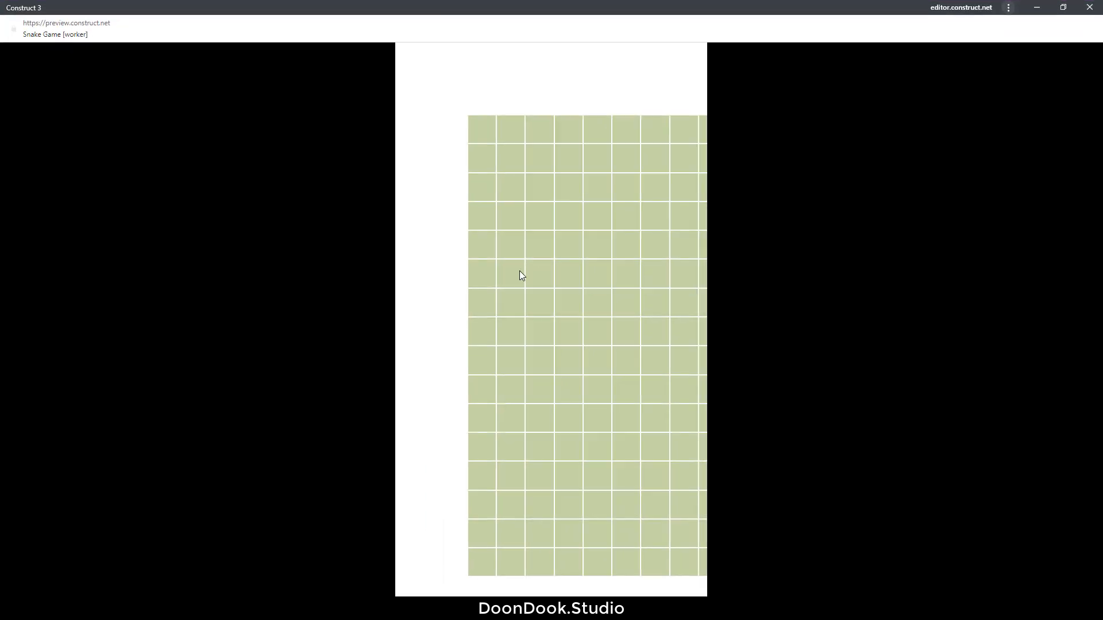
mouse_move(572, 327)
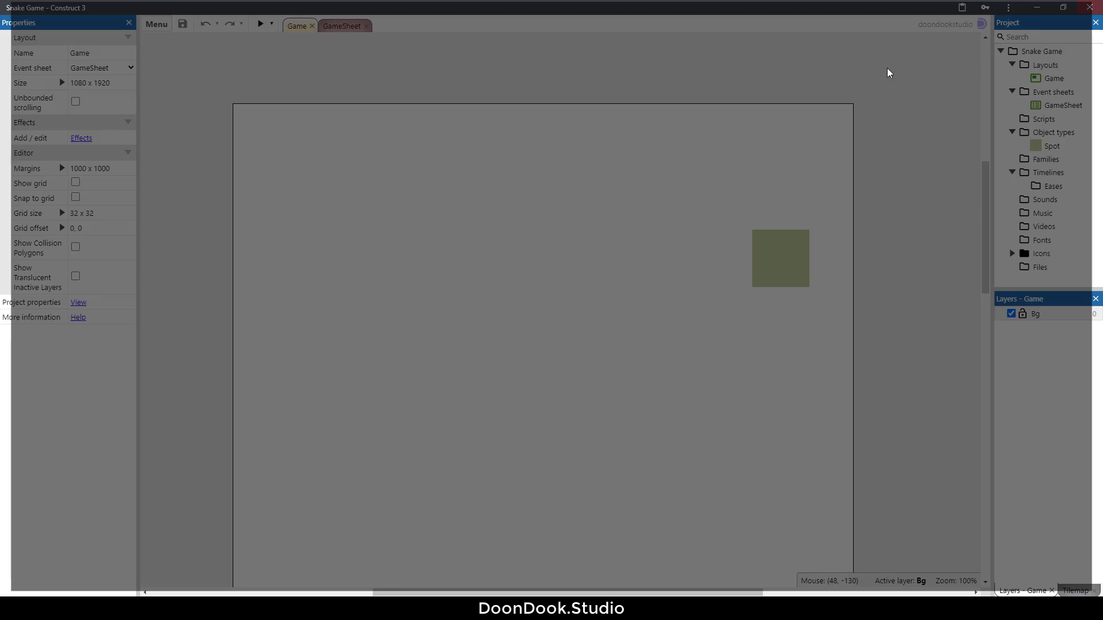
On GameSheet, add two empty event groups named Start and Creating Spots
click(342, 25)
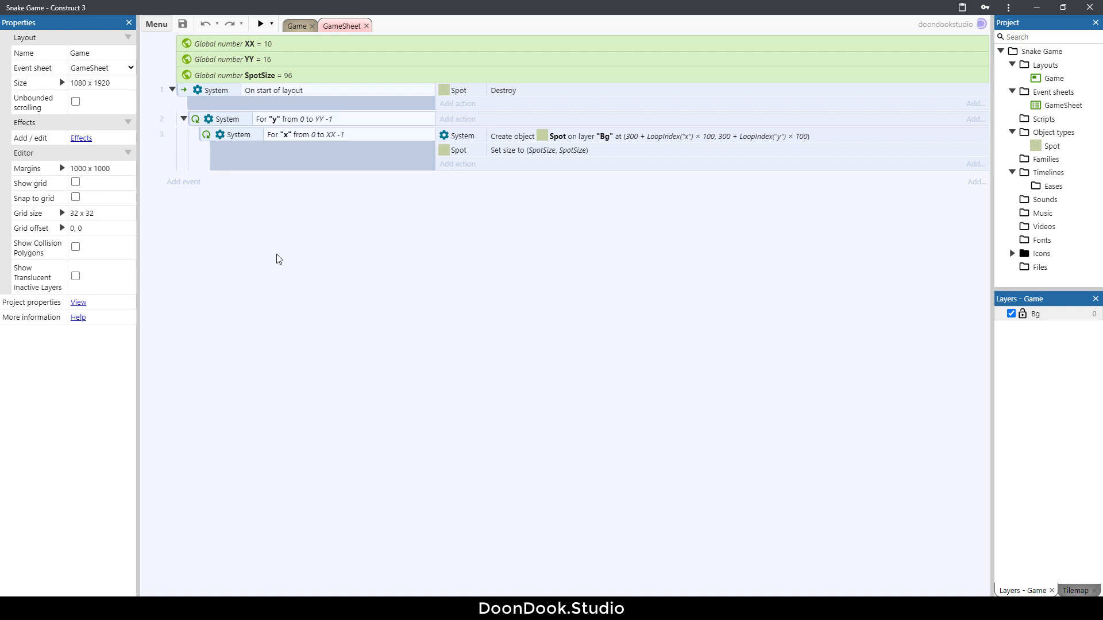
mouse_move(273, 250)
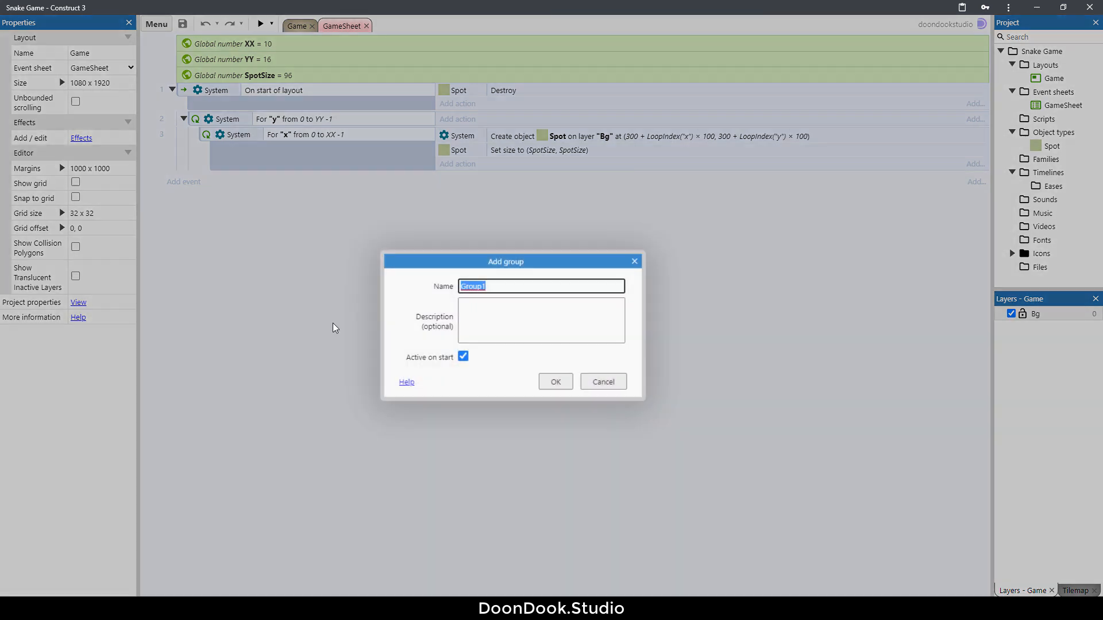
text(Start)
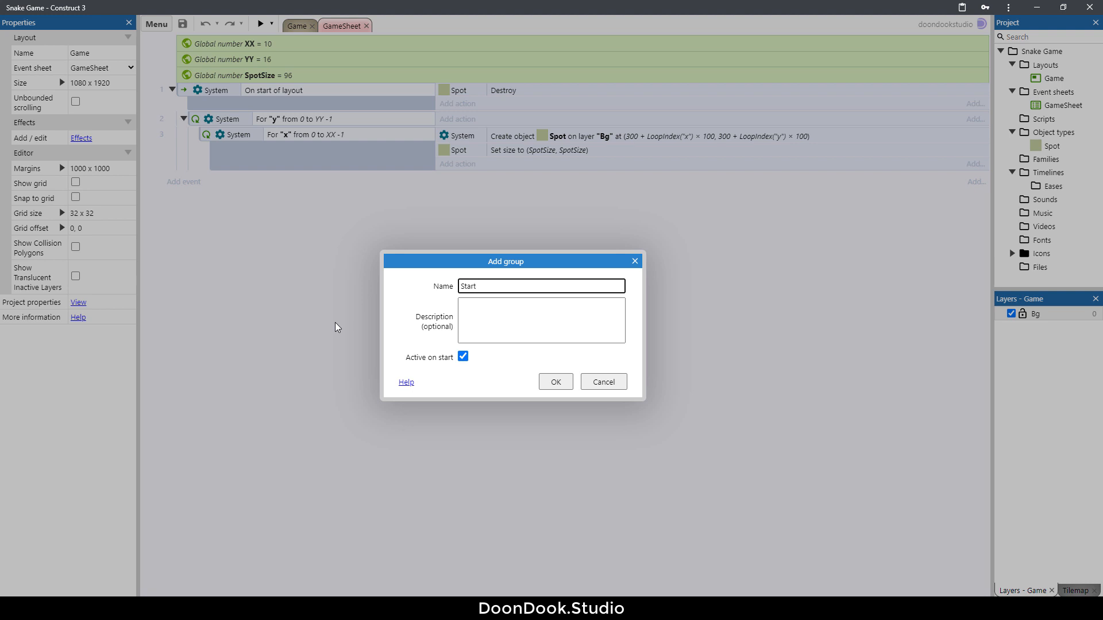
click(556, 381)
text(Creat)
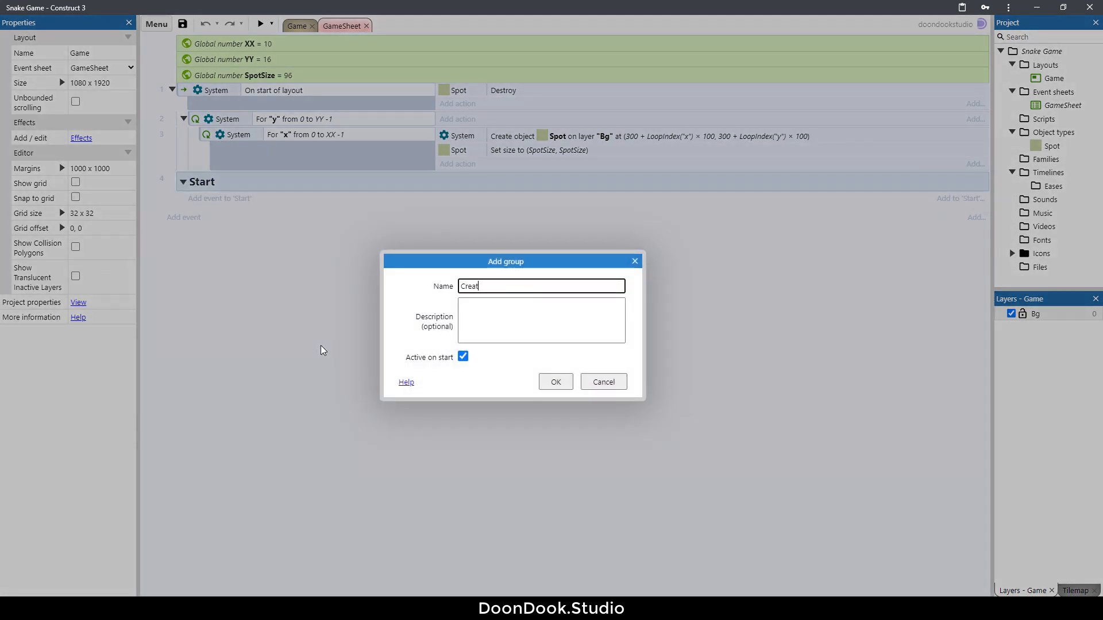
text(ing)
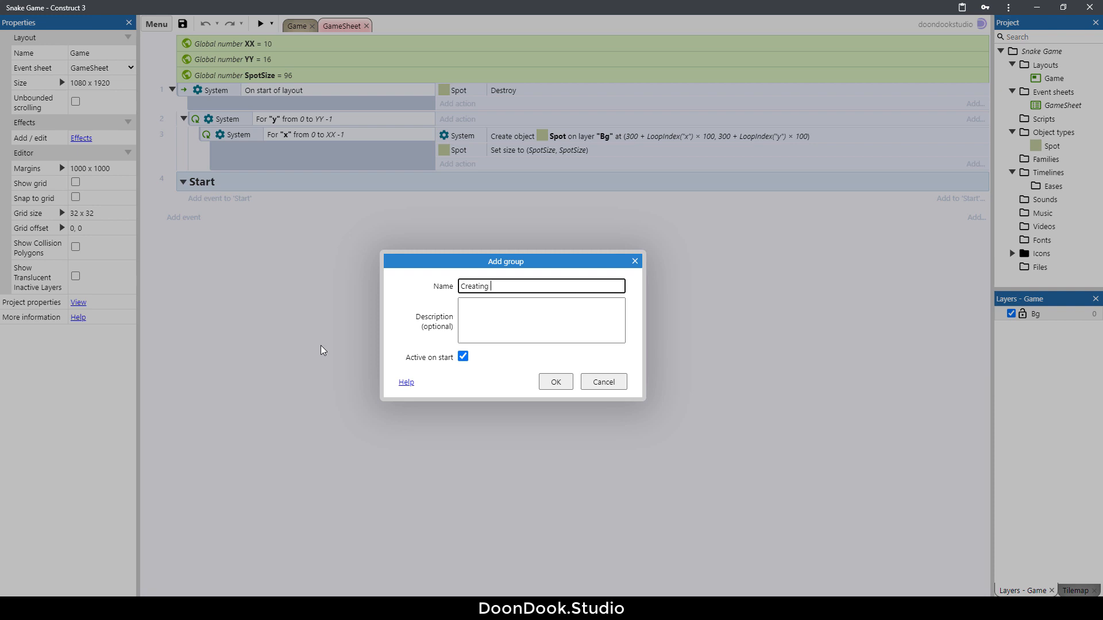
click(556, 382)
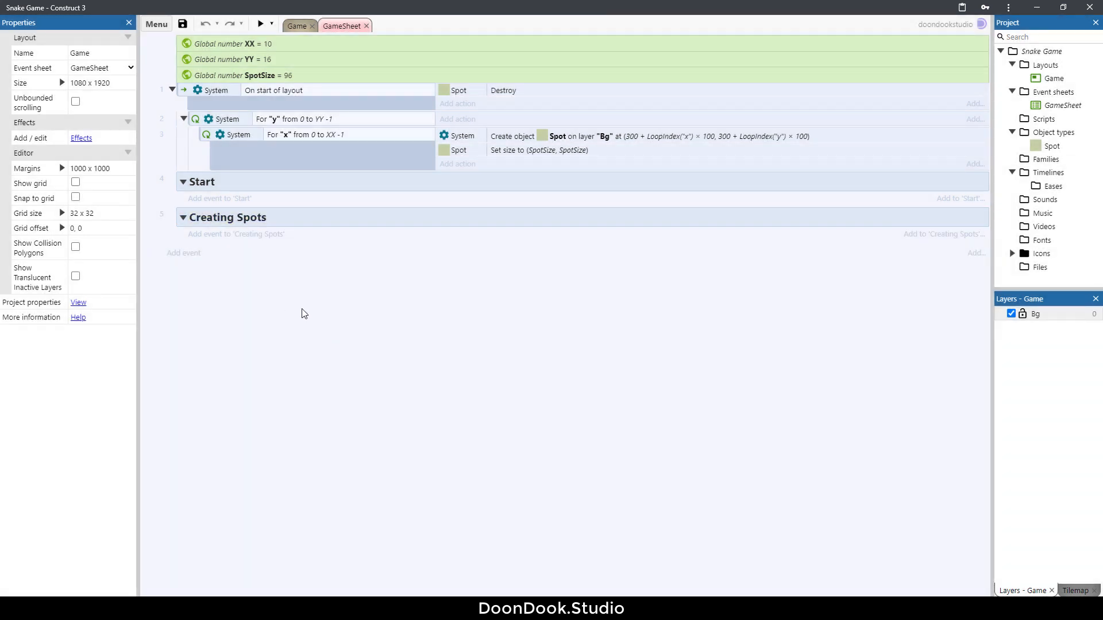
Add a new function named CreateSpots inside the Creating Spots group
click(225, 217)
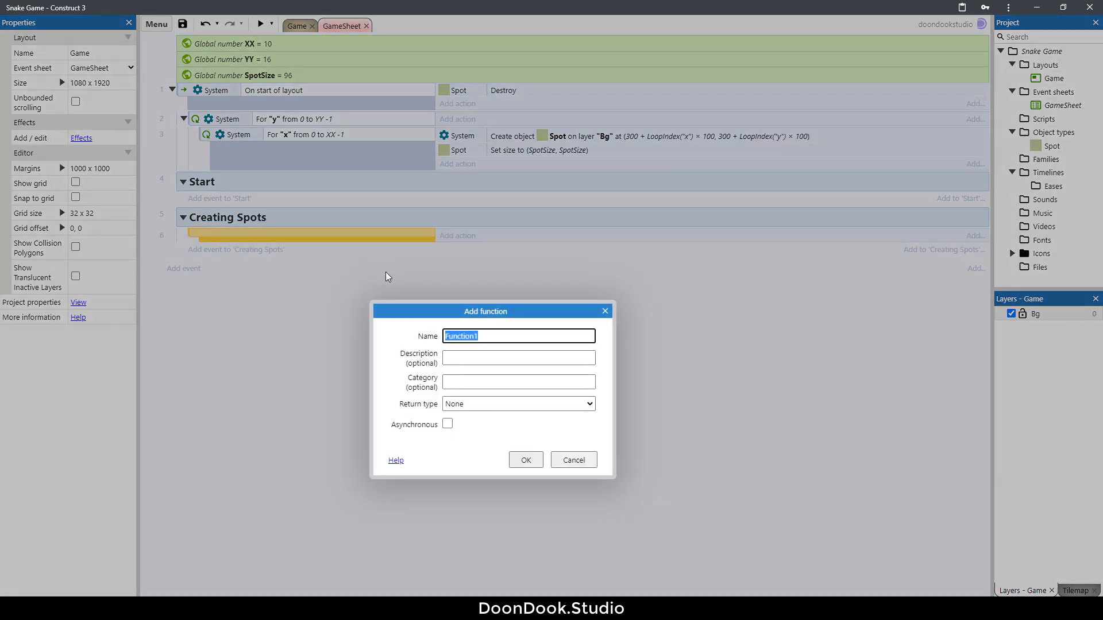
text(CreateSpots)
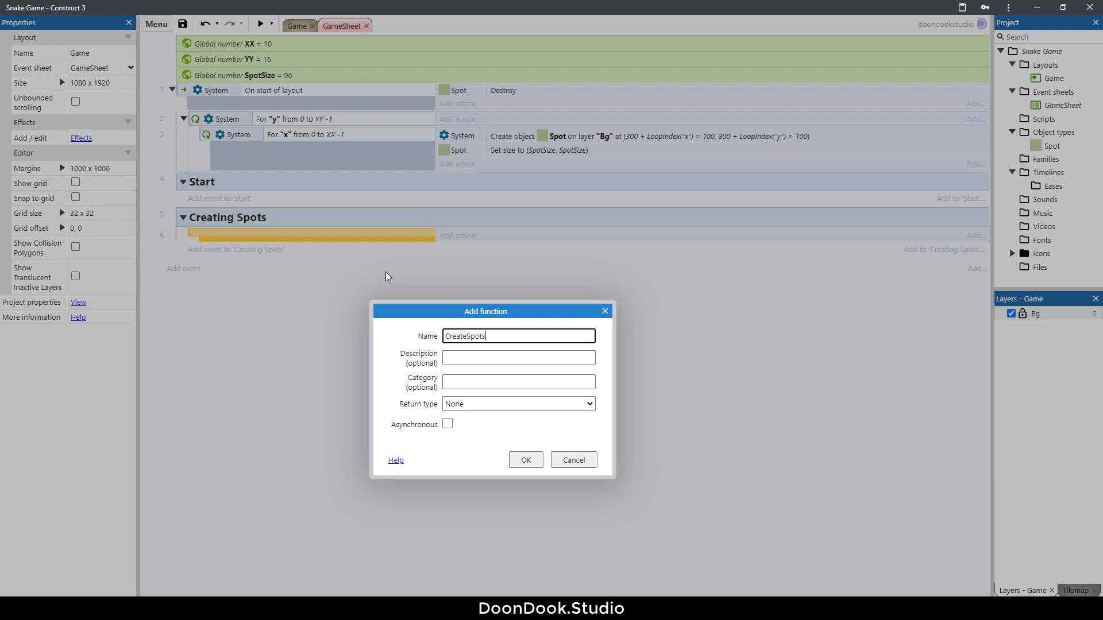
click(526, 459)
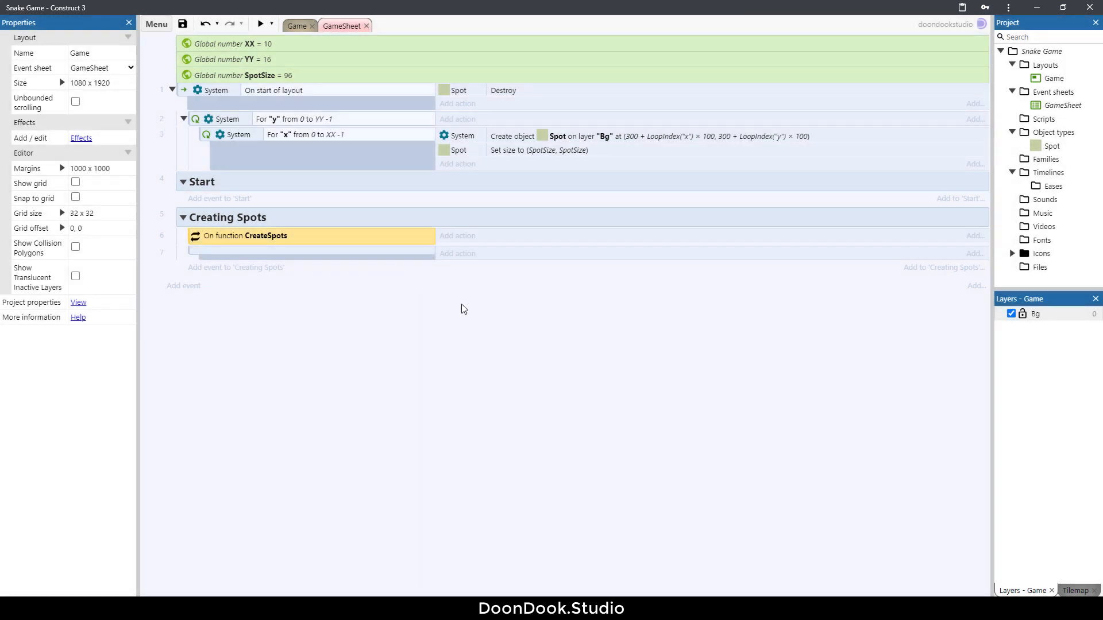
mouse_move(222, 168)
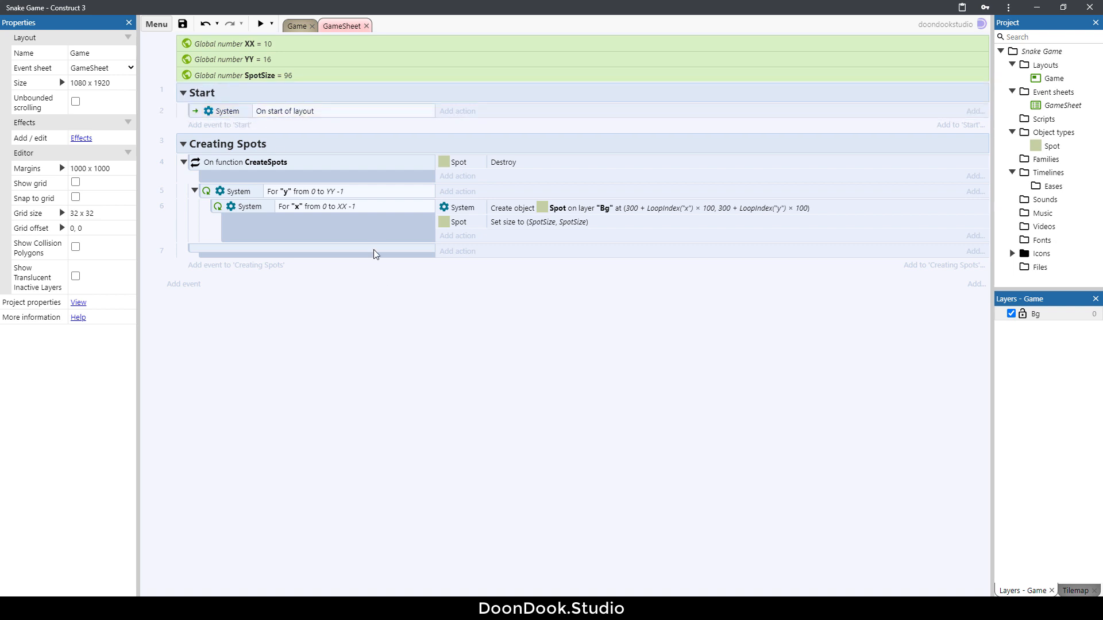
mouse_move(388, 147)
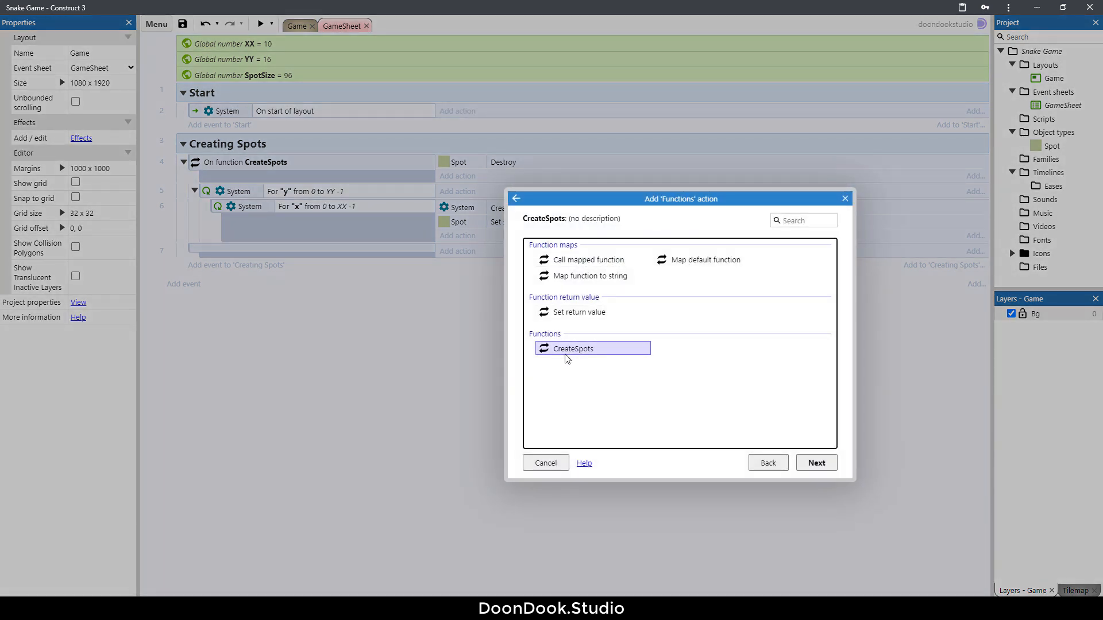
Have the start-of-layout event call CreateSpots, then preview to confirm the grid still appears
click(816, 461)
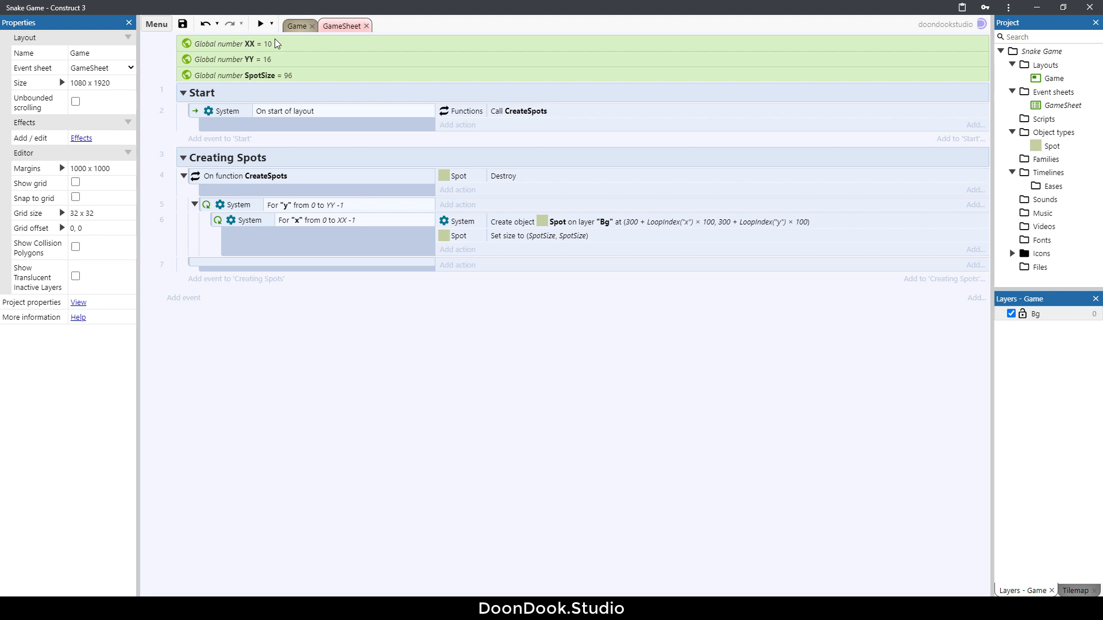
click(261, 23)
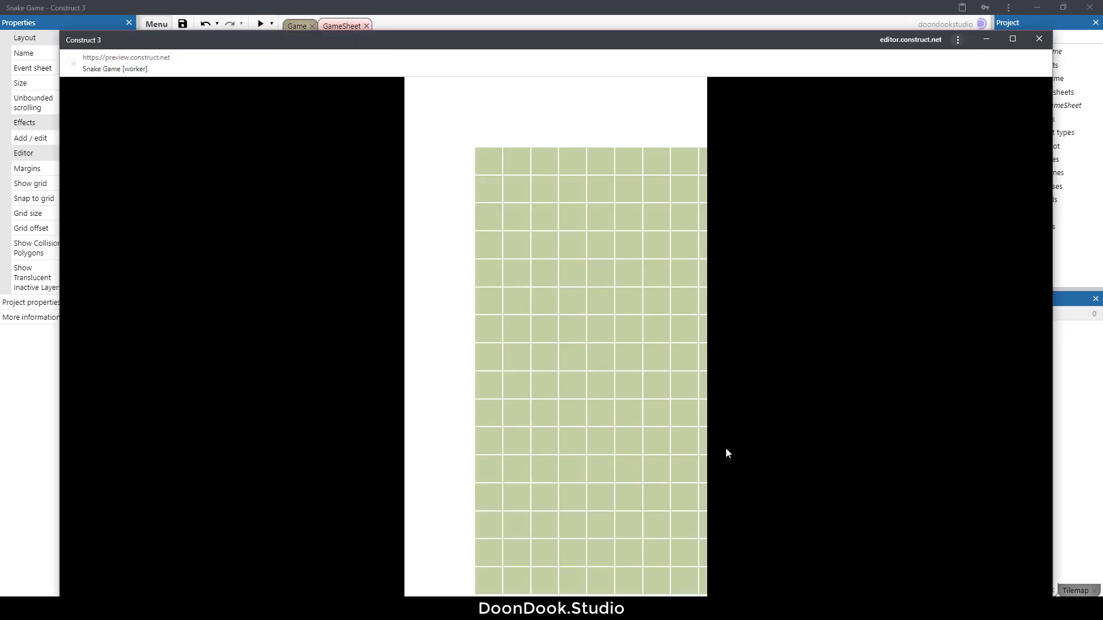
mouse_move(1006, 40)
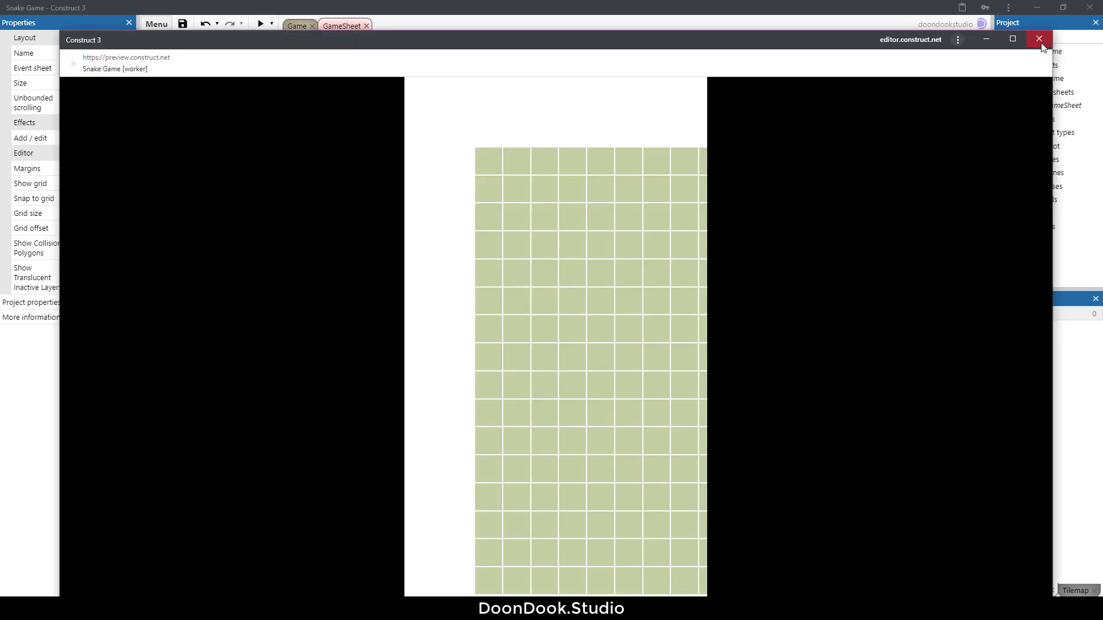
click(1007, 39)
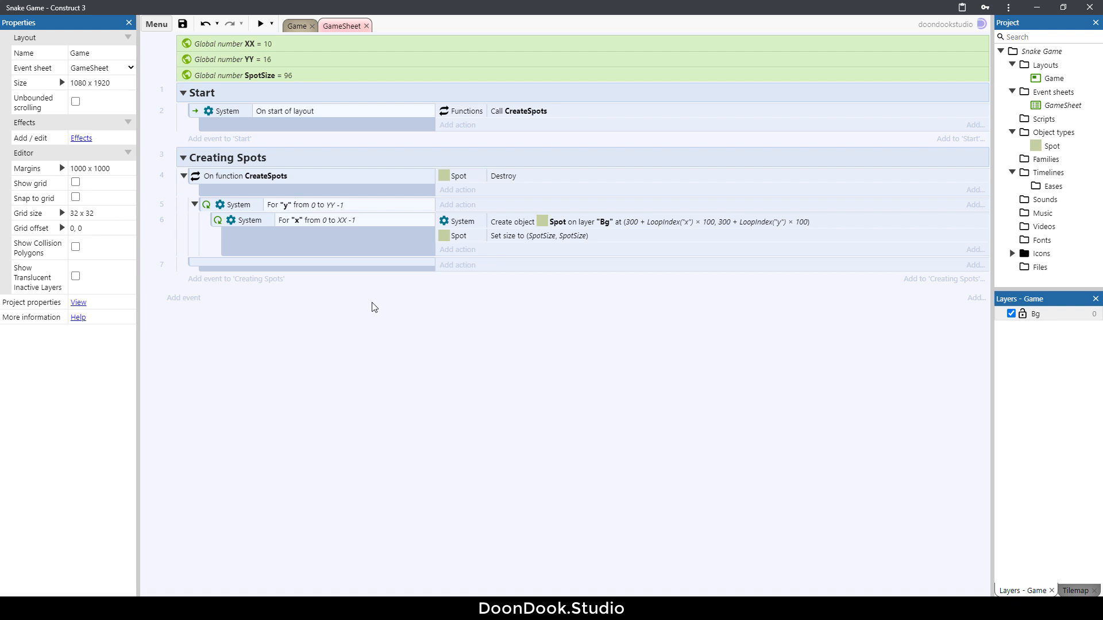
Remove the blank sub-event and add a new event group named Setting Camera
click(309, 265)
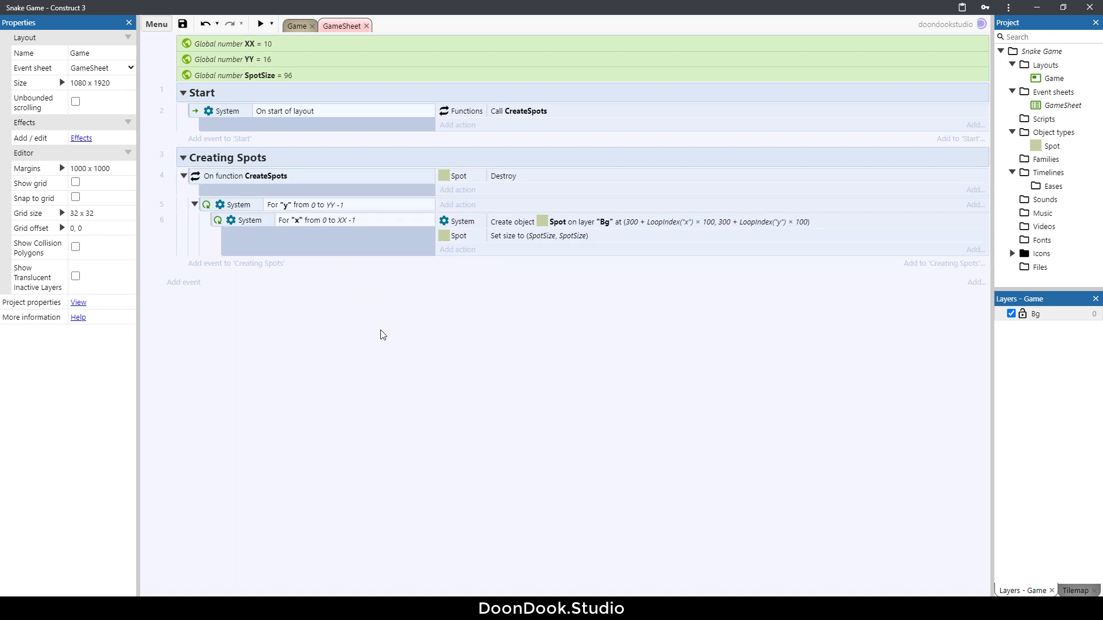
mouse_move(379, 357)
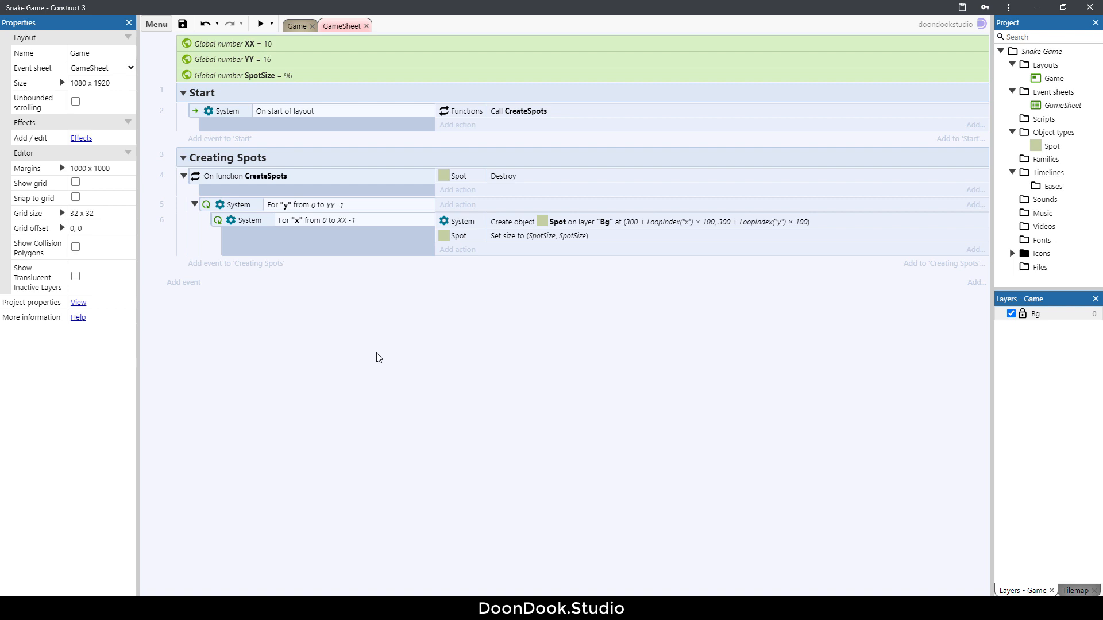
mouse_move(389, 379)
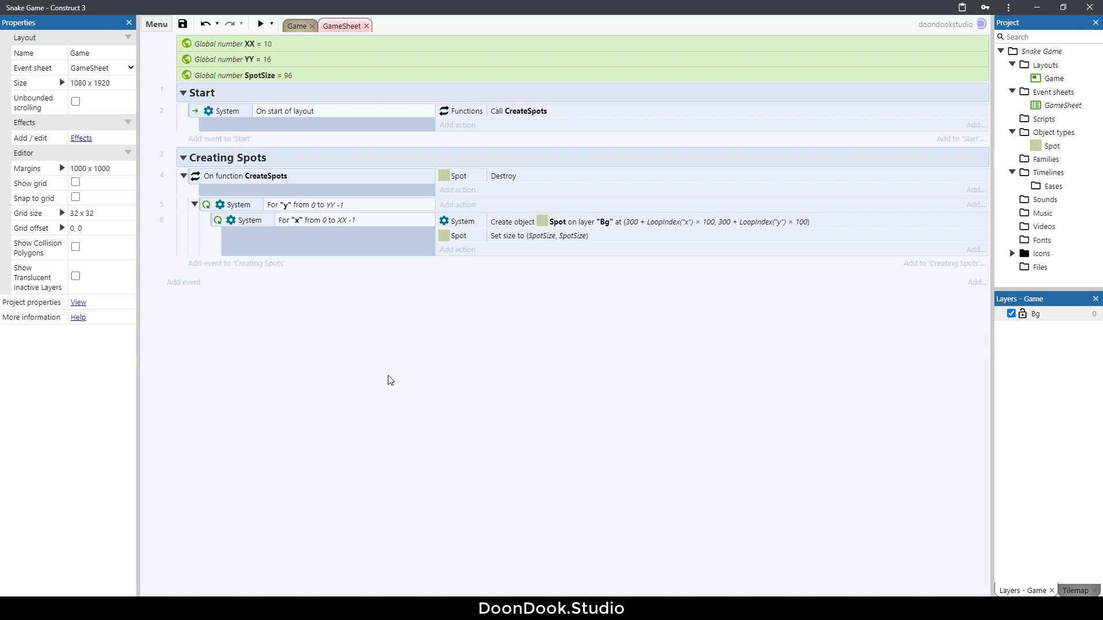
mouse_move(340, 338)
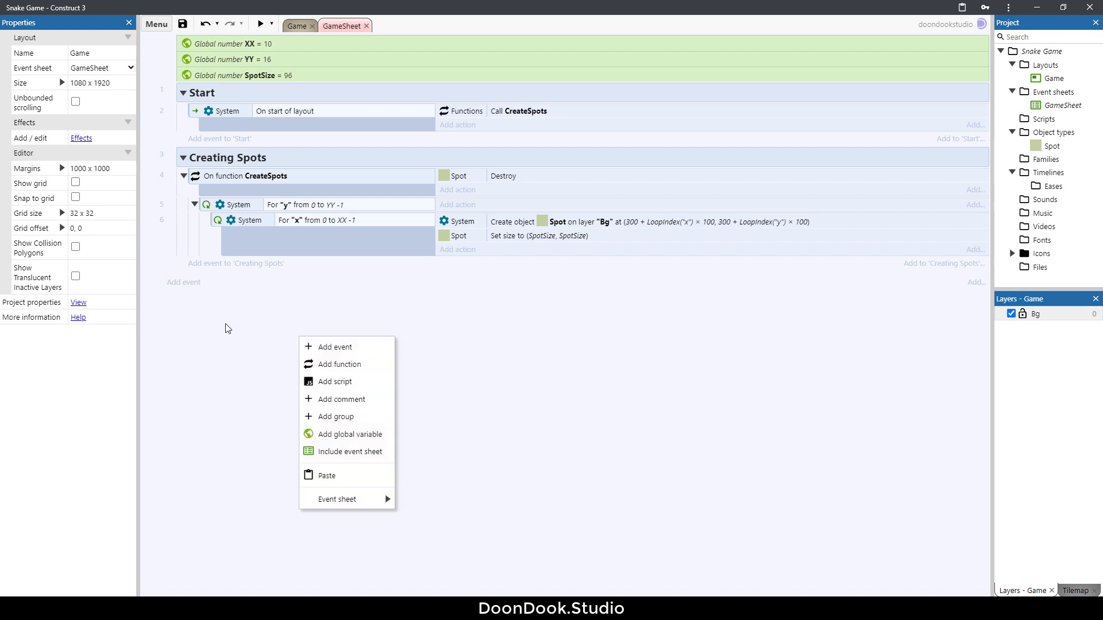
mouse_move(350, 419)
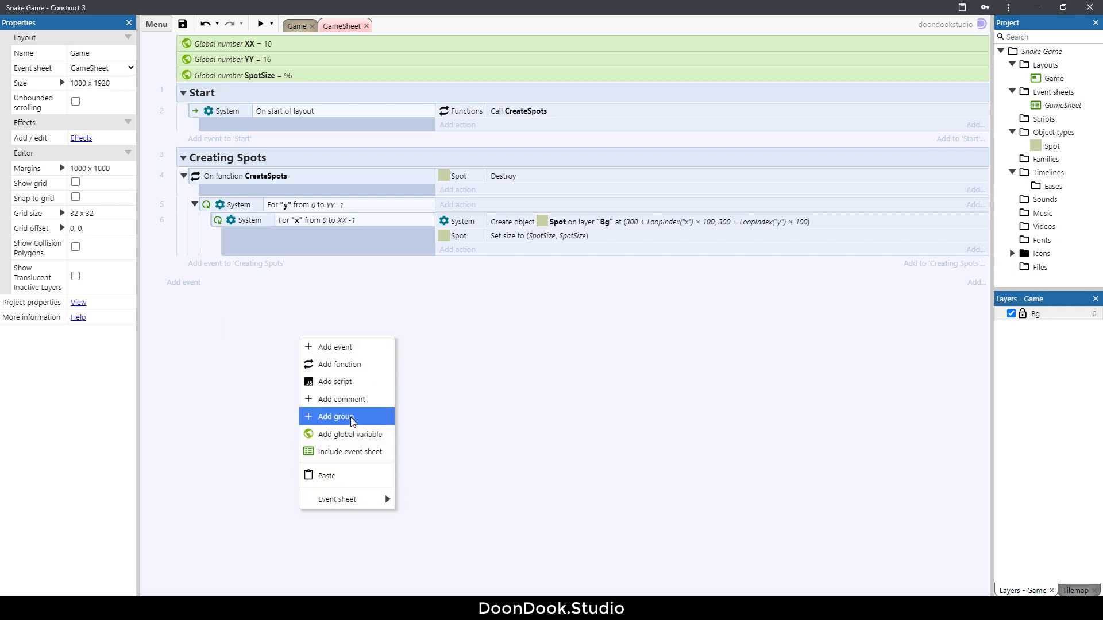
click(346, 417)
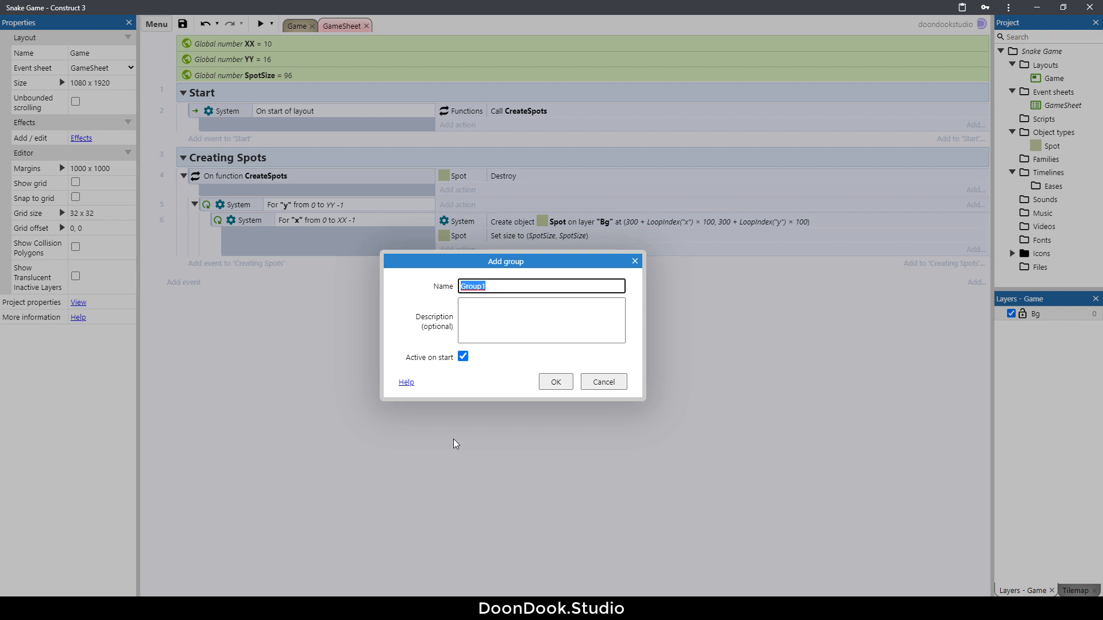
text(Setting)
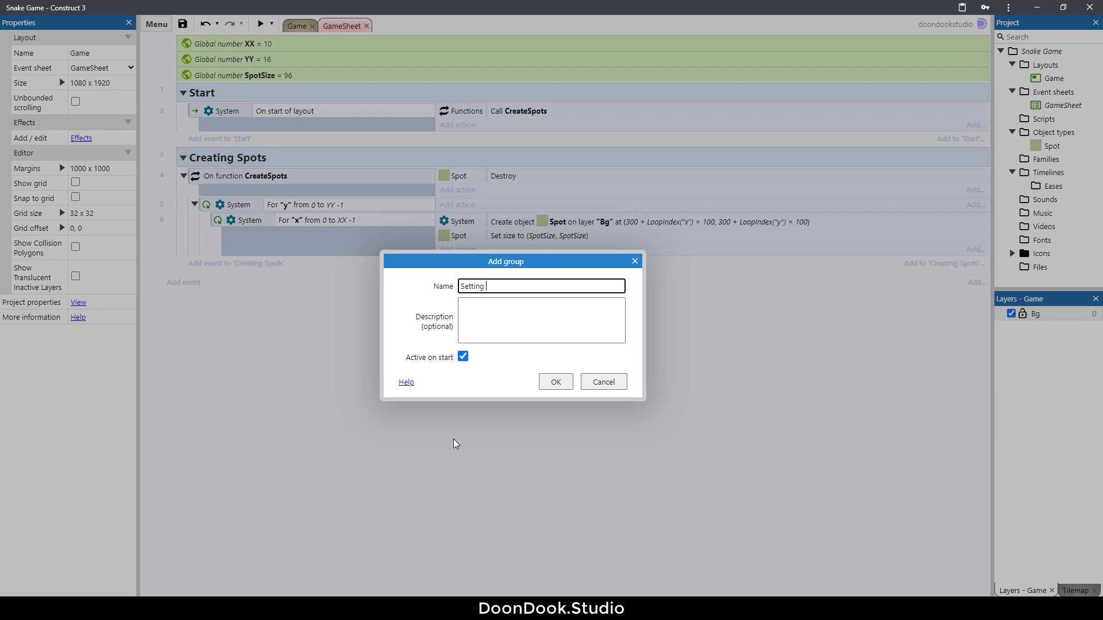
click(556, 382)
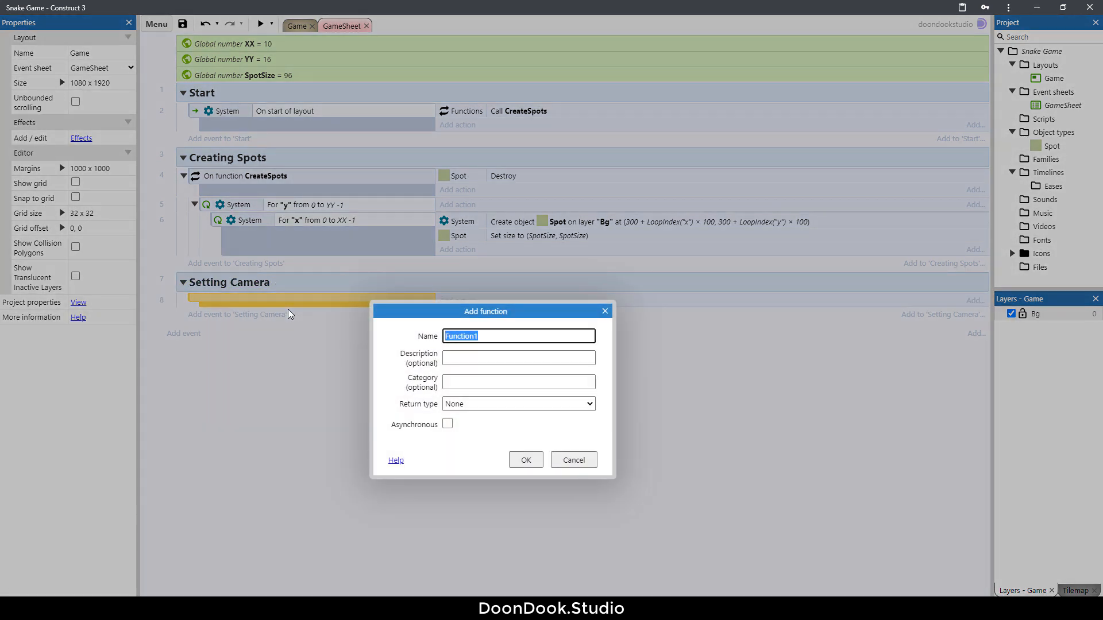
Add an empty function named SetCam inside the Setting Camera group
text(SetC)
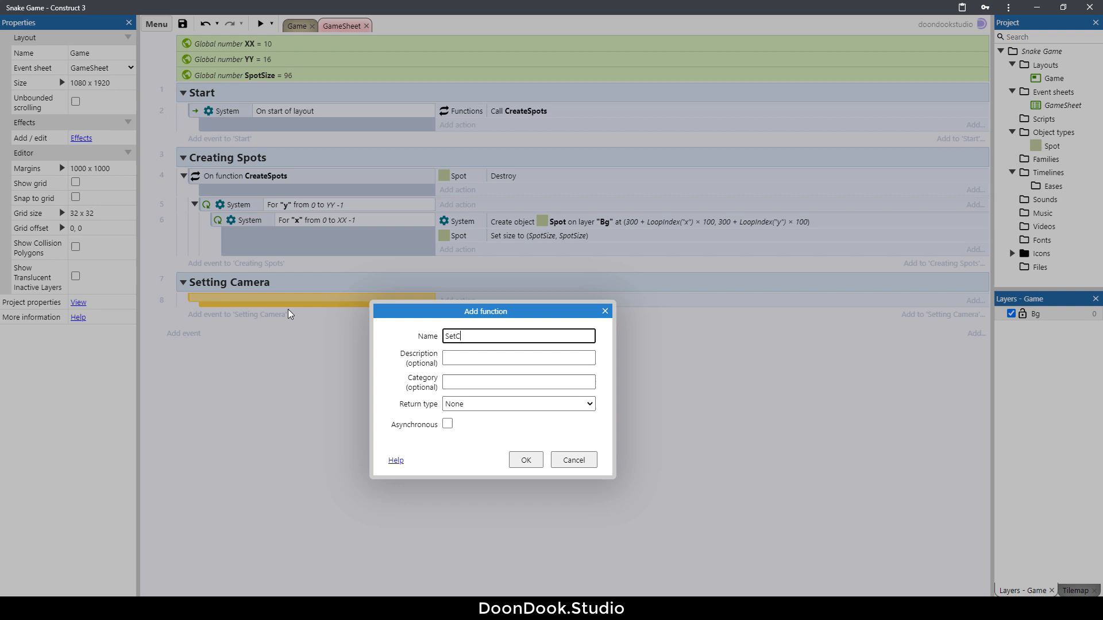
click(526, 460)
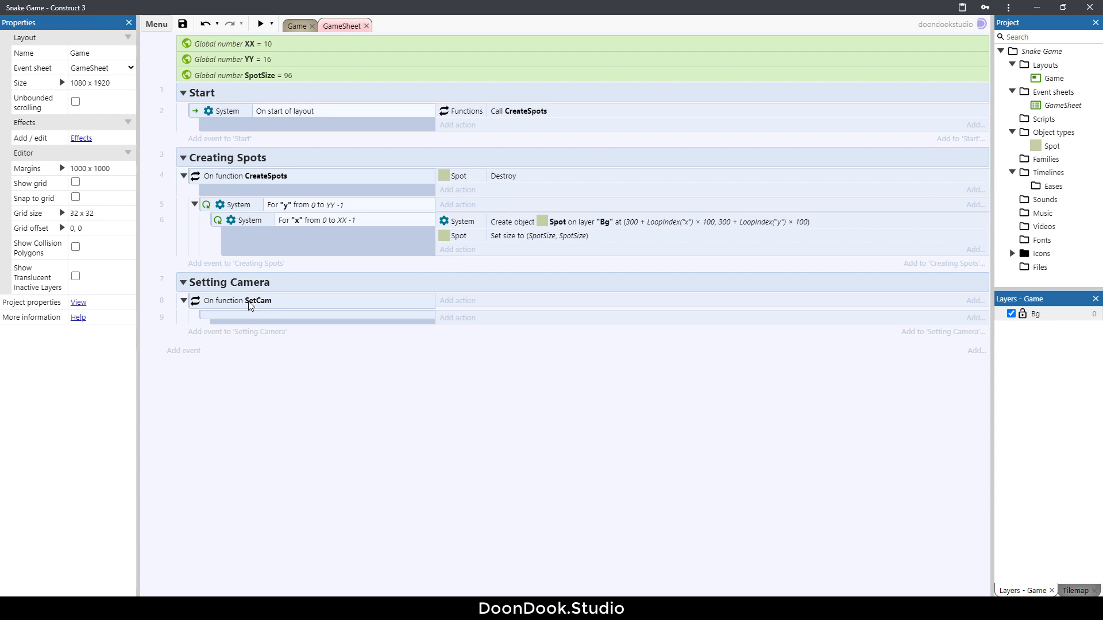
mouse_move(462, 215)
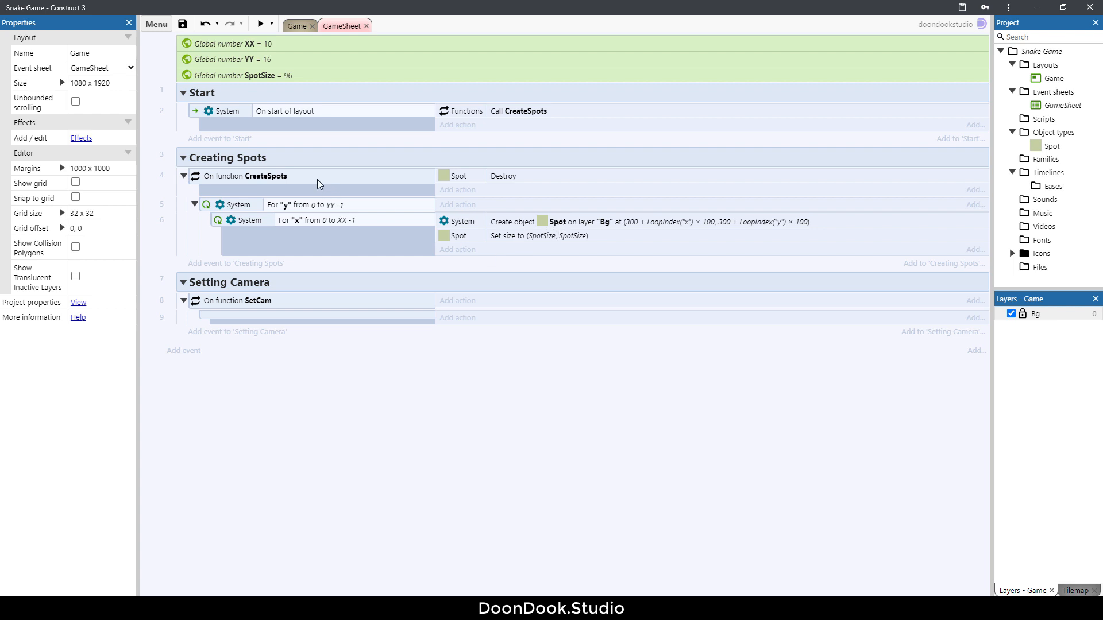
End CreateSpots with a Wait 0 seconds action followed by Call SetCam, then start a preview
click(254, 176)
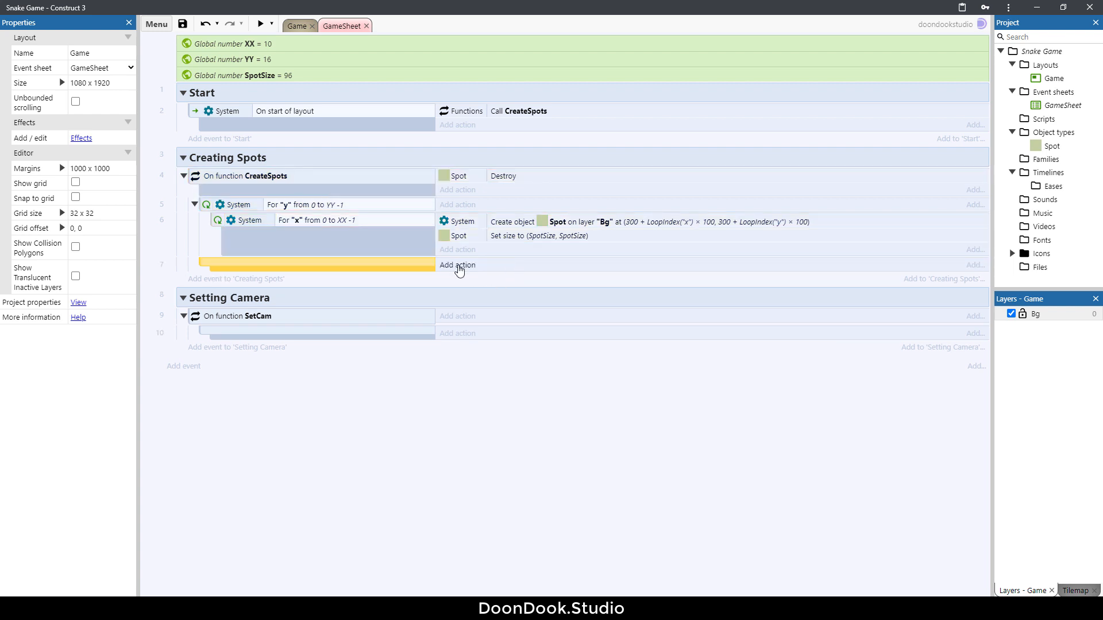
click(458, 265)
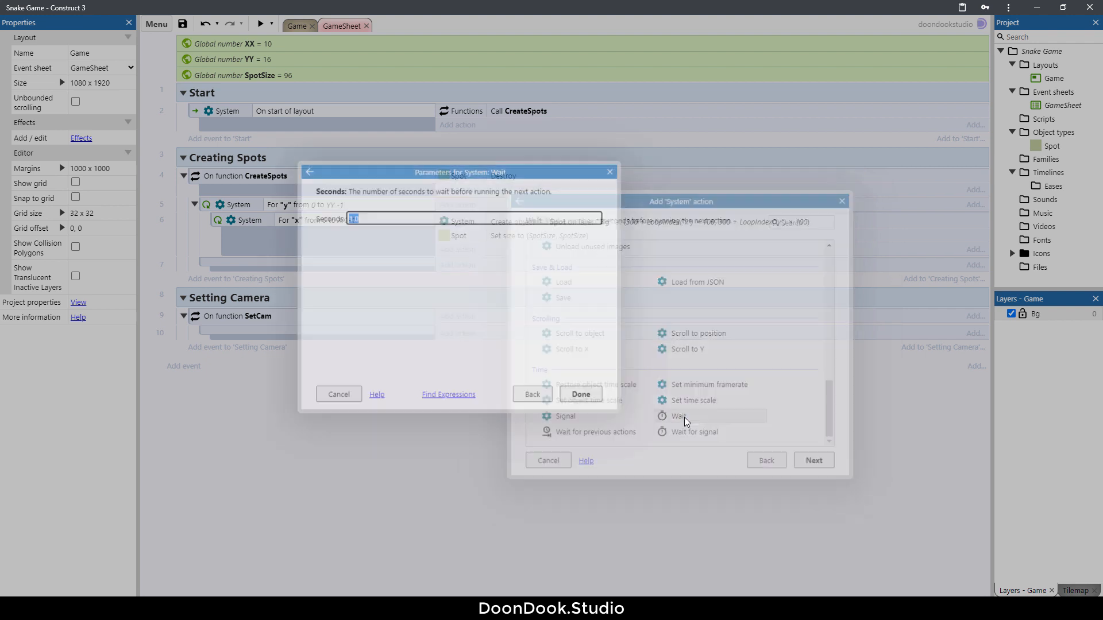
click(581, 394)
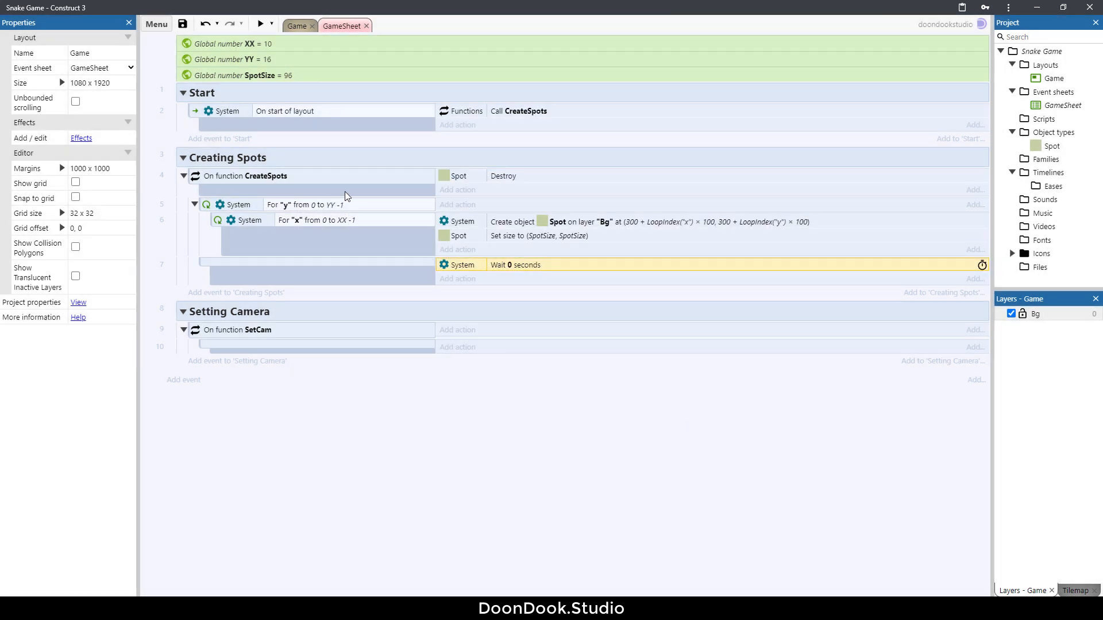
mouse_move(510, 221)
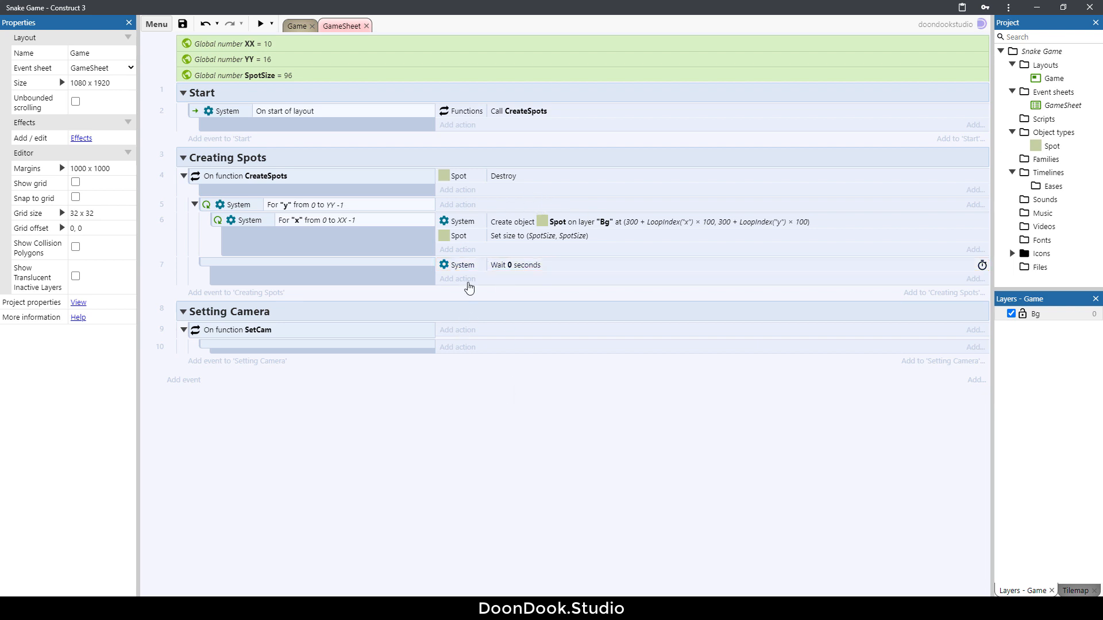
click(457, 278)
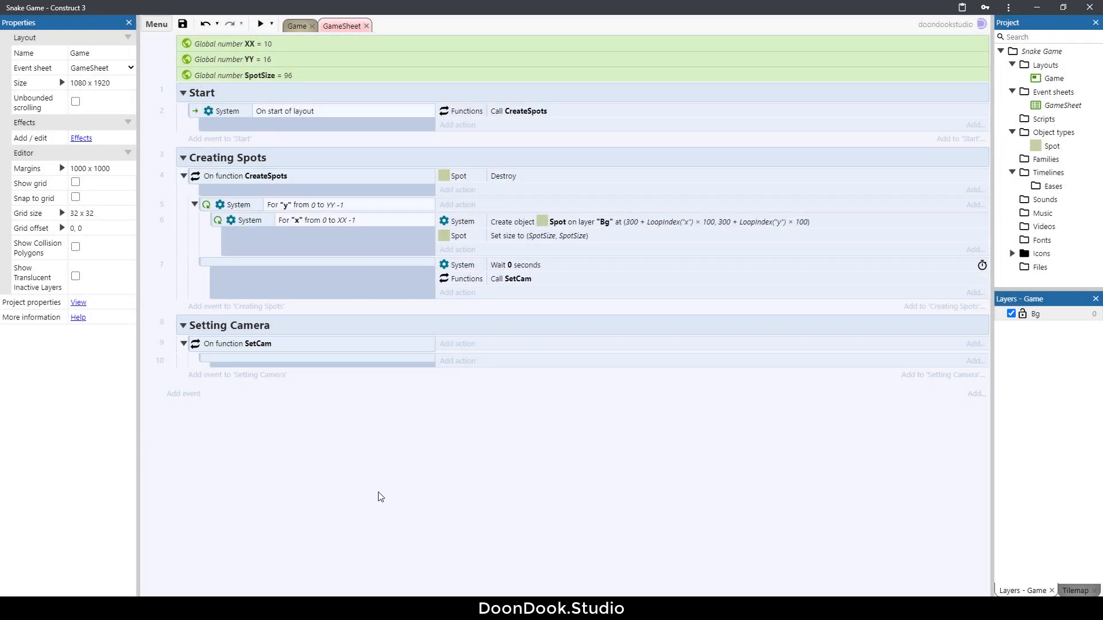
click(262, 23)
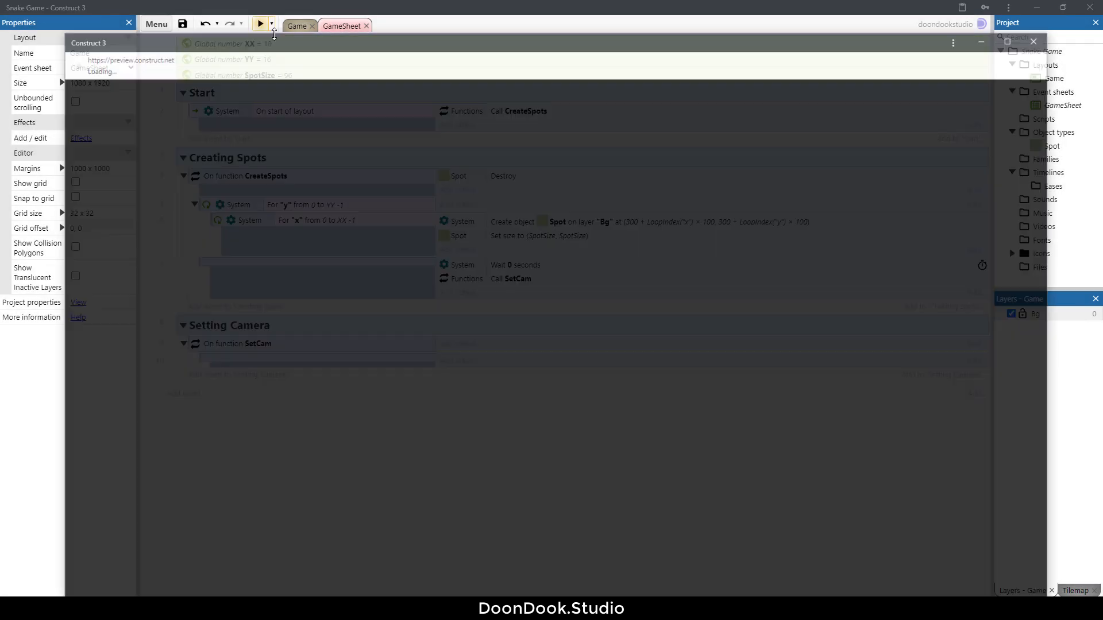
Preview the game to inspect the spot grid, still cut off on the right edge
click(260, 23)
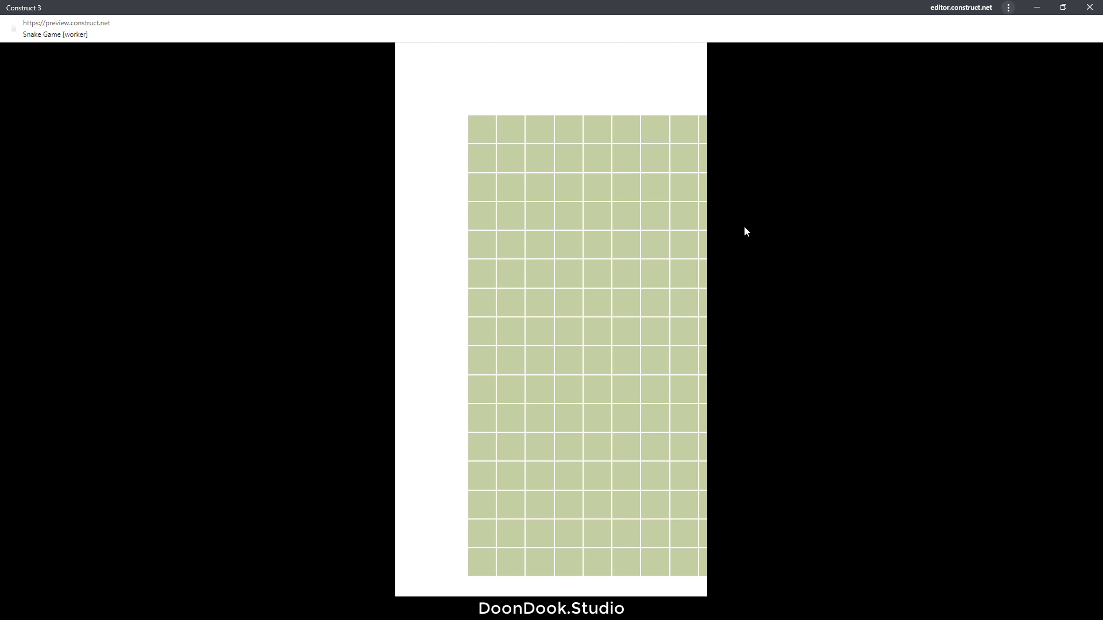
mouse_move(467, 354)
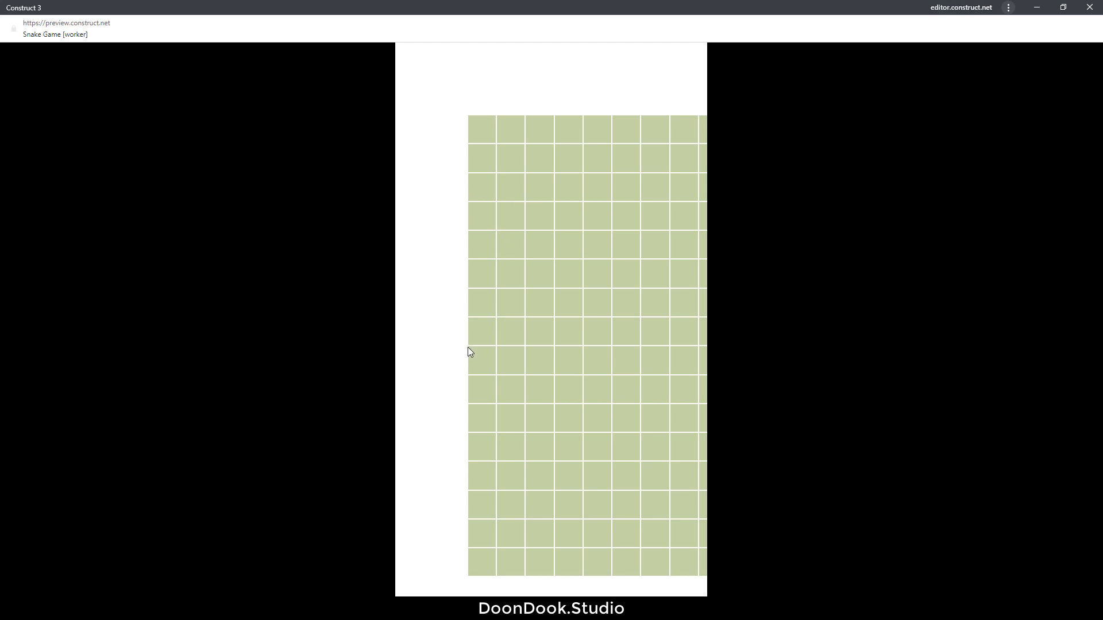
mouse_move(609, 576)
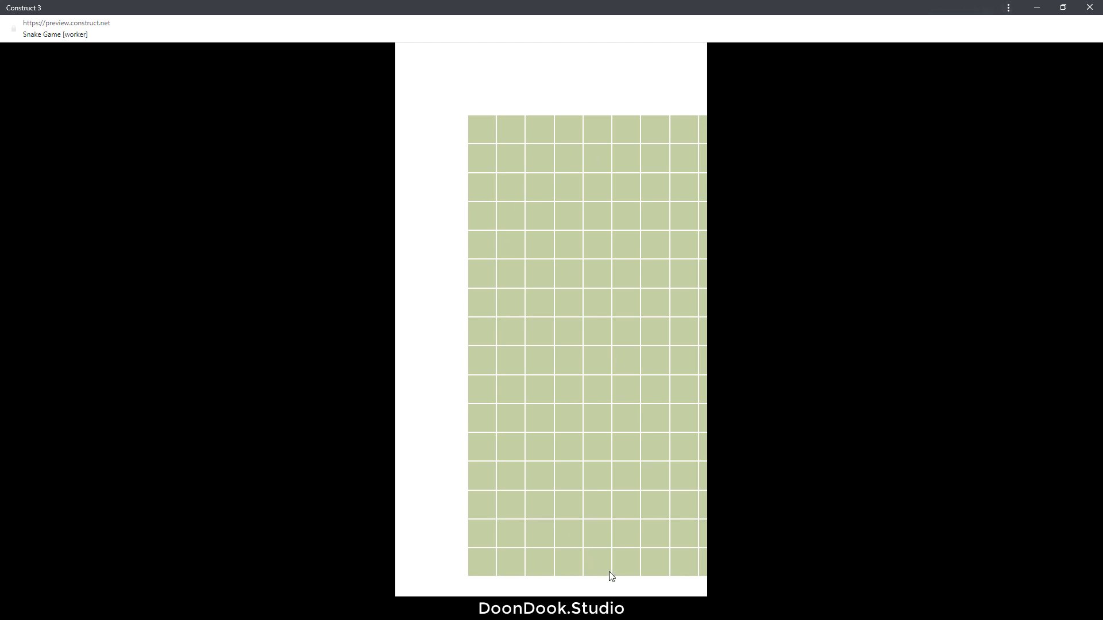
mouse_move(604, 518)
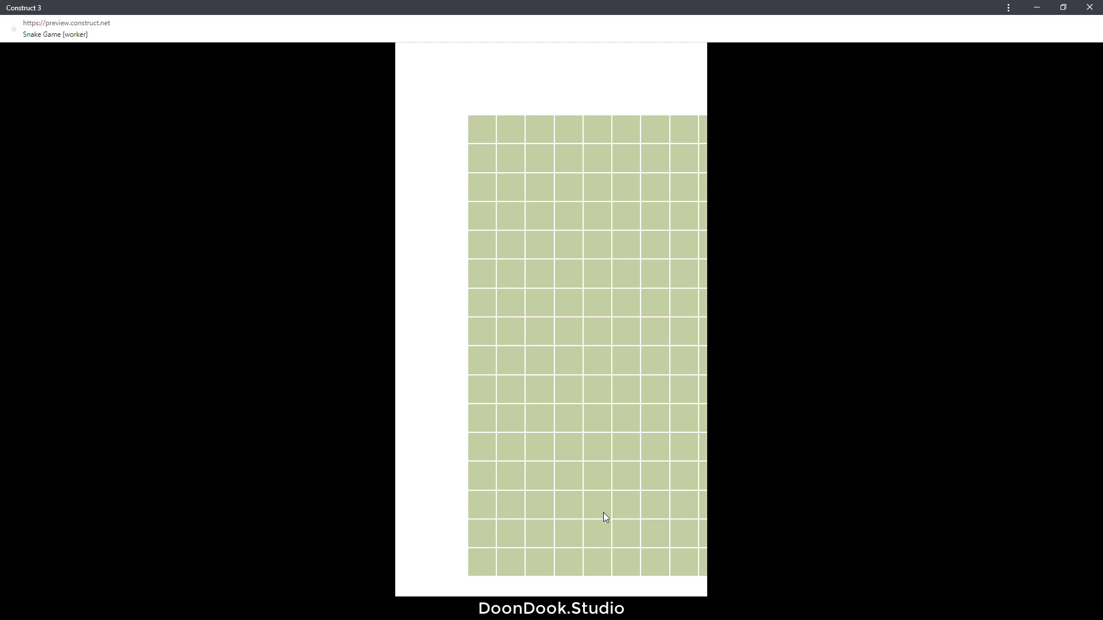
mouse_move(686, 492)
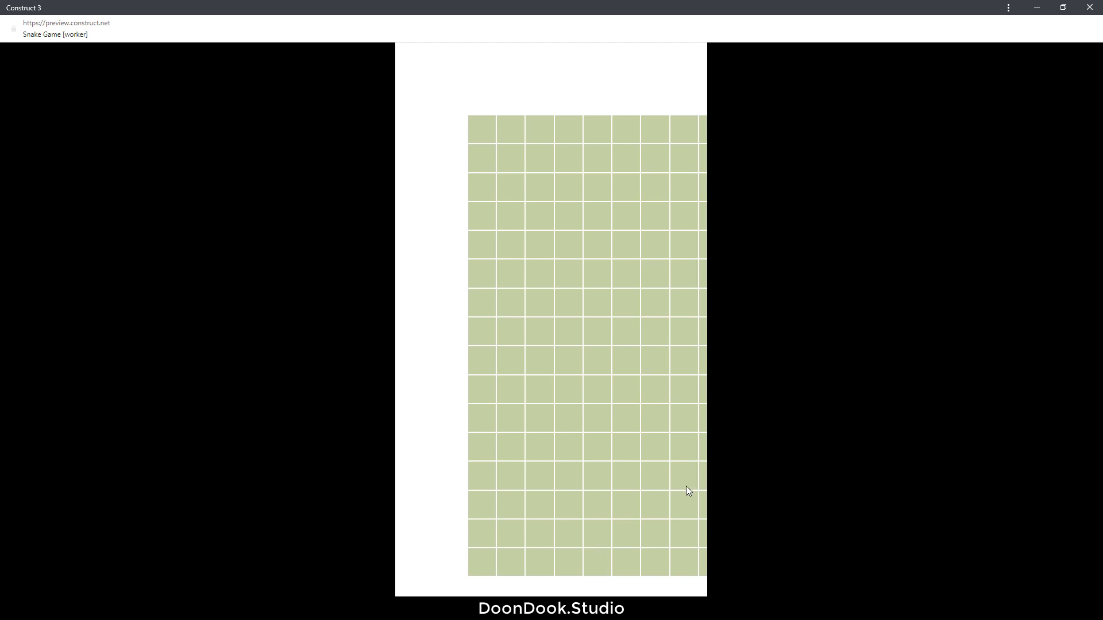
mouse_move(633, 321)
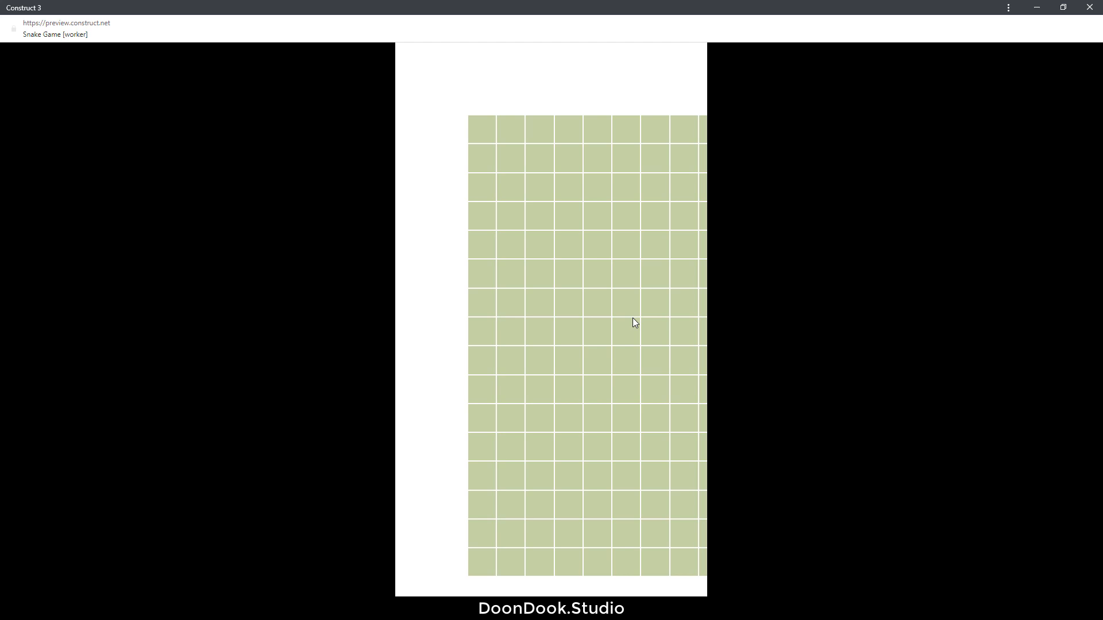
mouse_move(618, 364)
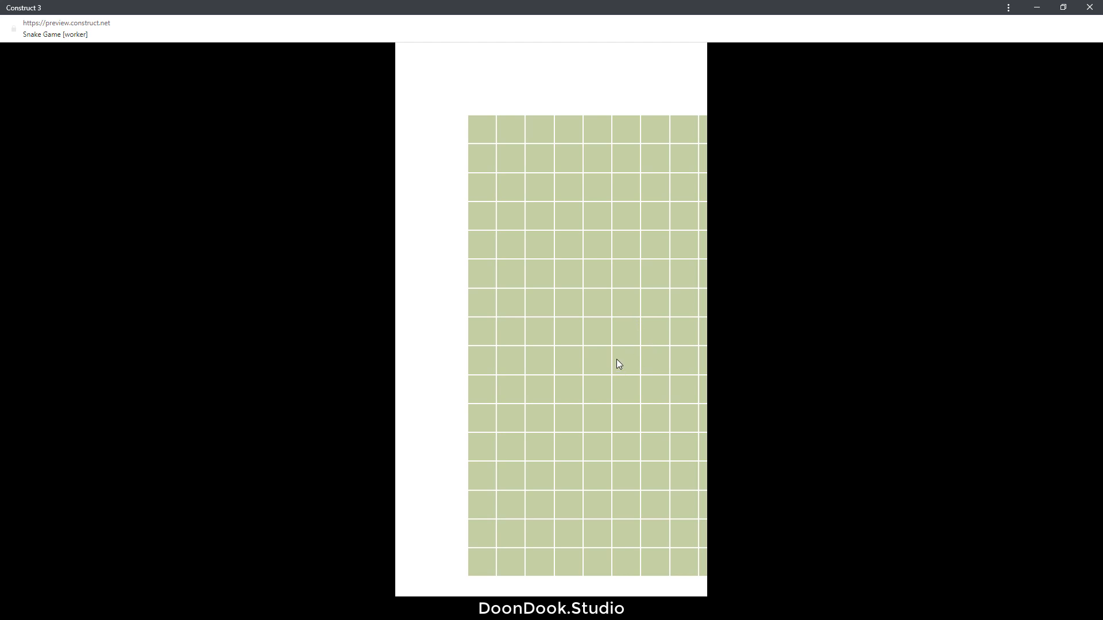
mouse_move(614, 368)
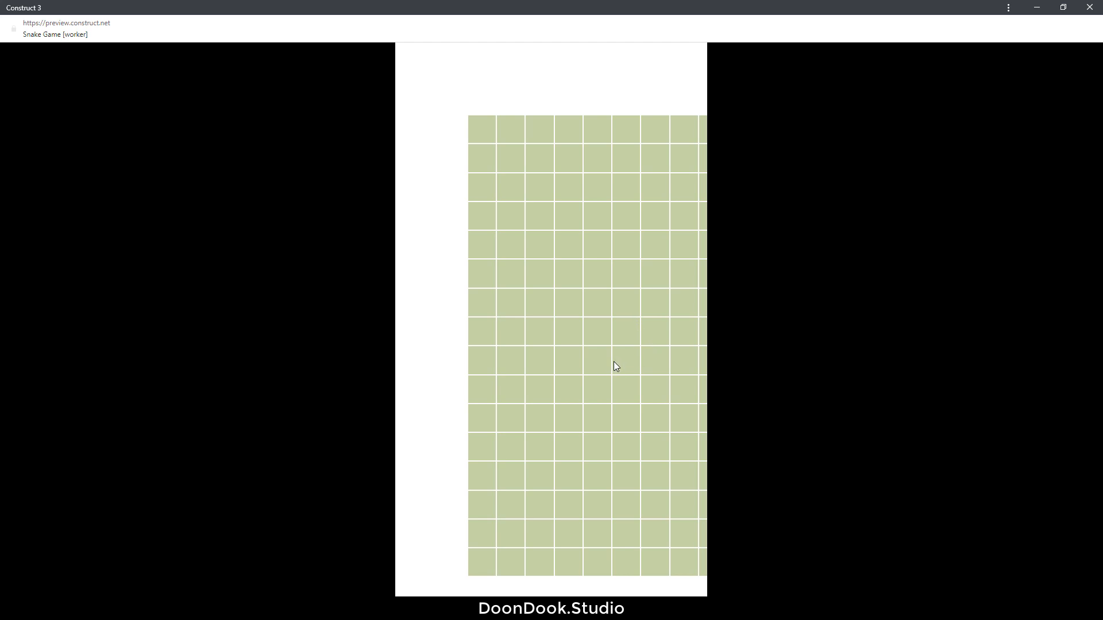
mouse_move(613, 374)
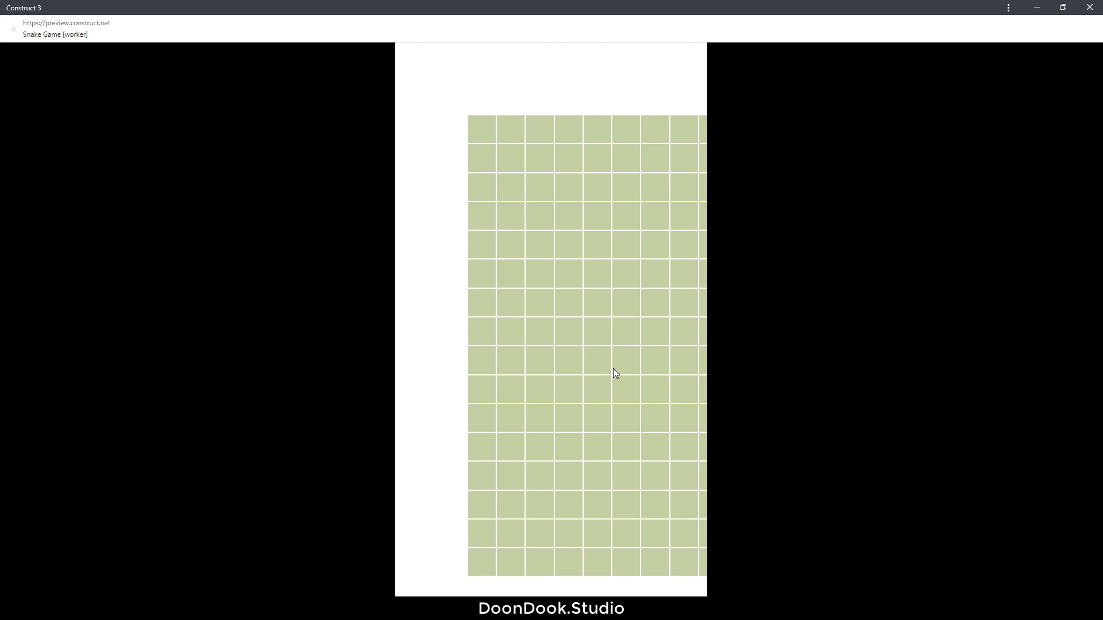
mouse_move(644, 312)
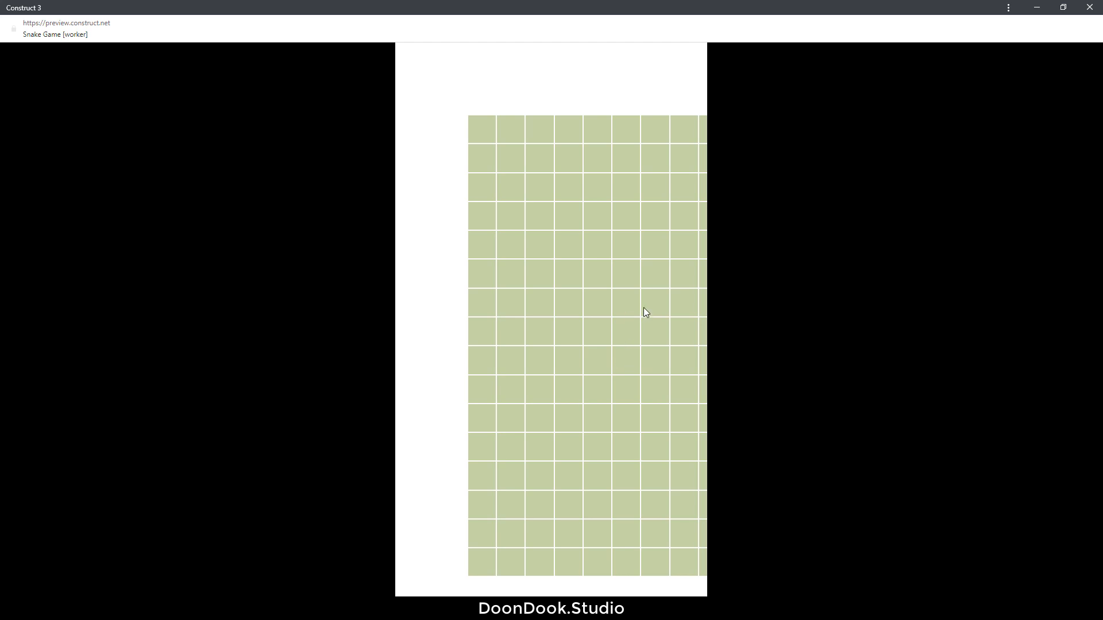
mouse_move(640, 319)
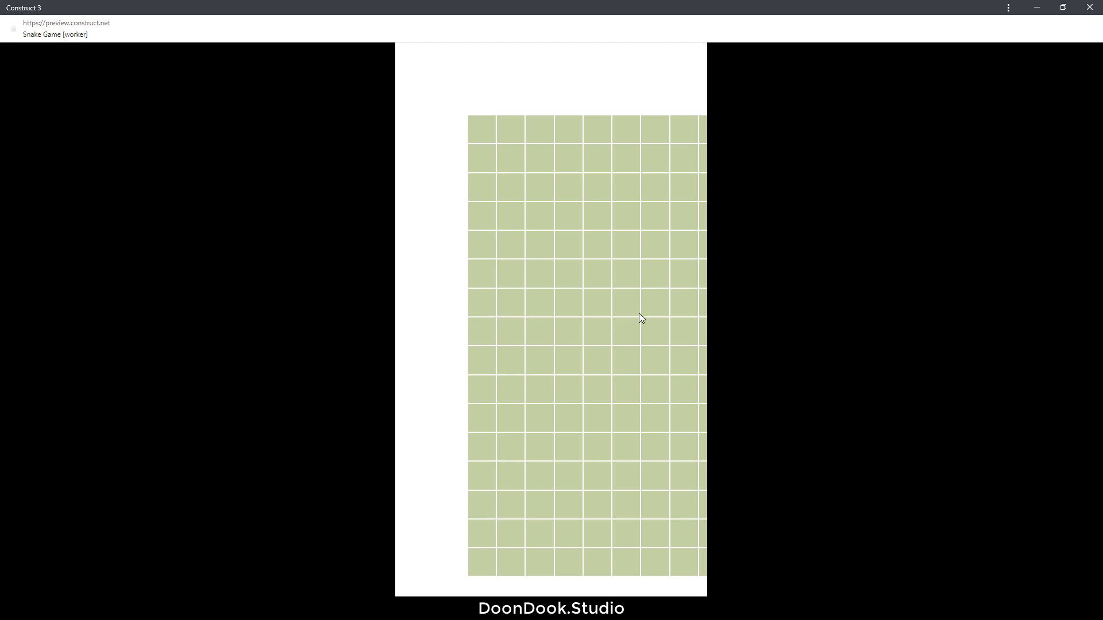
mouse_move(523, 312)
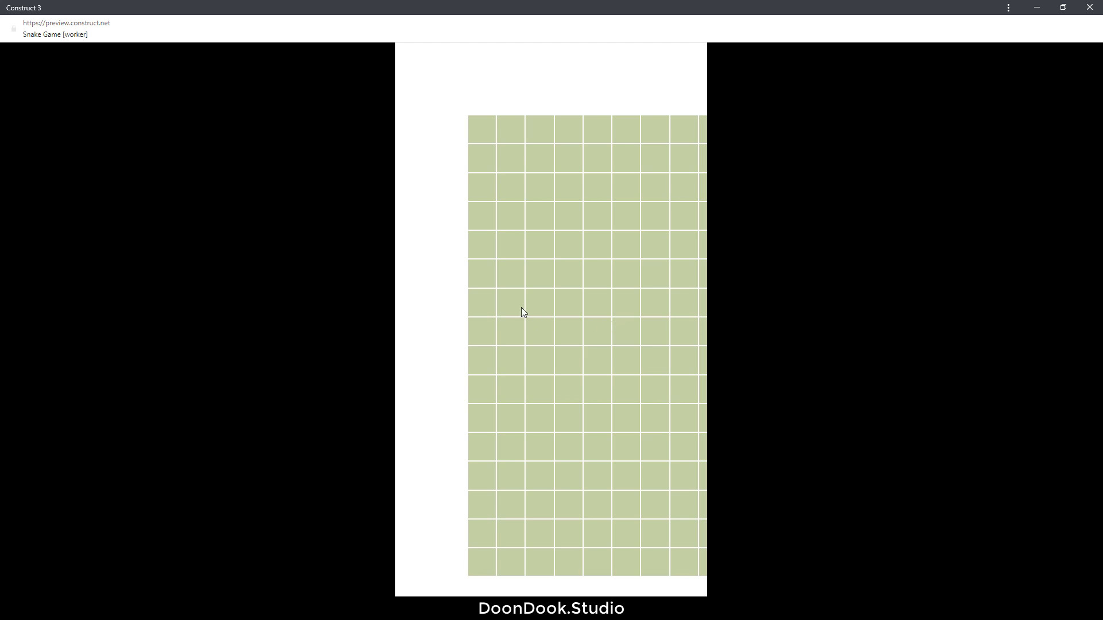
mouse_move(499, 242)
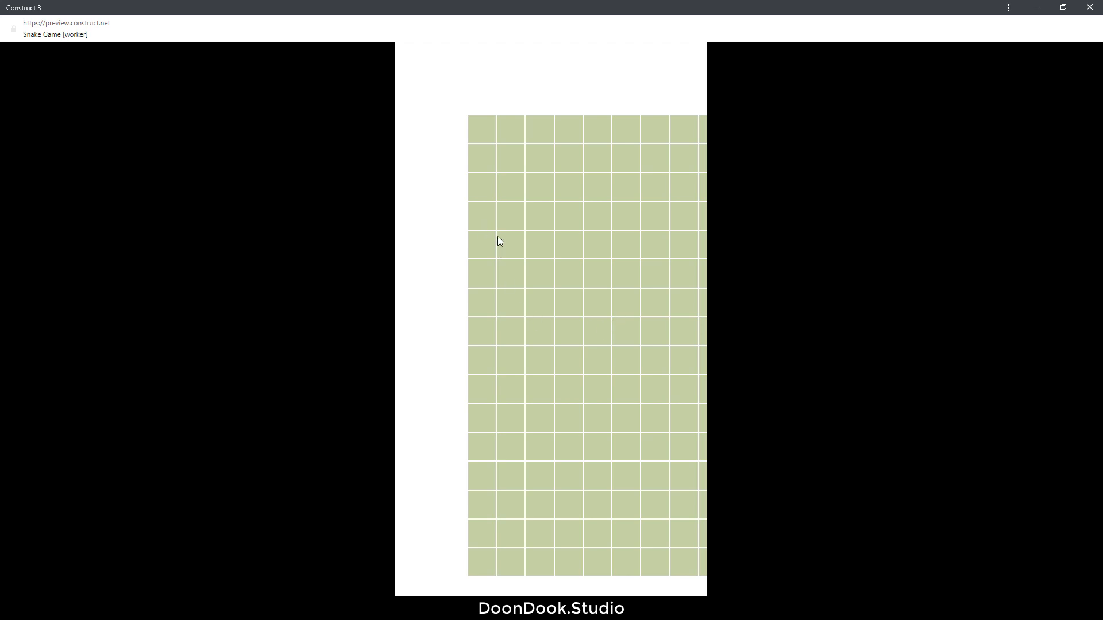
mouse_move(489, 471)
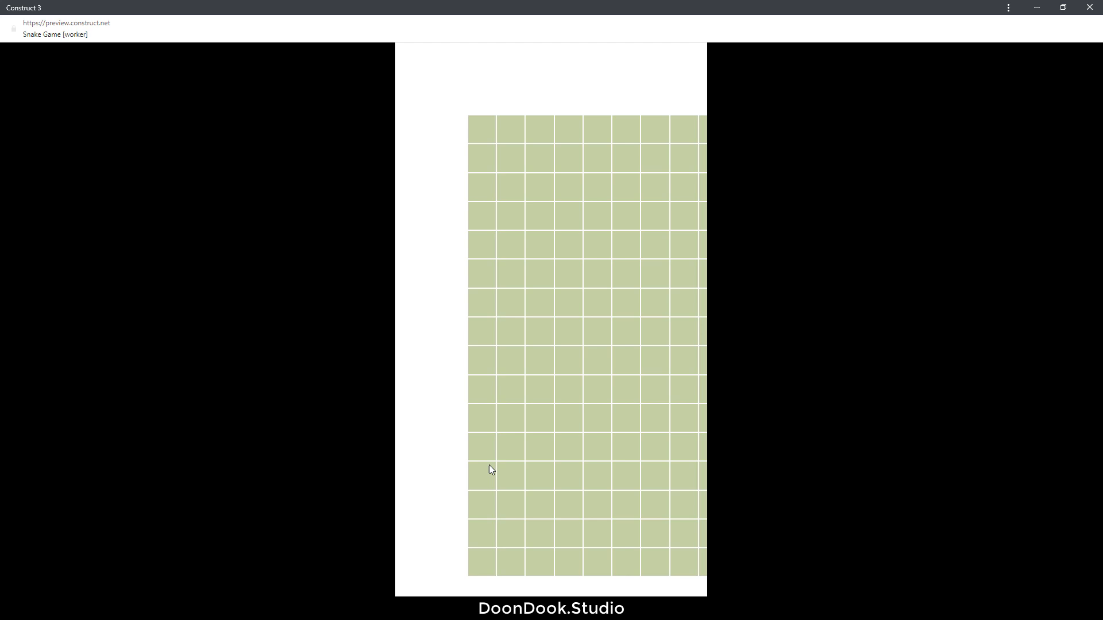
mouse_move(1052, 32)
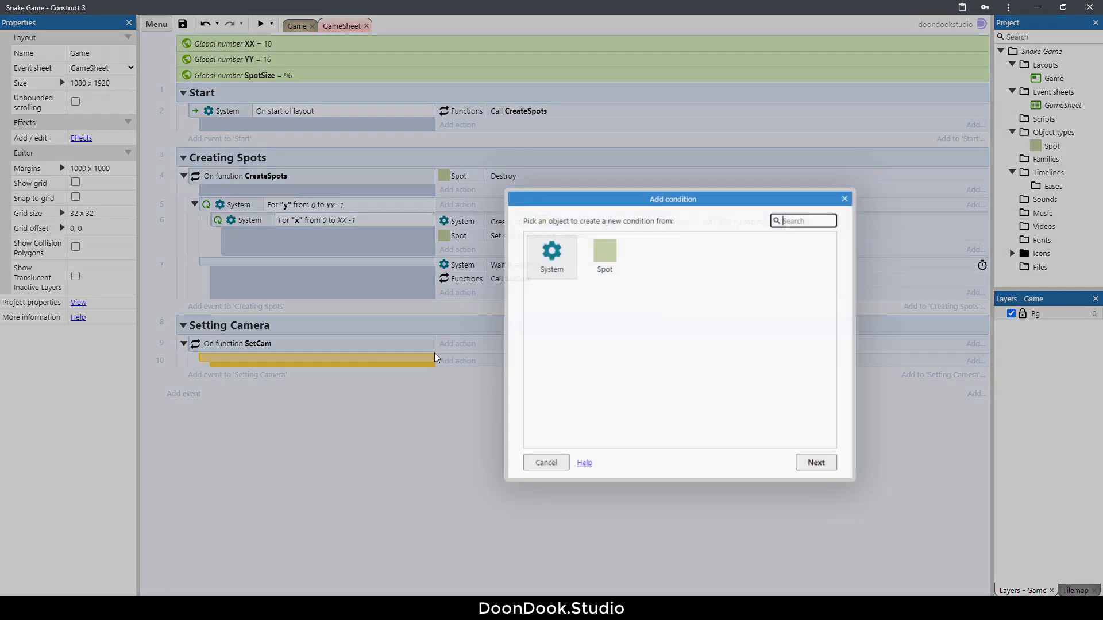
Abandon the Pick highest/lowest condition and start adding instance variables to the Spot object
click(604, 250)
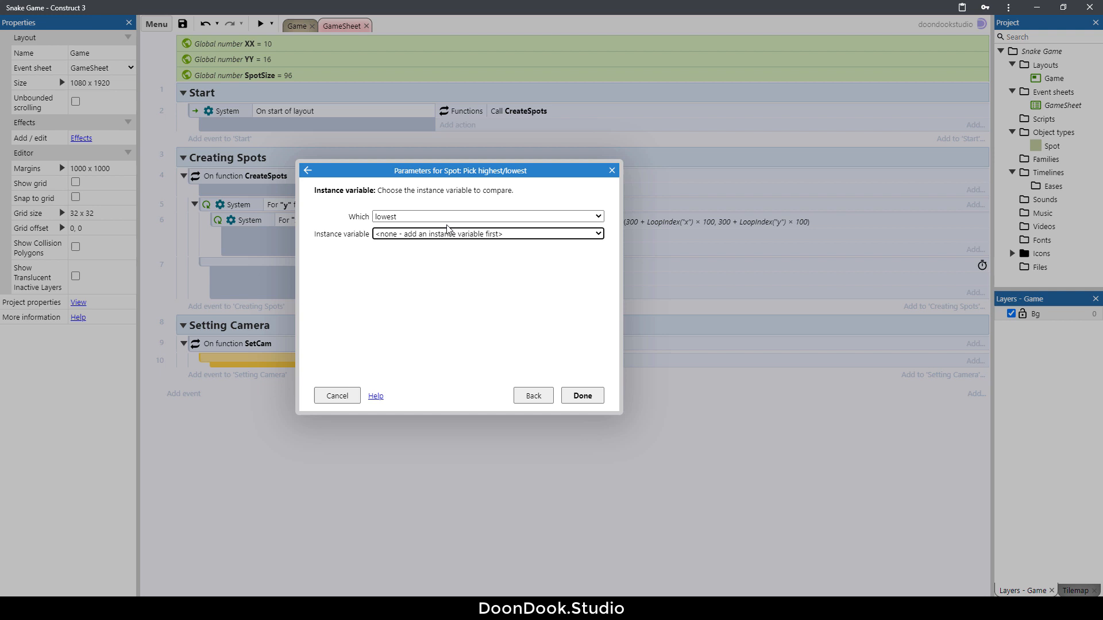
click(337, 395)
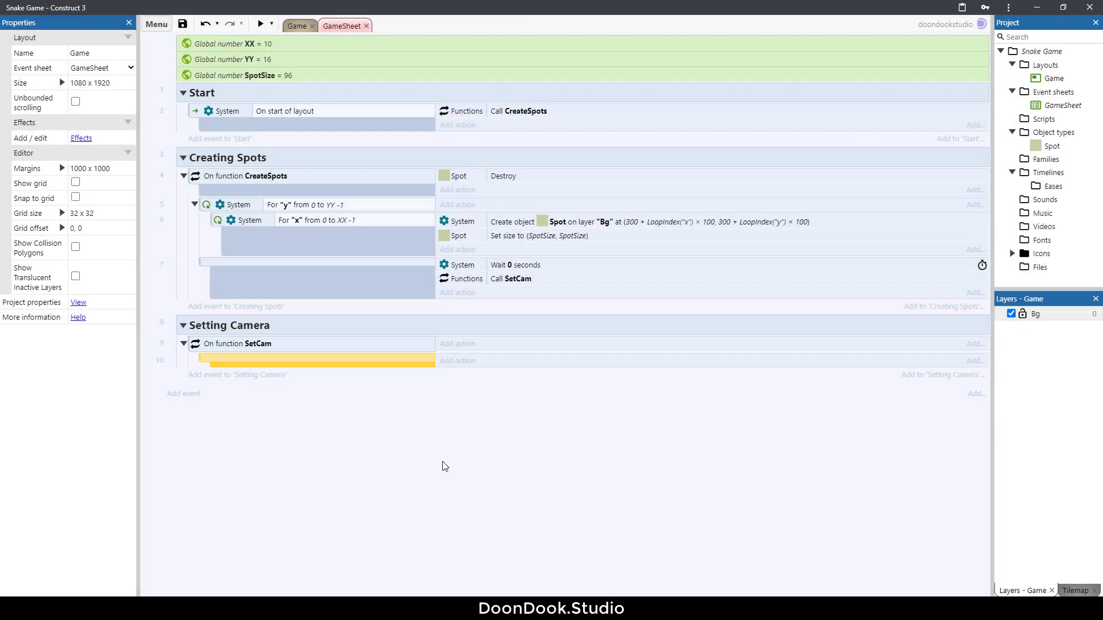
mouse_move(373, 424)
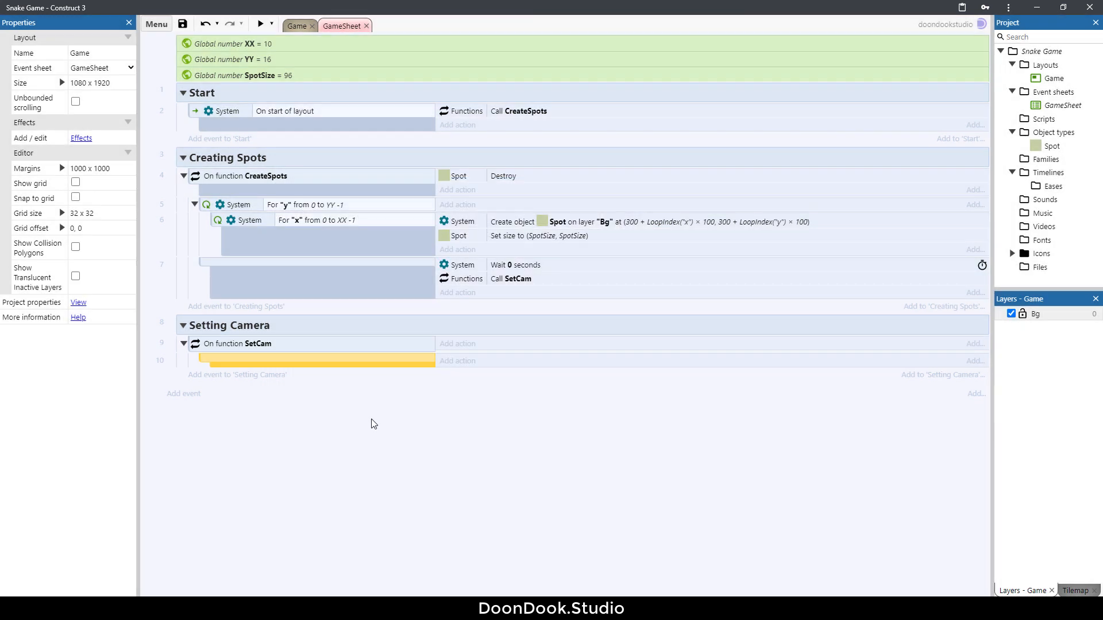
click(1046, 146)
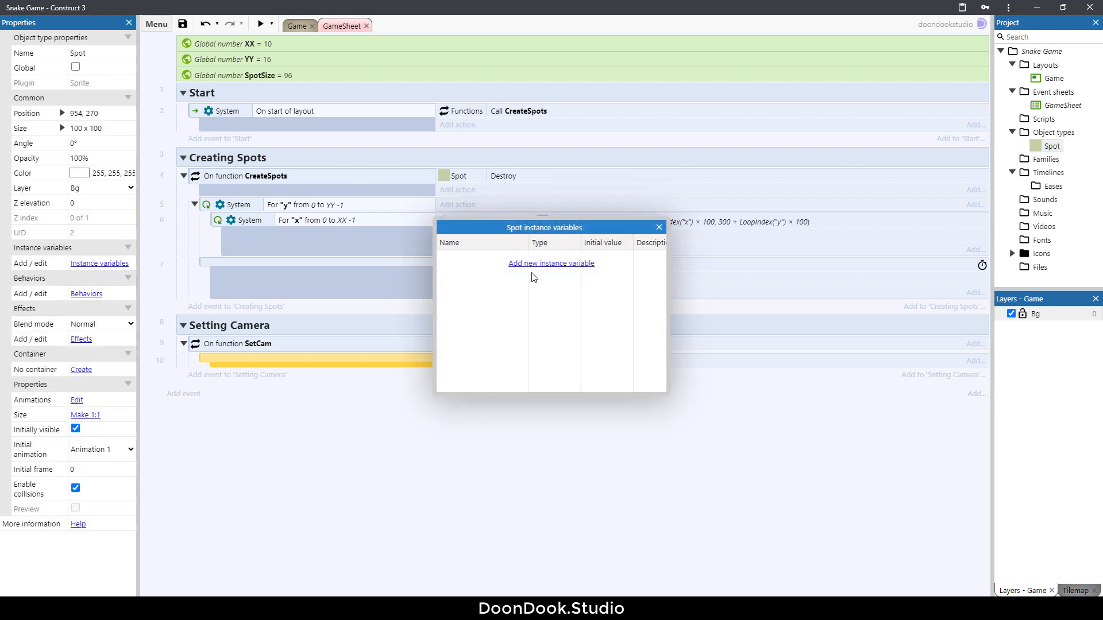
click(552, 263)
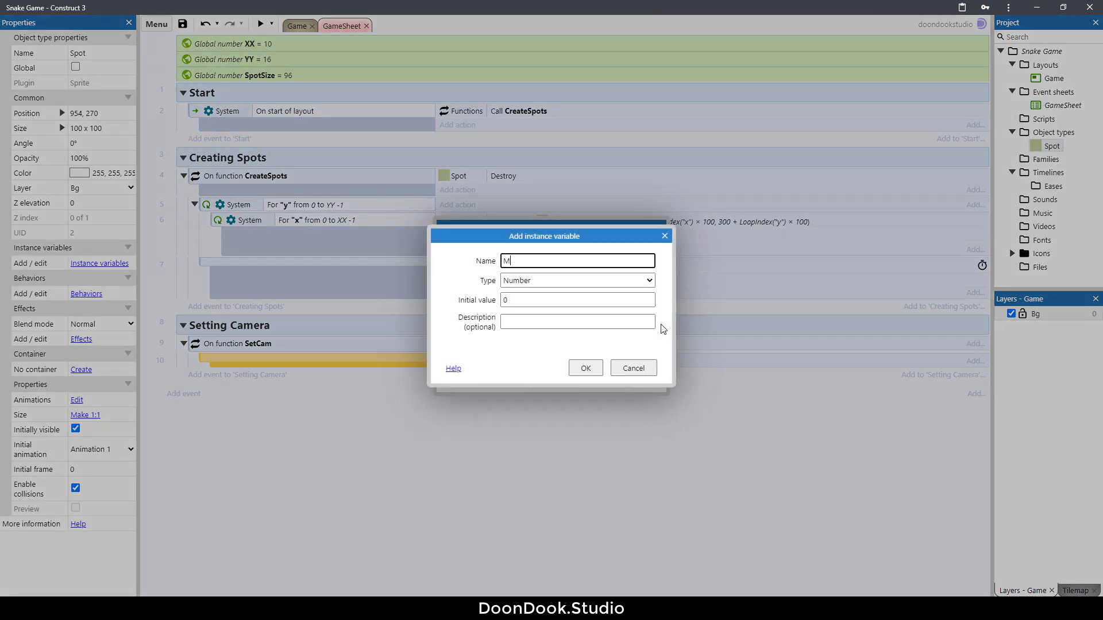
Give Spot two Number instance variables, MyX and MyY, both starting at 0
click(585, 368)
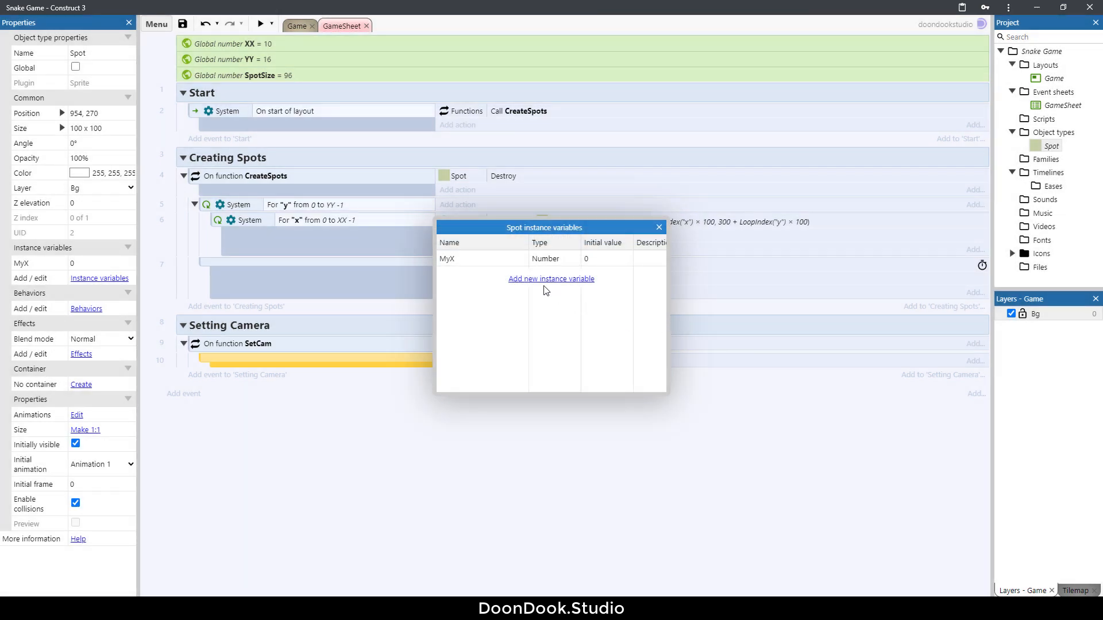
mouse_move(537, 288)
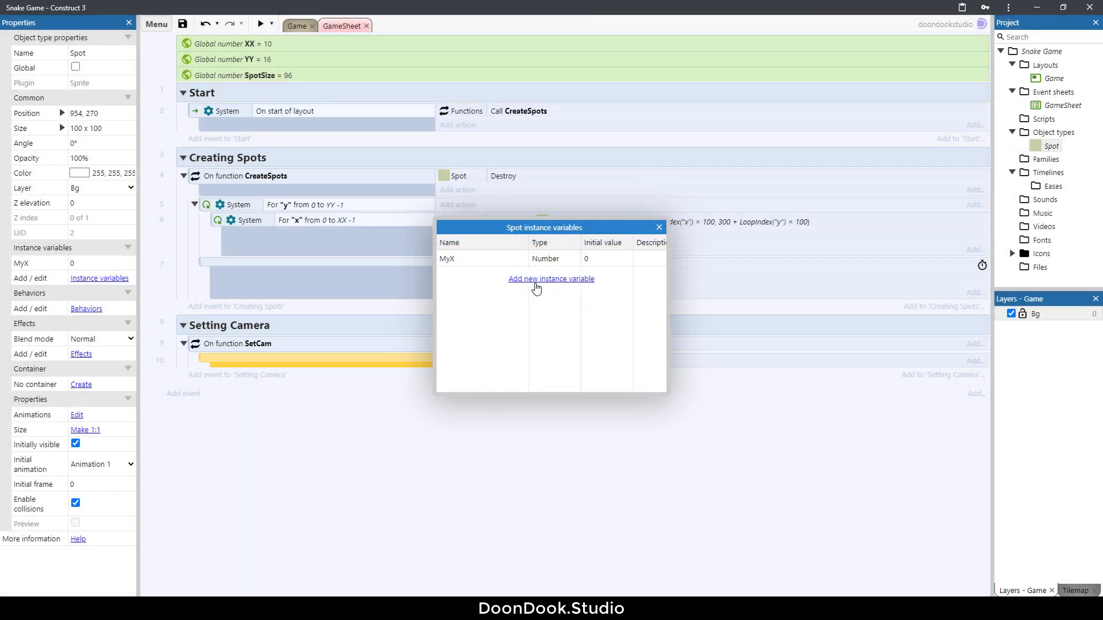
click(552, 278)
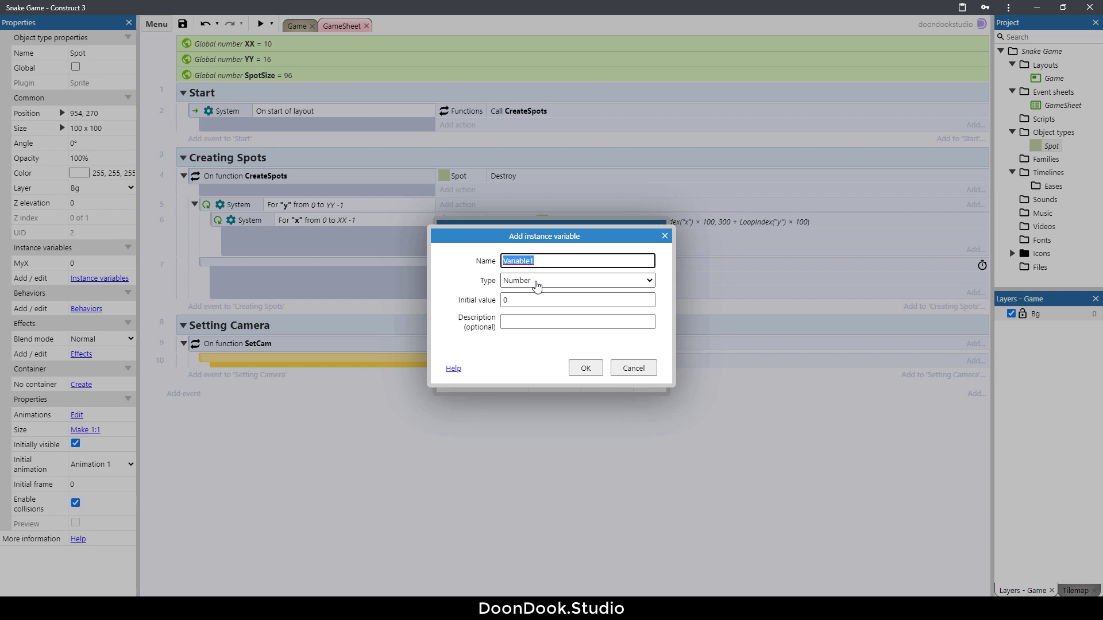
click(585, 368)
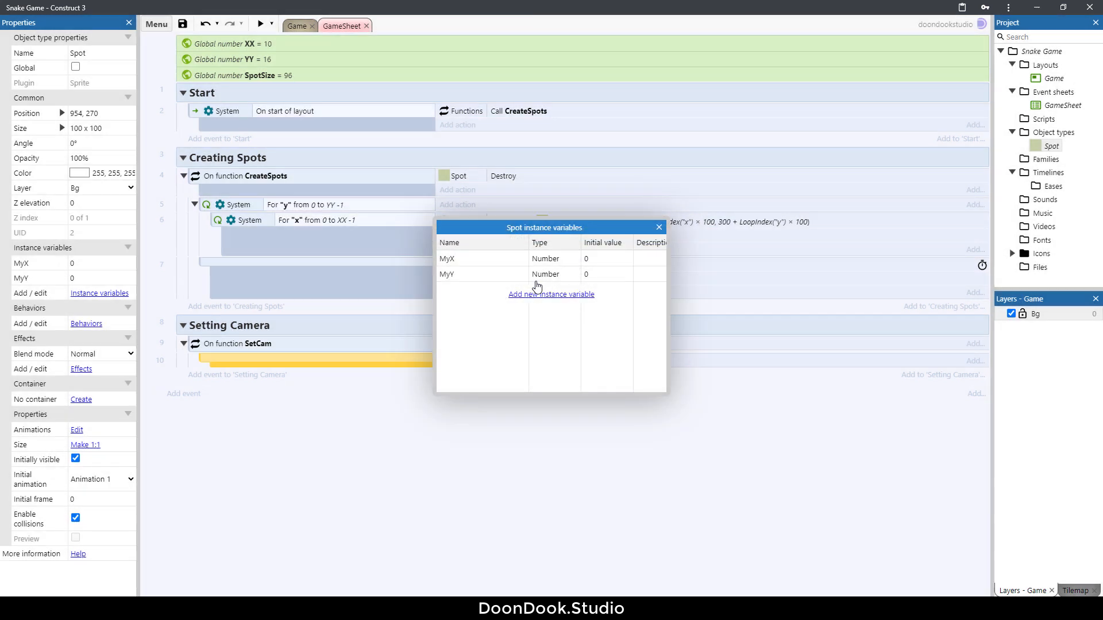
mouse_move(660, 228)
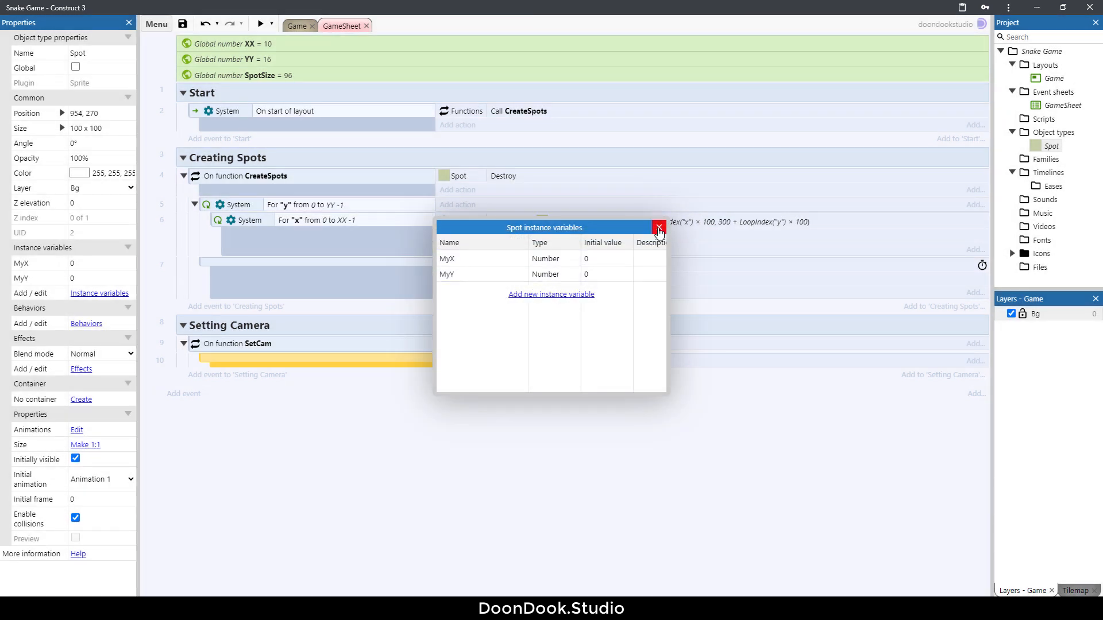
click(657, 231)
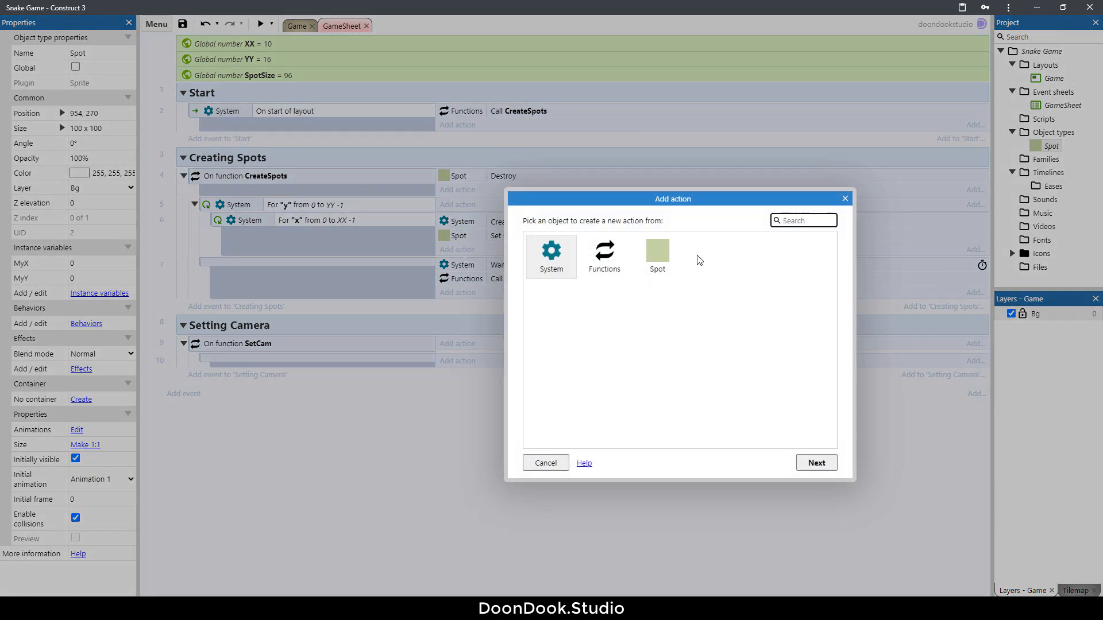
Make each new Spot set MyX to Self.X and MyY to Self.Y when created
click(657, 250)
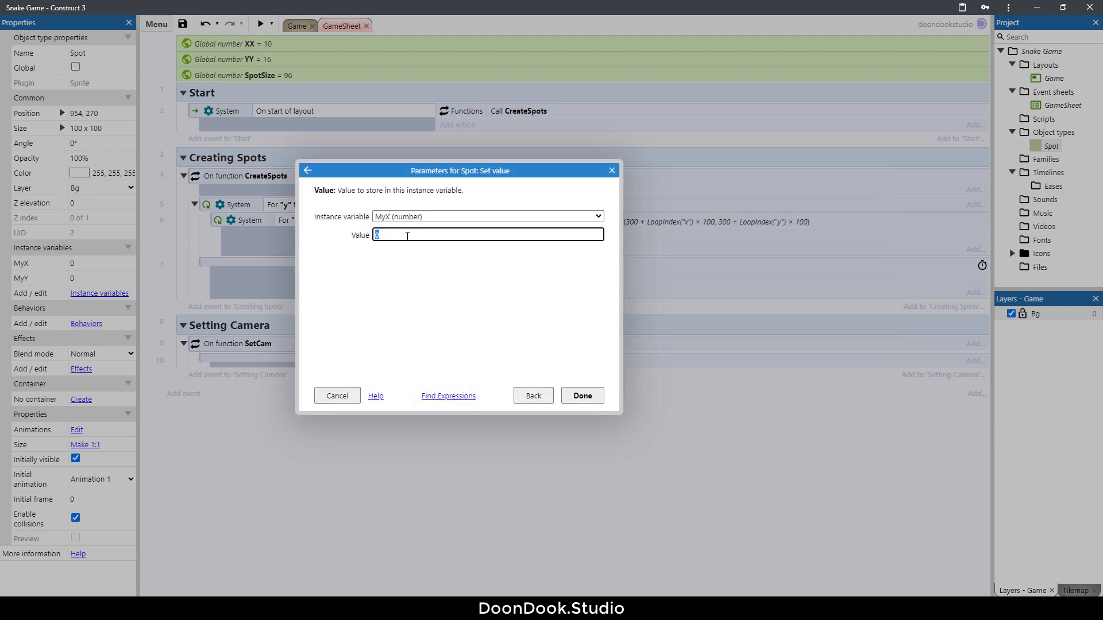
text(Self.X)
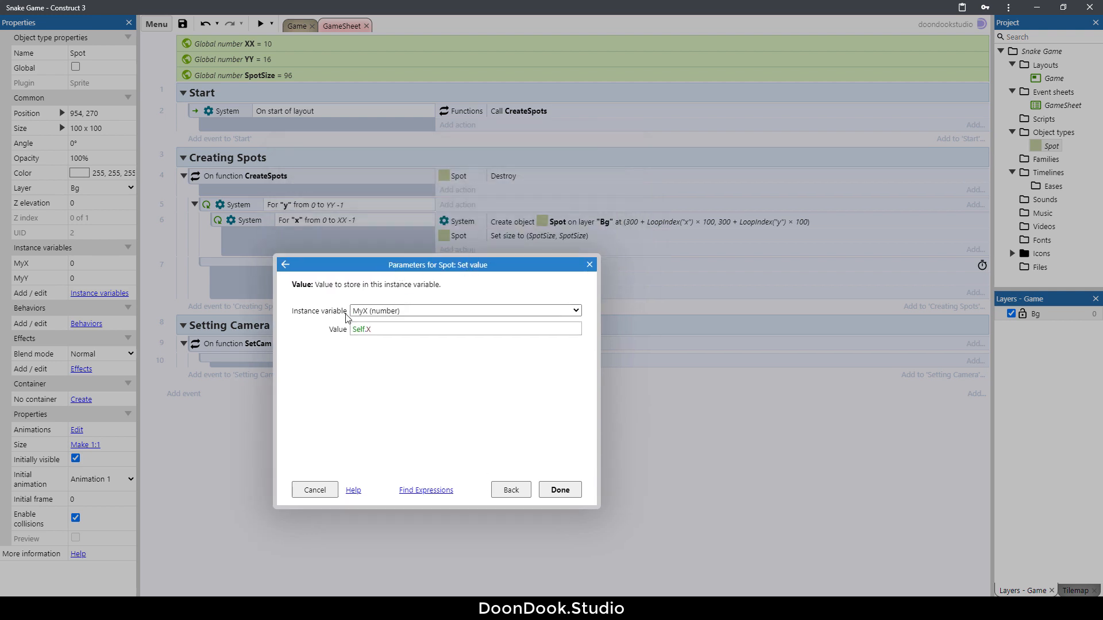
click(467, 328)
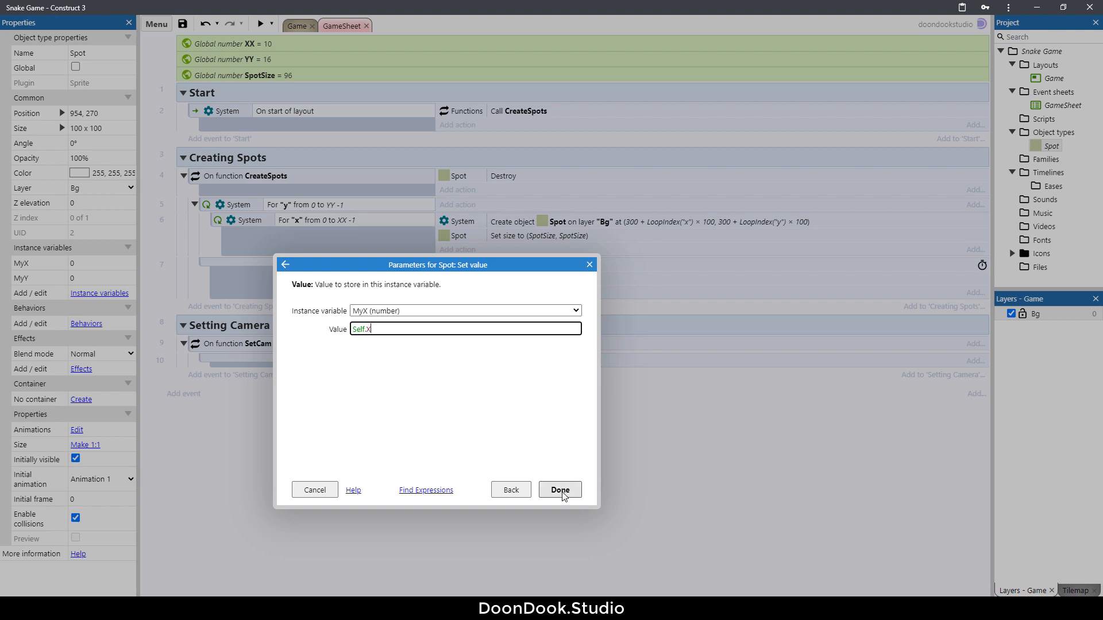
click(560, 489)
text(Y)
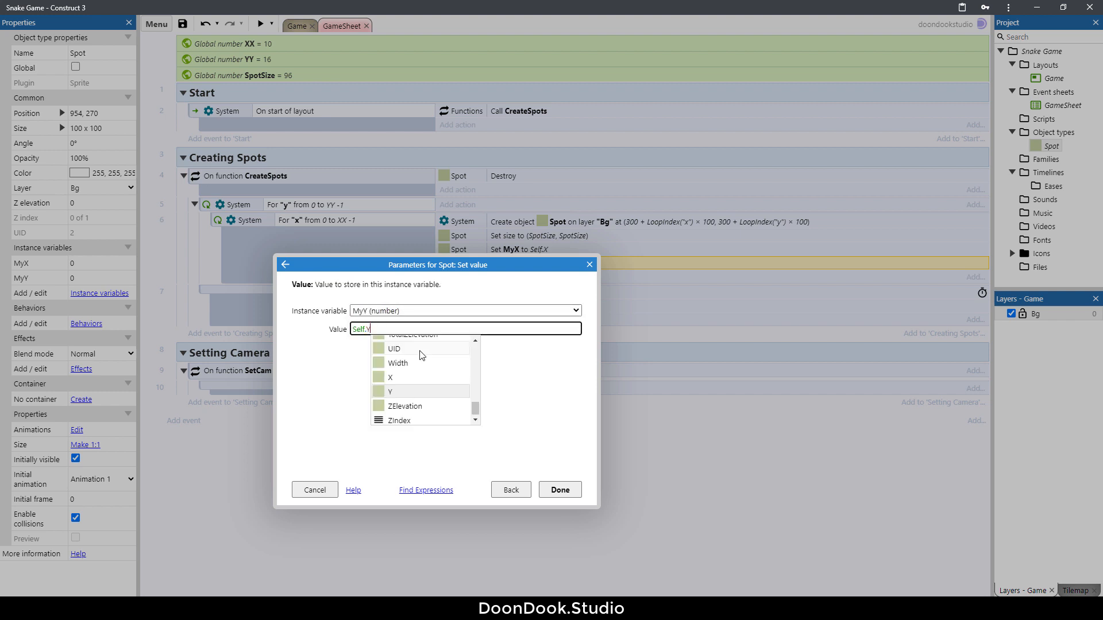
click(559, 489)
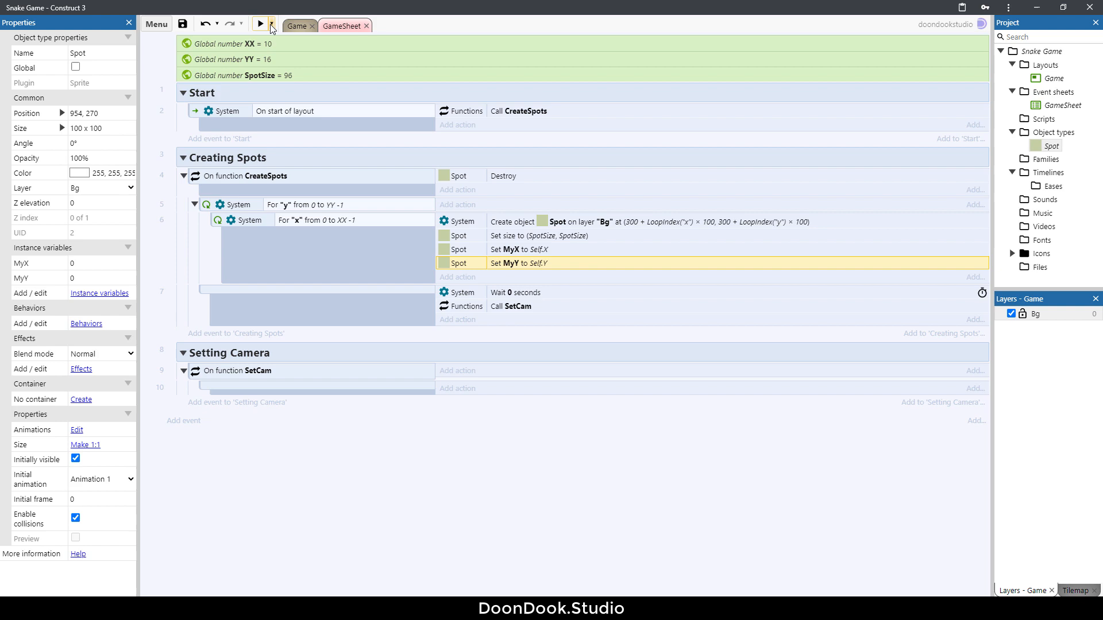
click(259, 23)
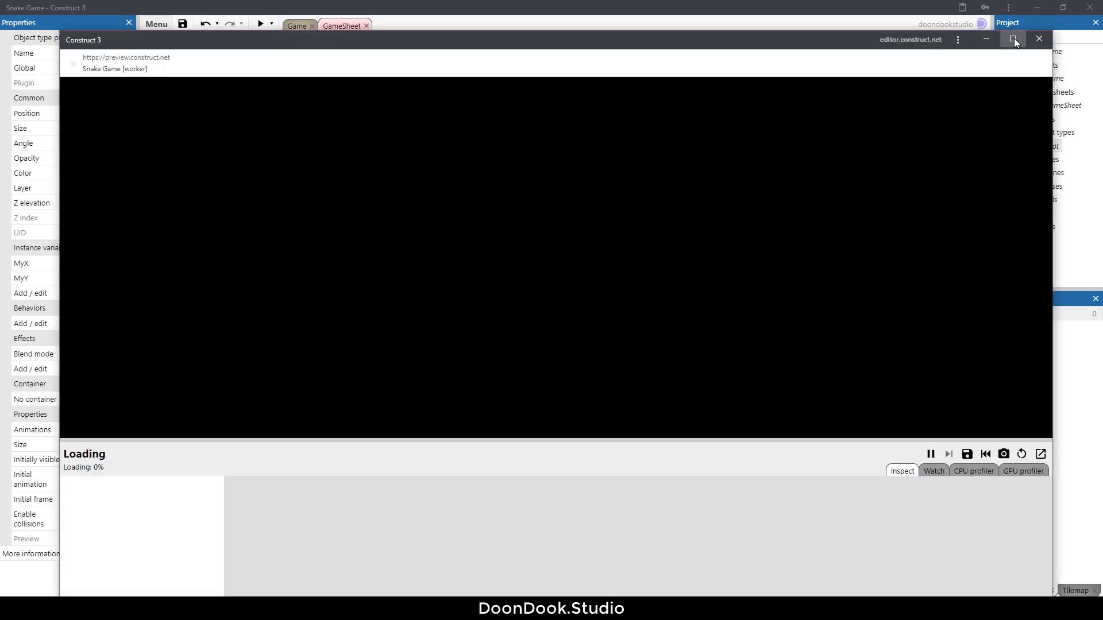
click(1012, 39)
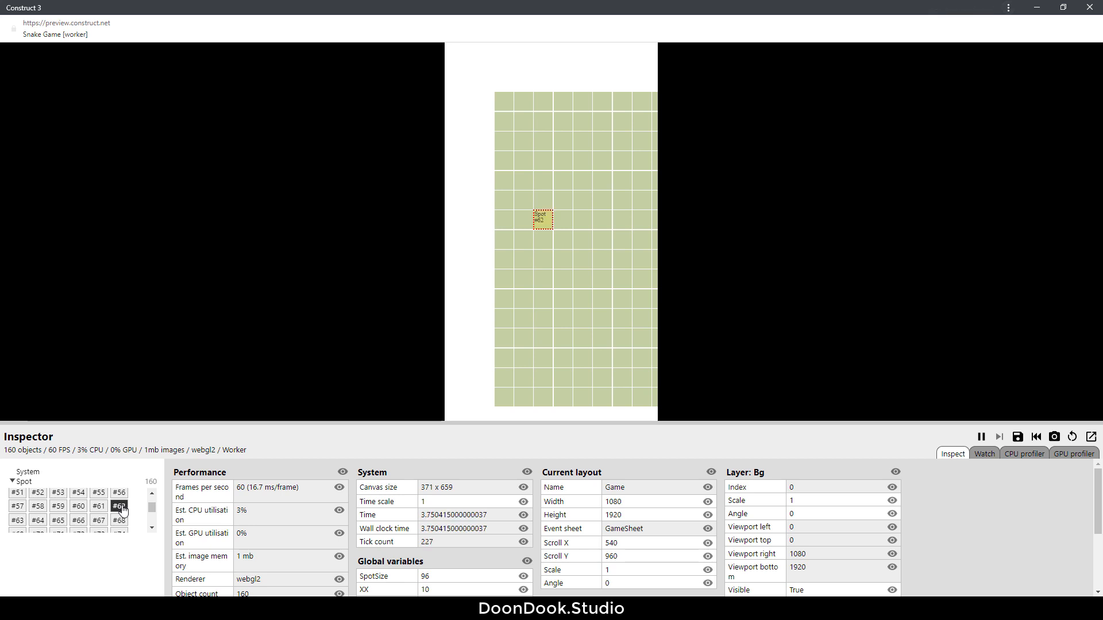
click(118, 505)
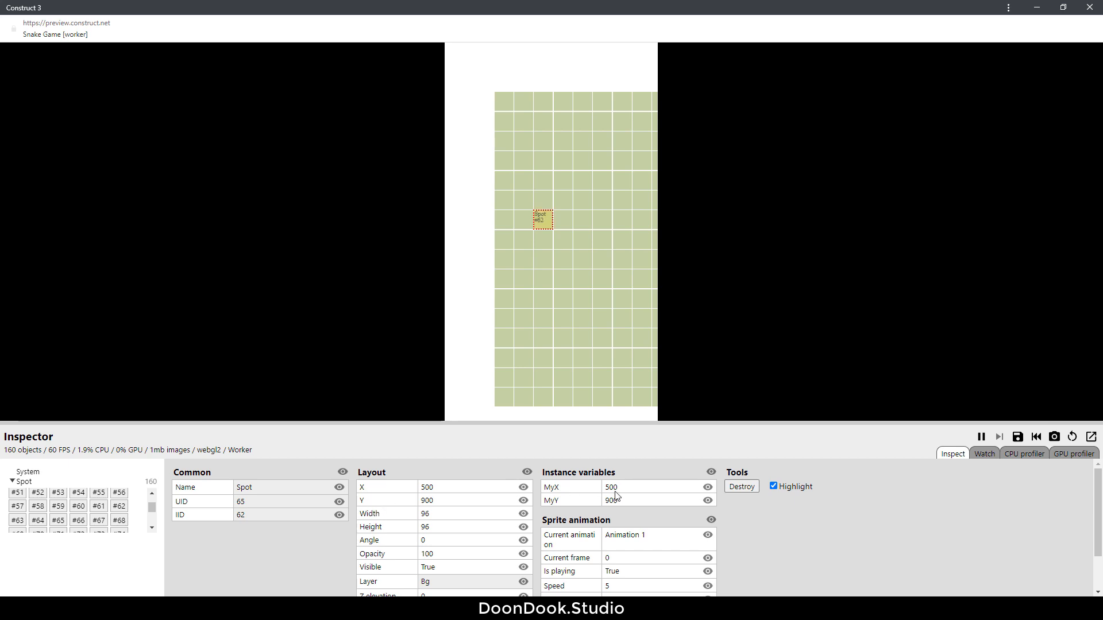
mouse_move(556, 500)
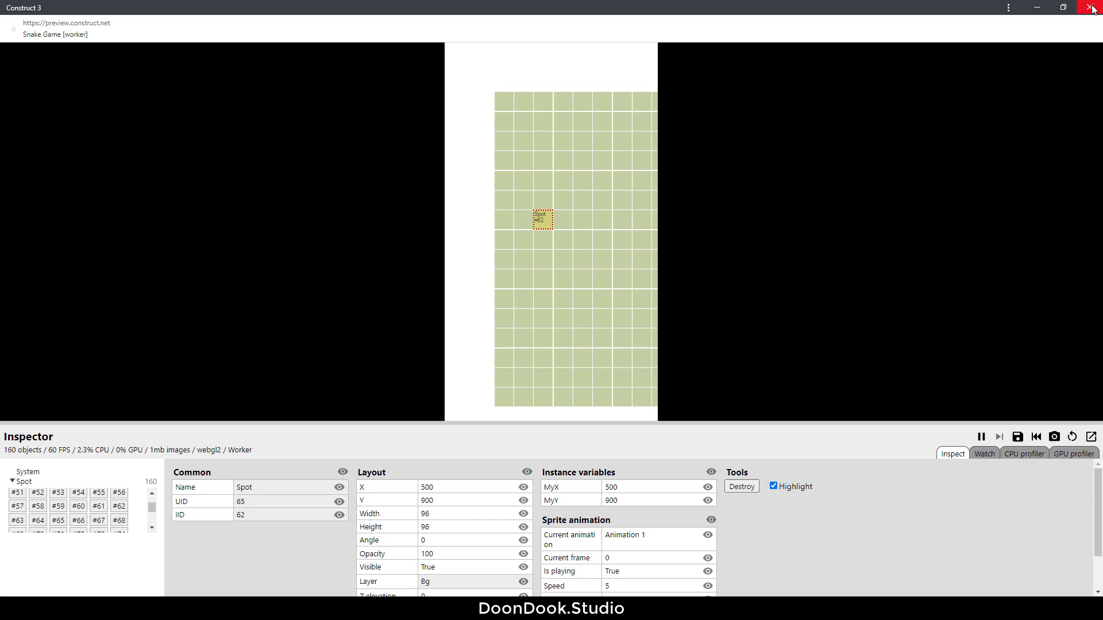
click(1086, 7)
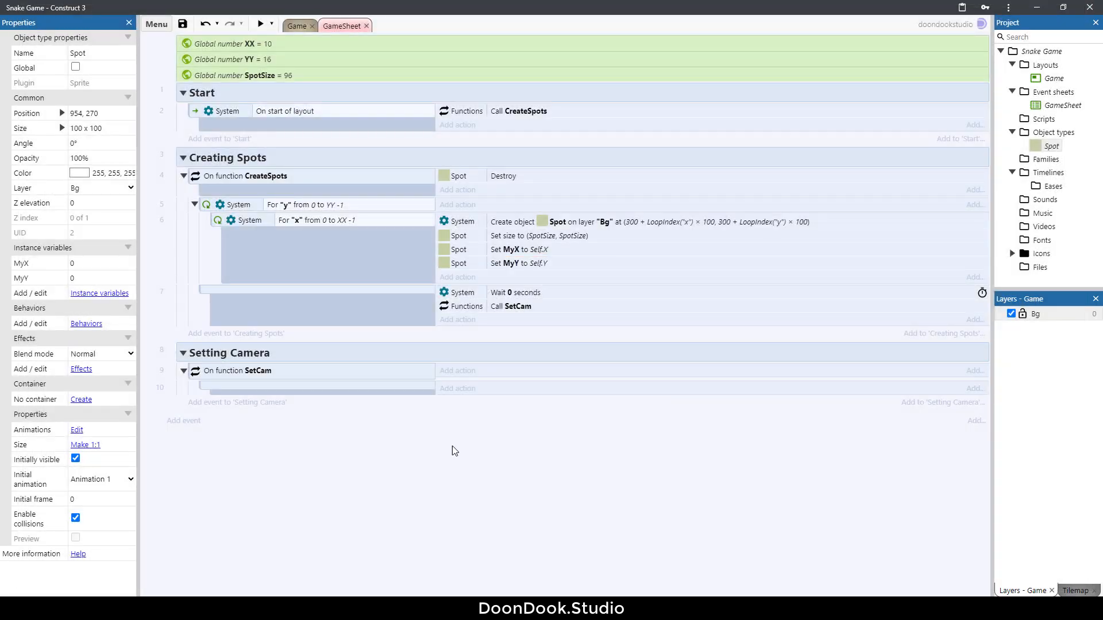
mouse_move(390, 446)
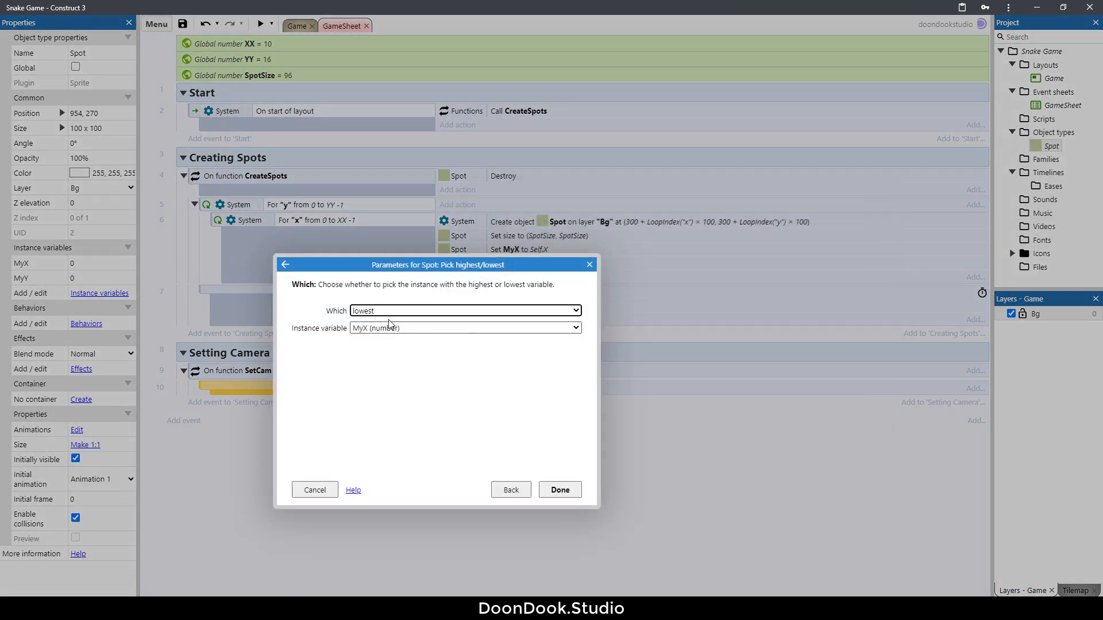
Make SetCam pick the Spot with the lowest MyX and start an action on it
click(561, 489)
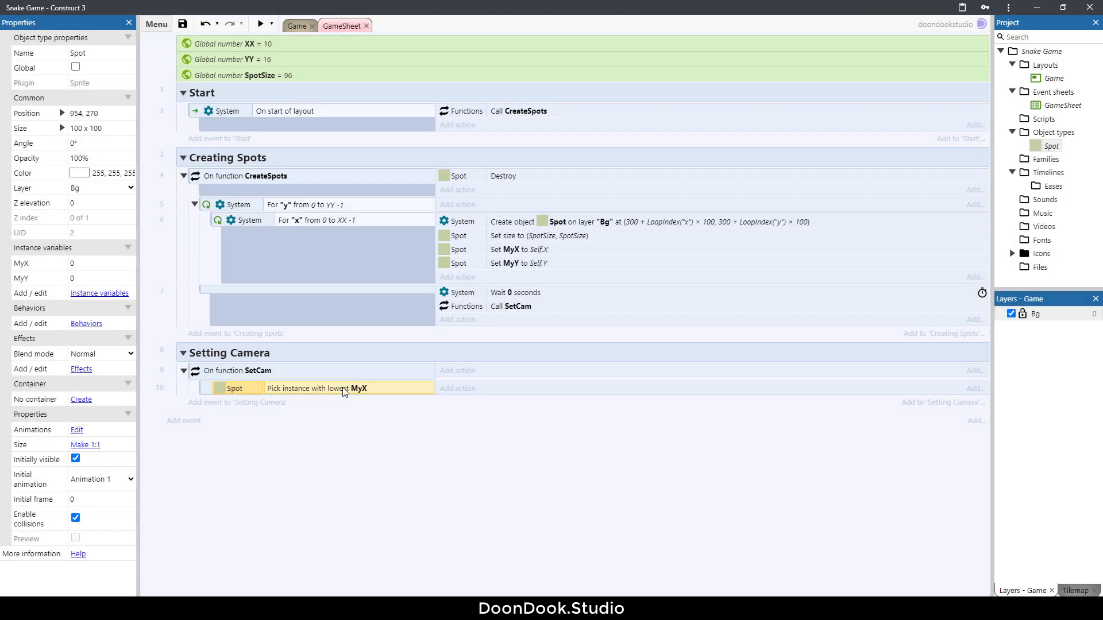
mouse_move(465, 439)
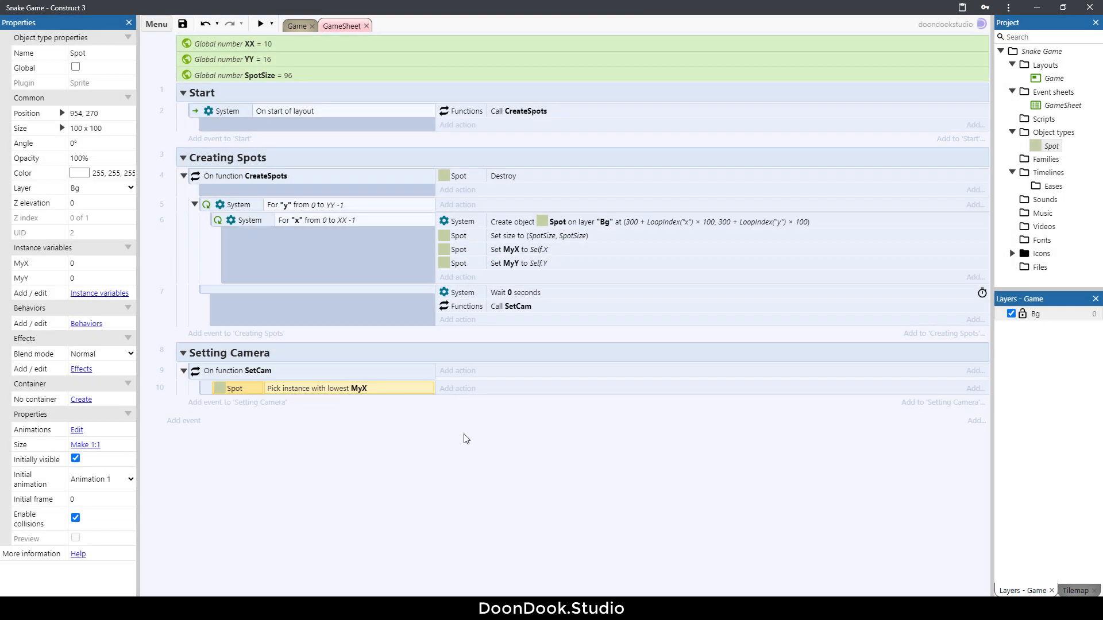
mouse_move(462, 433)
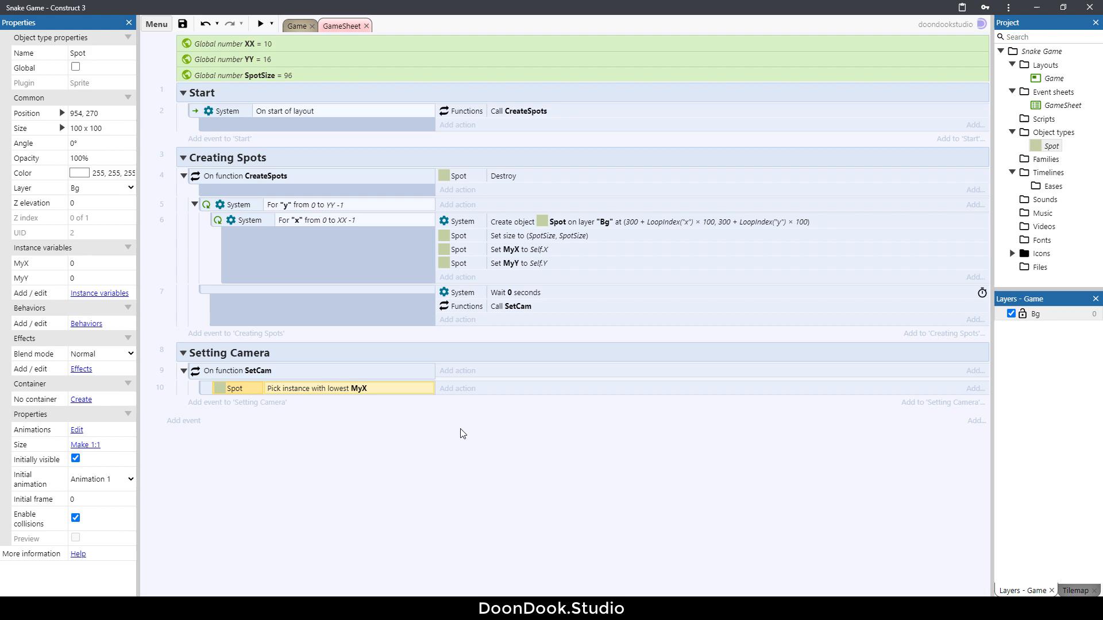
click(457, 389)
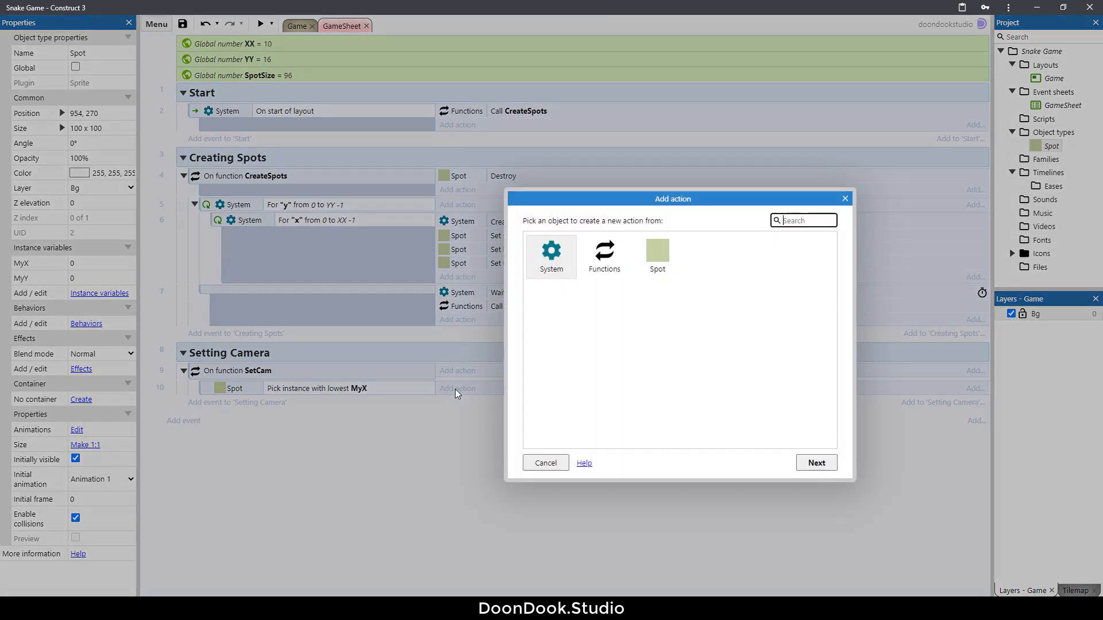
click(657, 251)
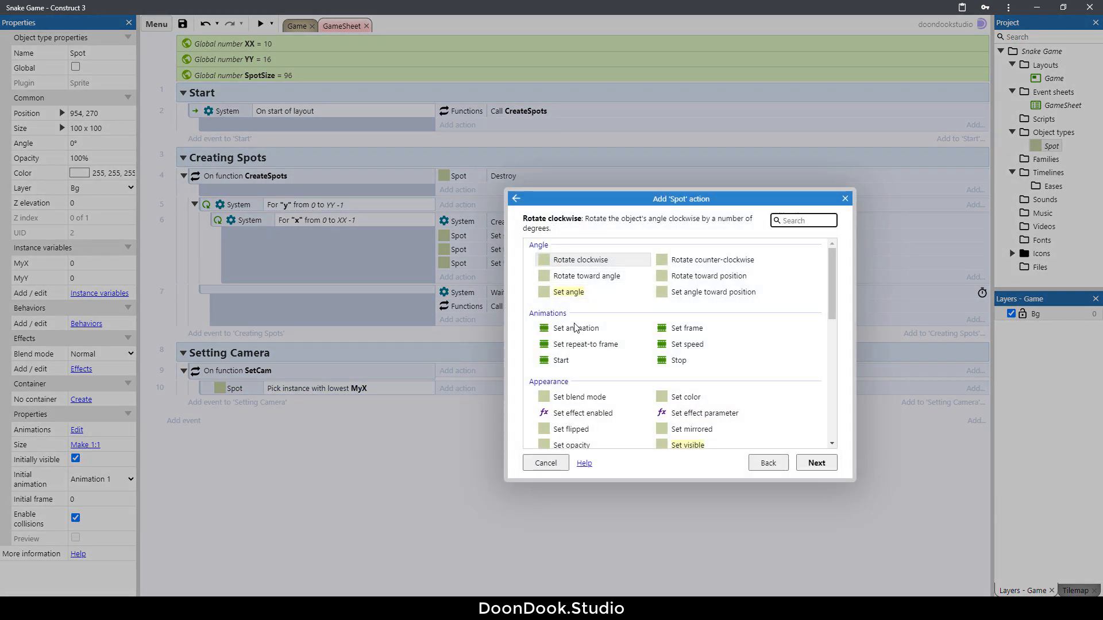
Set that Spot's opacity to 50 and preview to see the faded spot
click(570, 445)
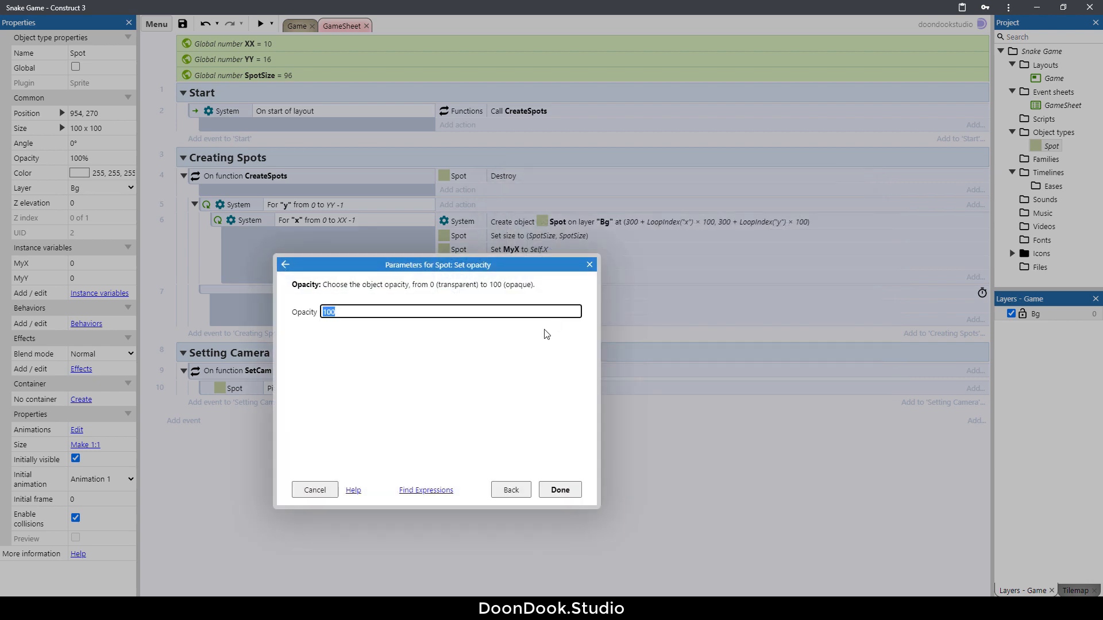
click(560, 489)
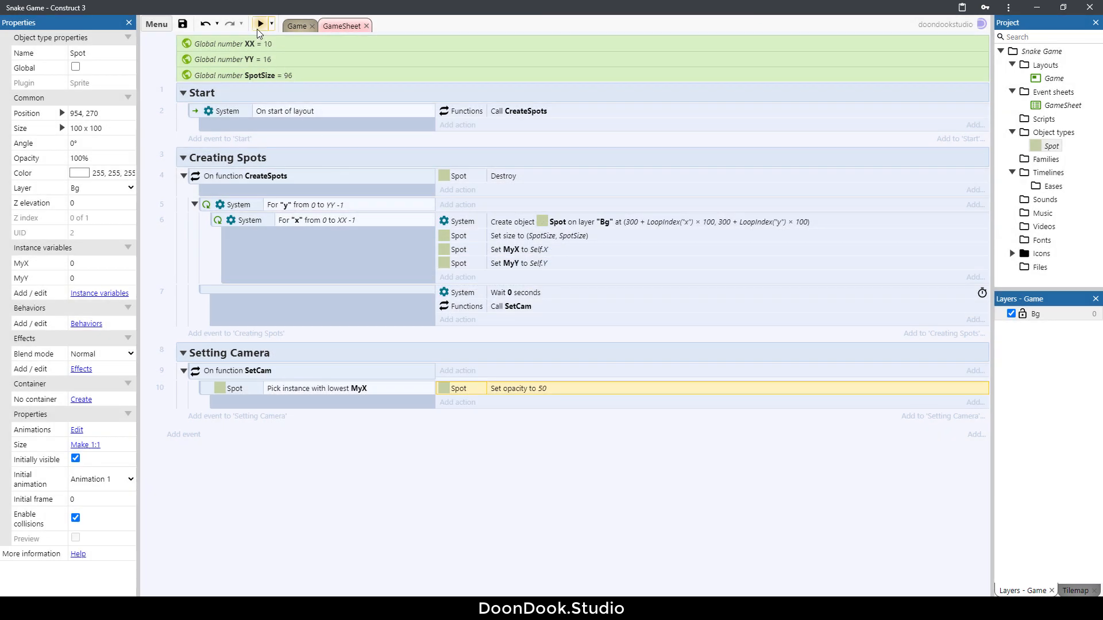
click(259, 23)
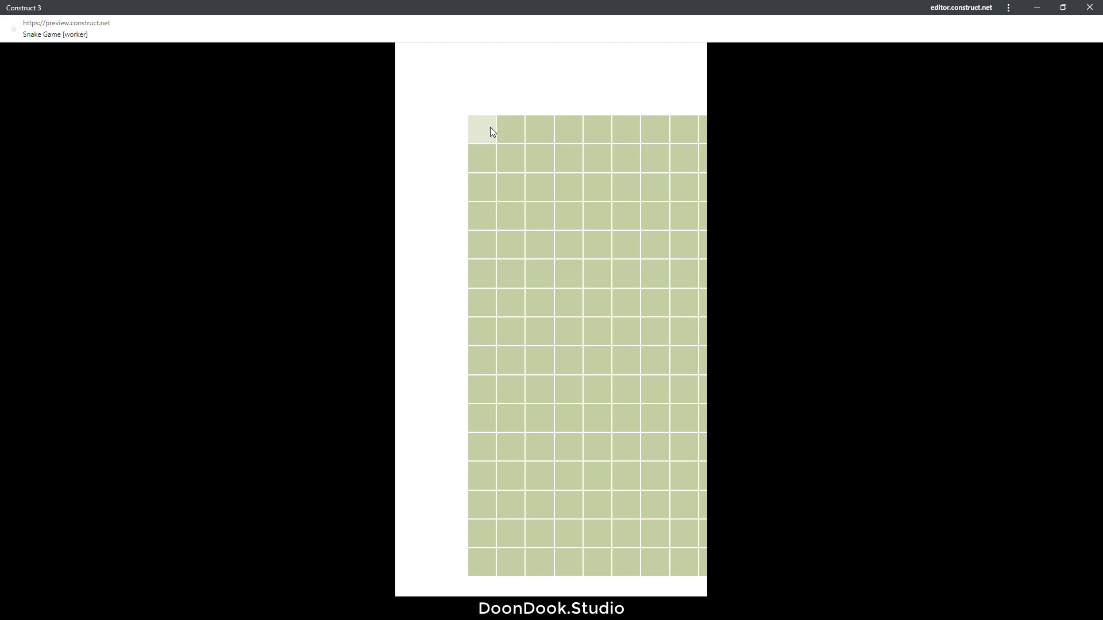
mouse_move(603, 561)
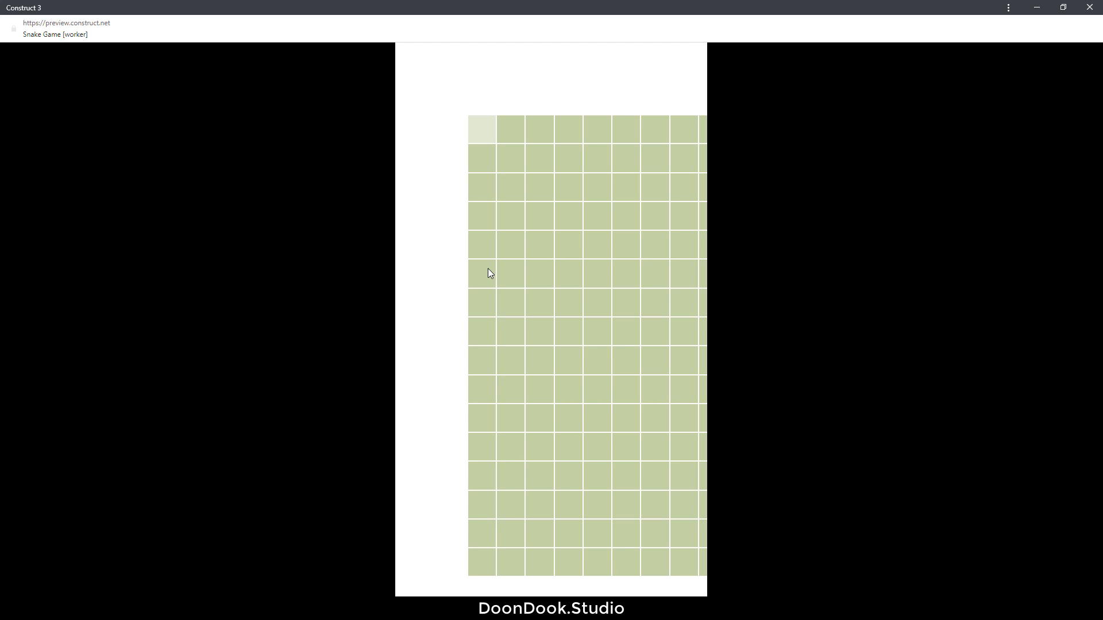
mouse_move(463, 137)
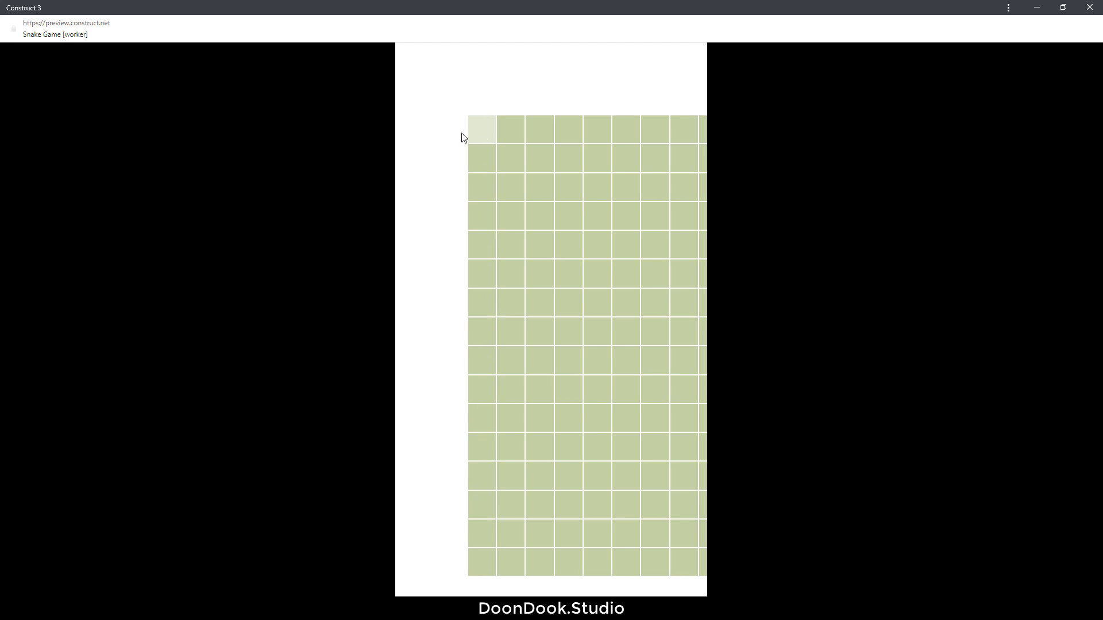
mouse_move(466, 180)
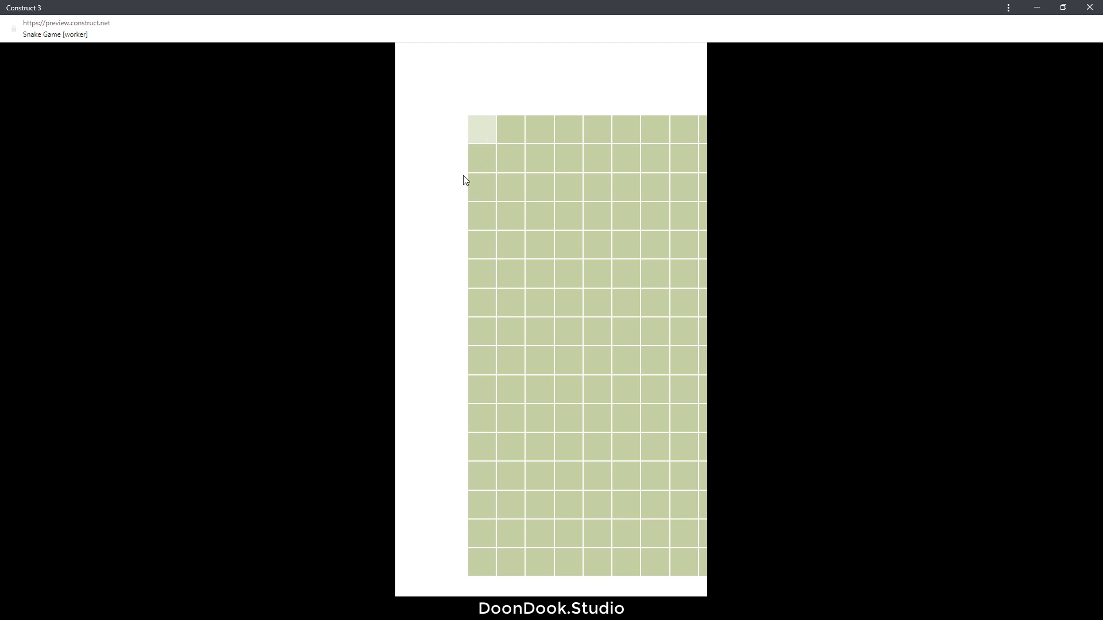
mouse_move(471, 278)
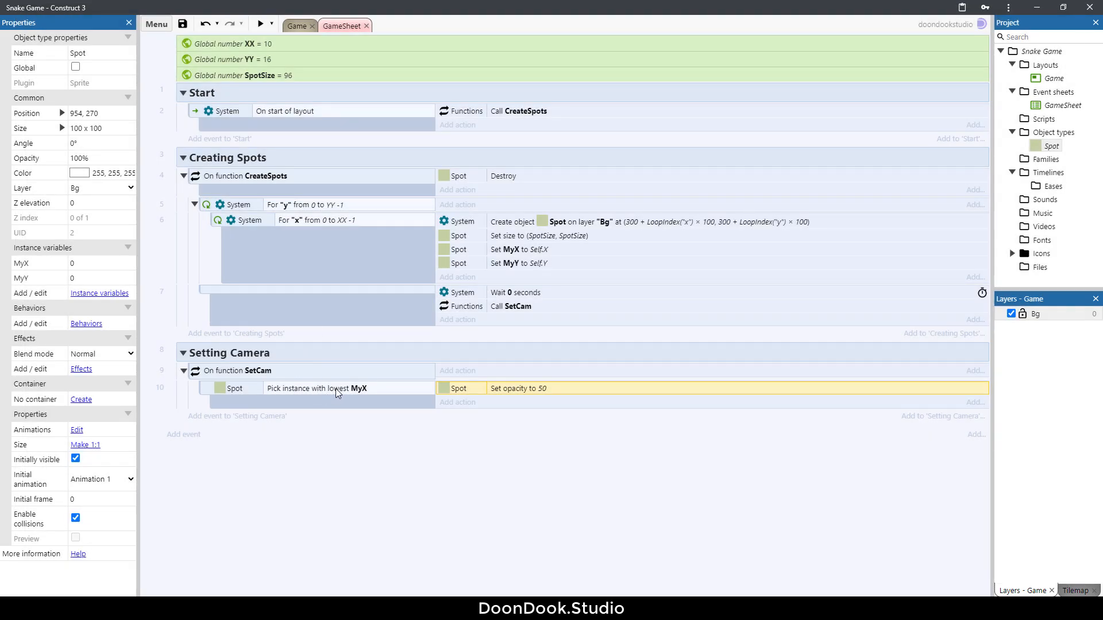
click(393, 431)
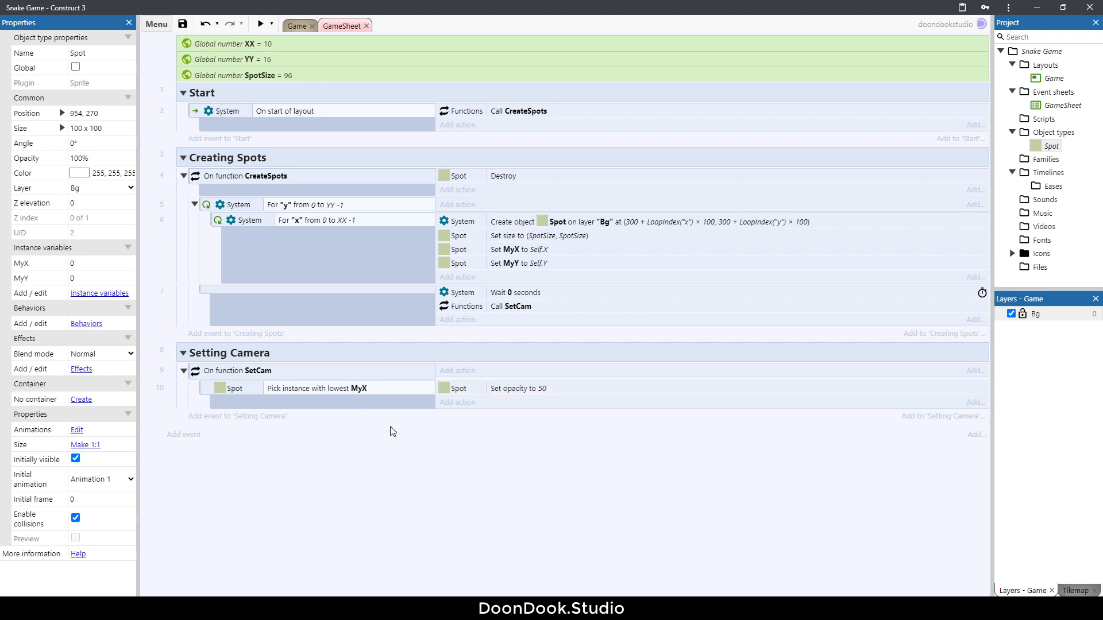
mouse_move(290, 457)
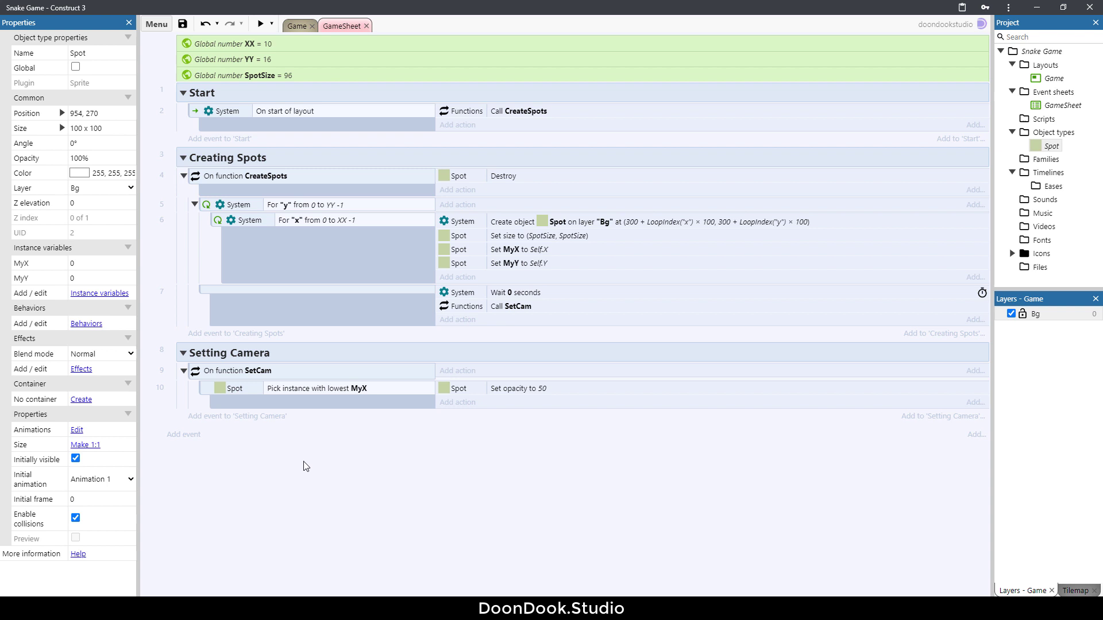
mouse_move(311, 423)
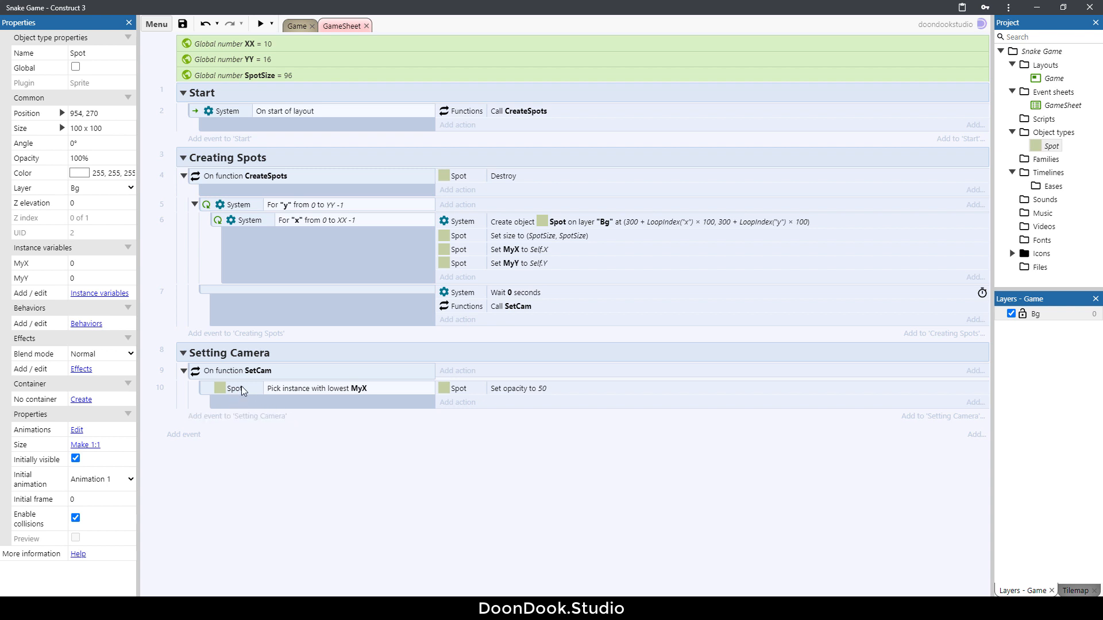
mouse_move(315, 457)
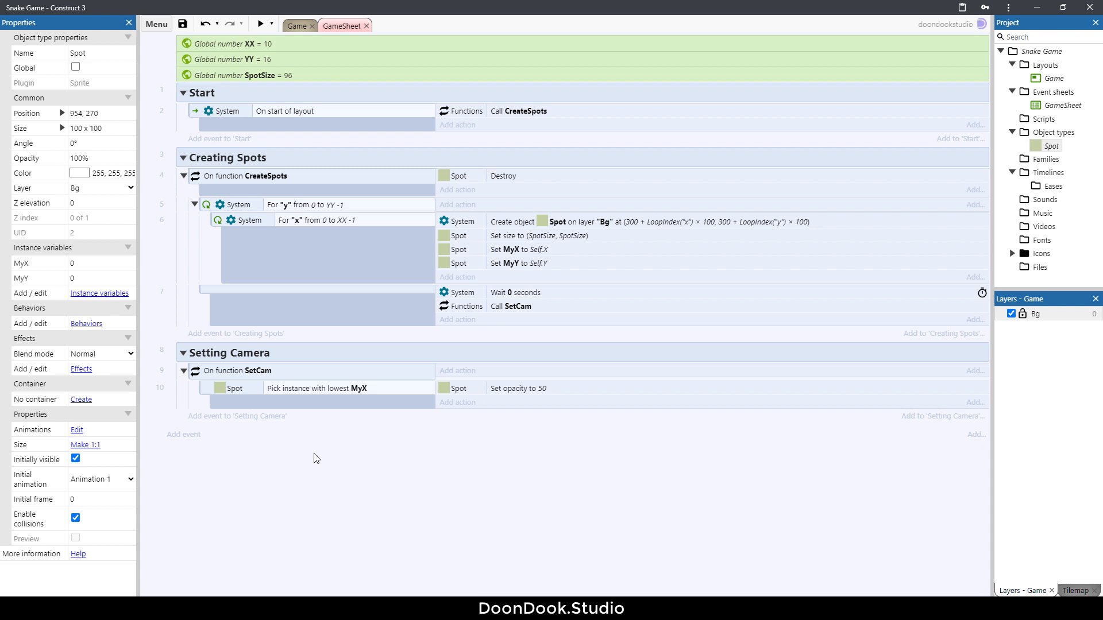
mouse_move(274, 436)
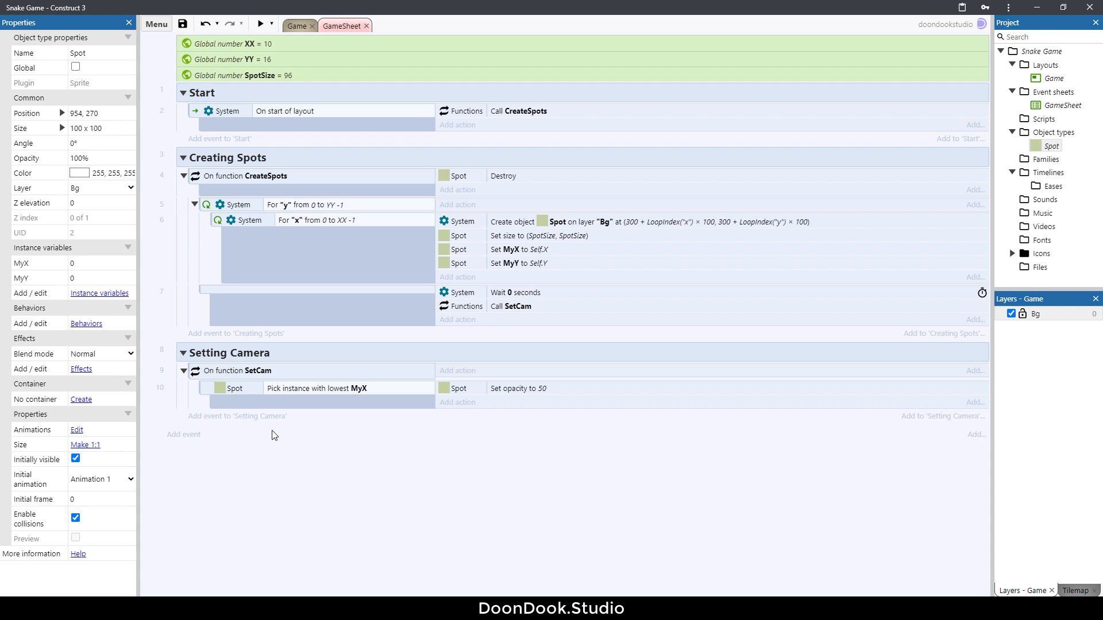
click(242, 372)
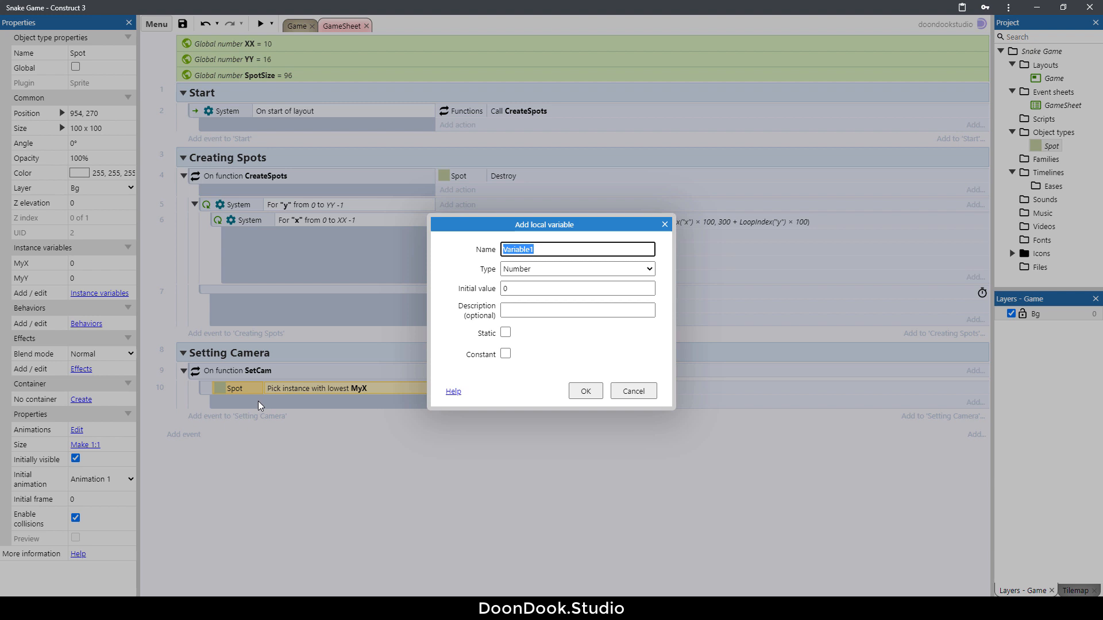
Create local number Left_ in SetCam and set it to Spot.X from the lowest-MyX spot
text(Left)
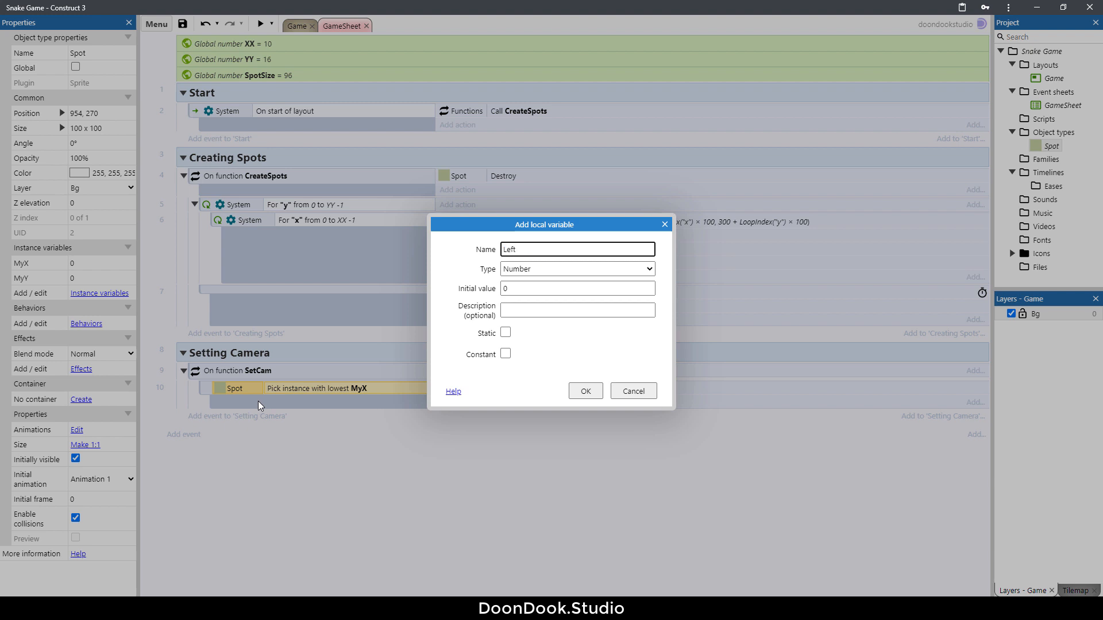
click(584, 391)
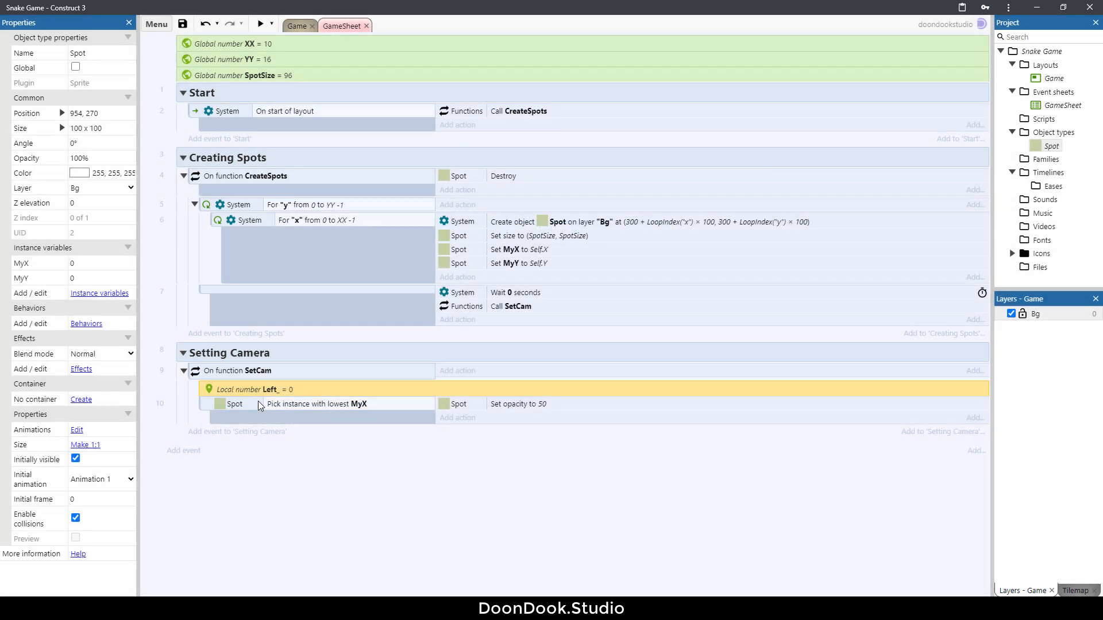
click(457, 418)
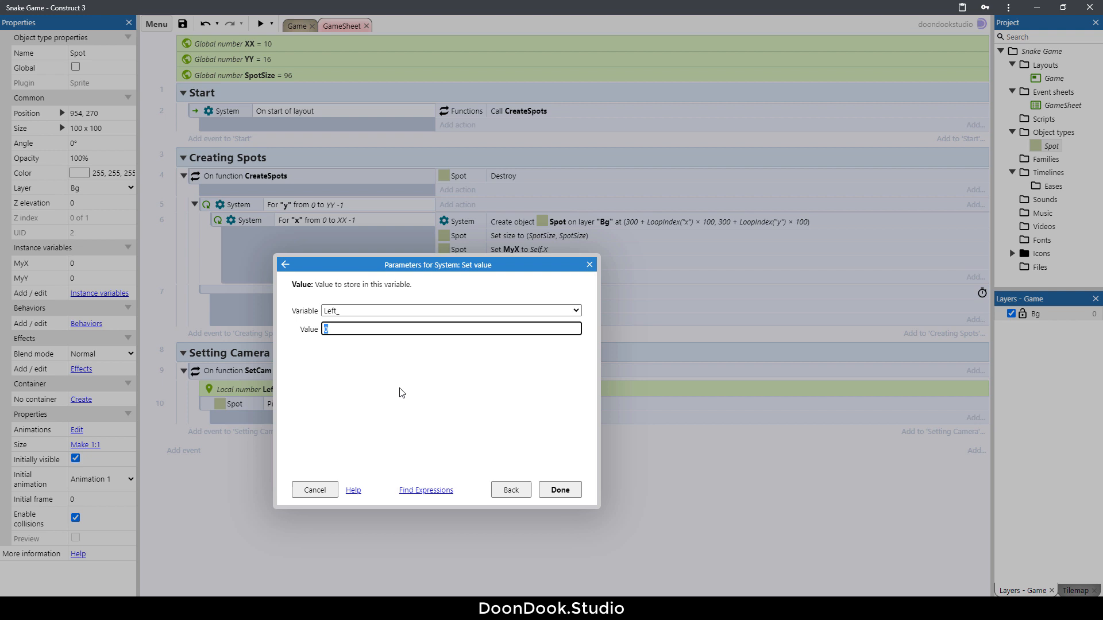
click(559, 490)
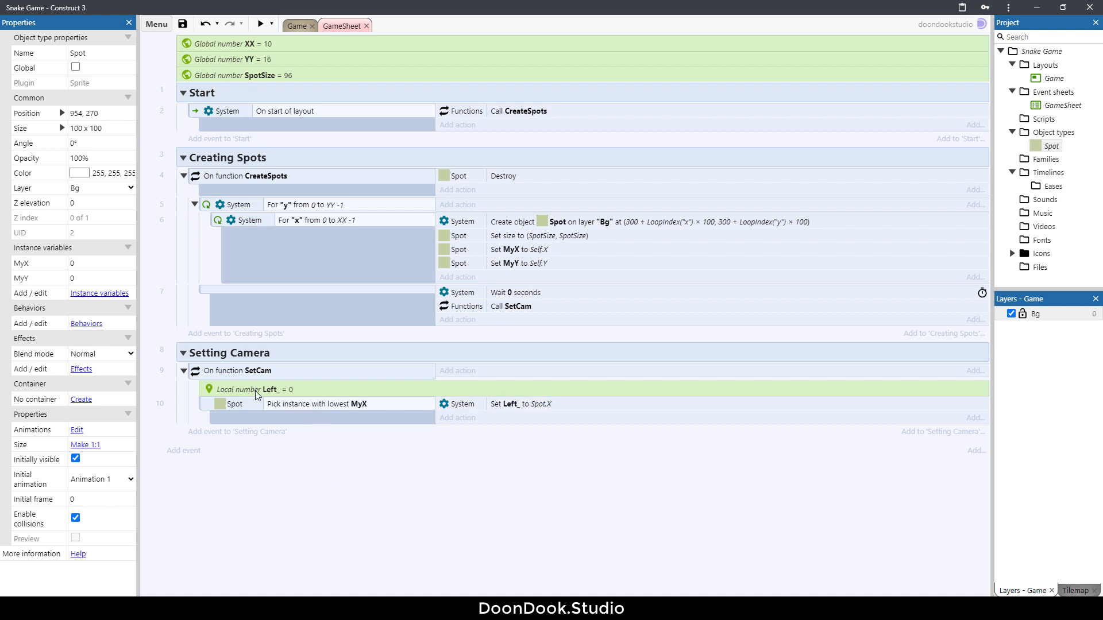
mouse_move(278, 395)
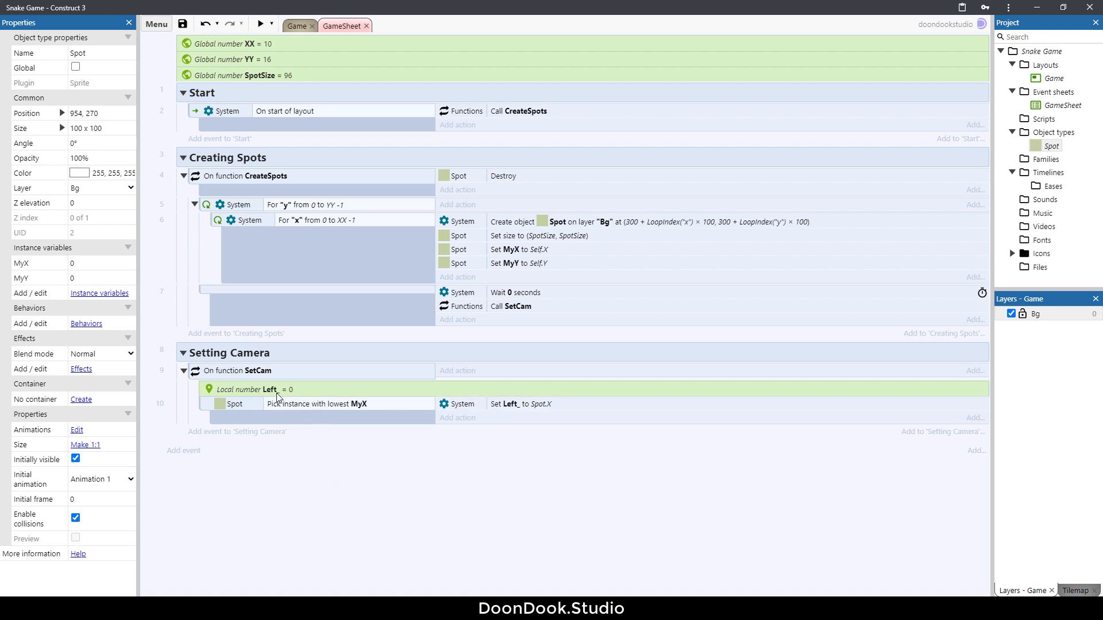
mouse_move(370, 411)
text(Bottom_)
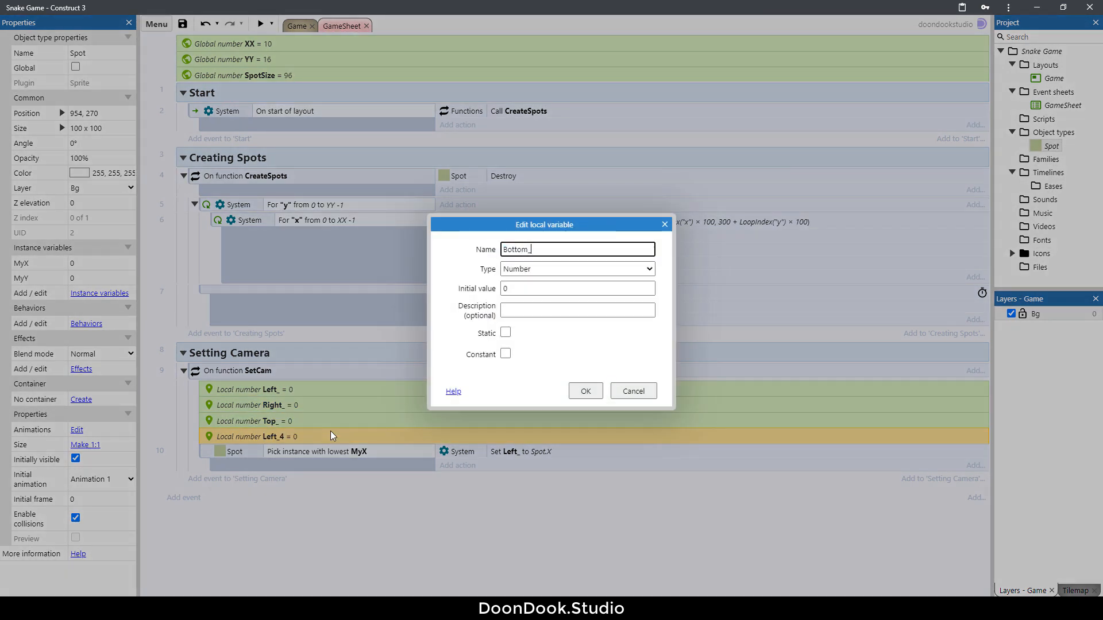
Confirm the fourth local number variable as Bottom_
click(585, 390)
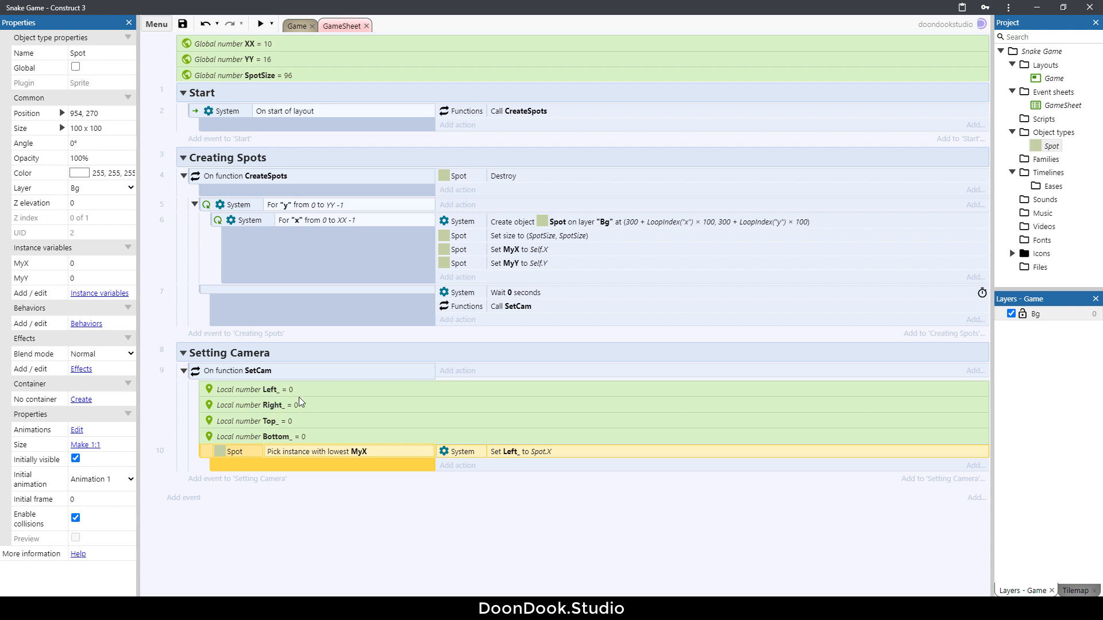
mouse_move(385, 442)
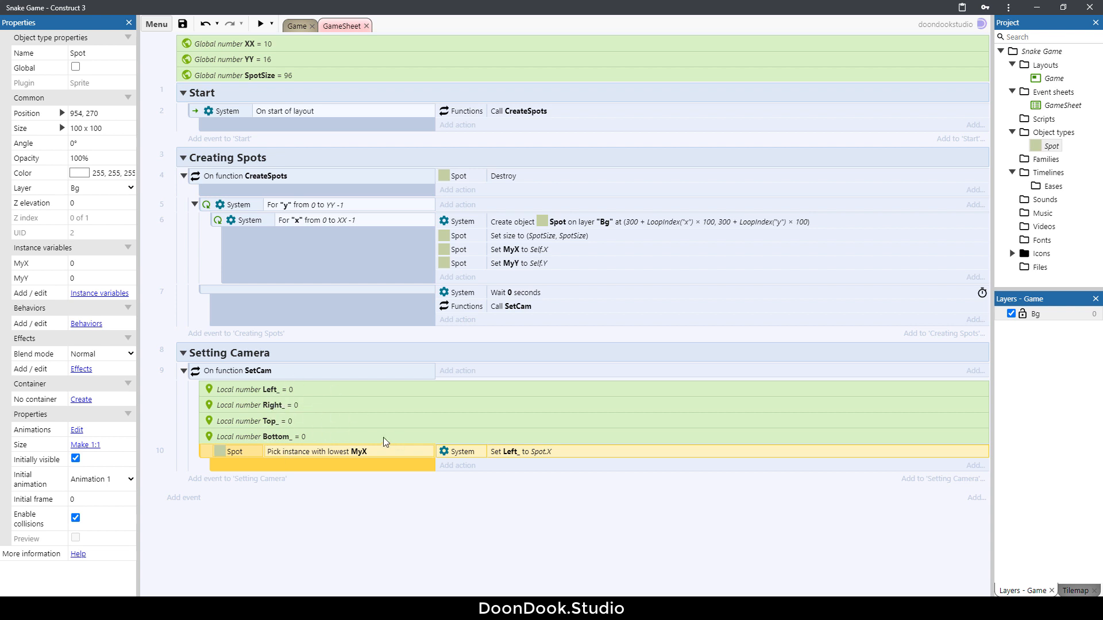
mouse_move(283, 517)
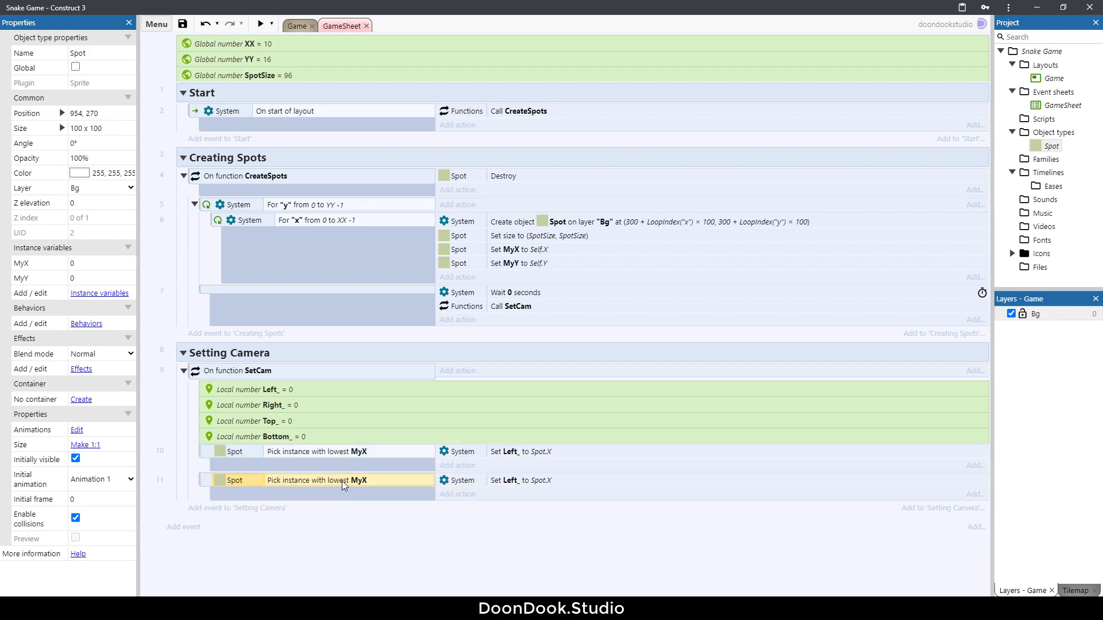
Make the copies store highest MyX Spot.X in Right_ and lowest MyY Spot.Y in Top_
click(464, 310)
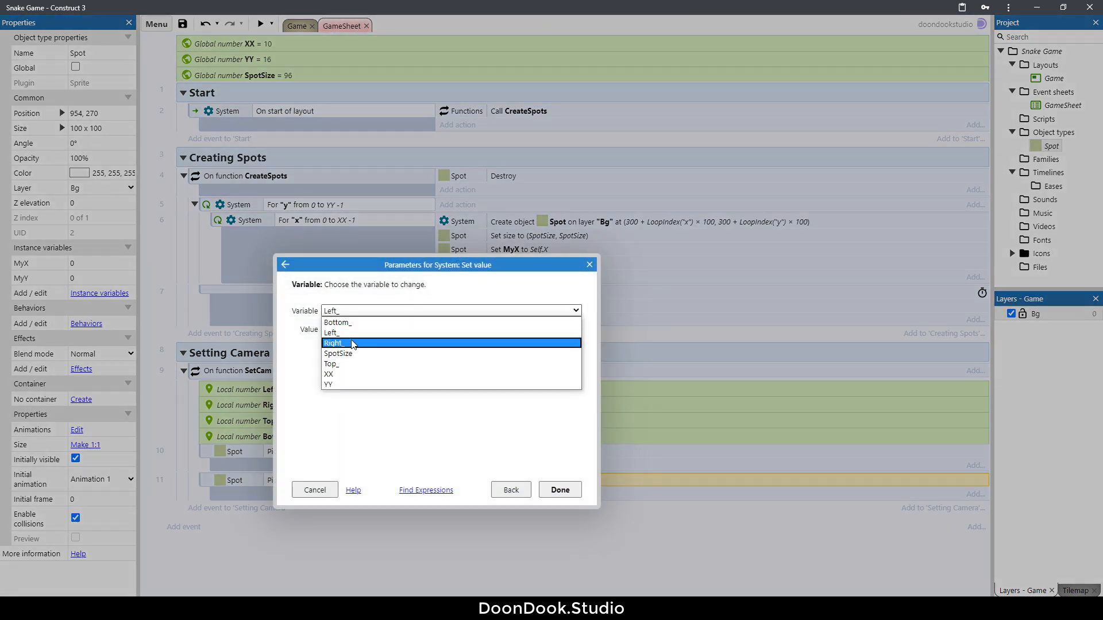
click(559, 490)
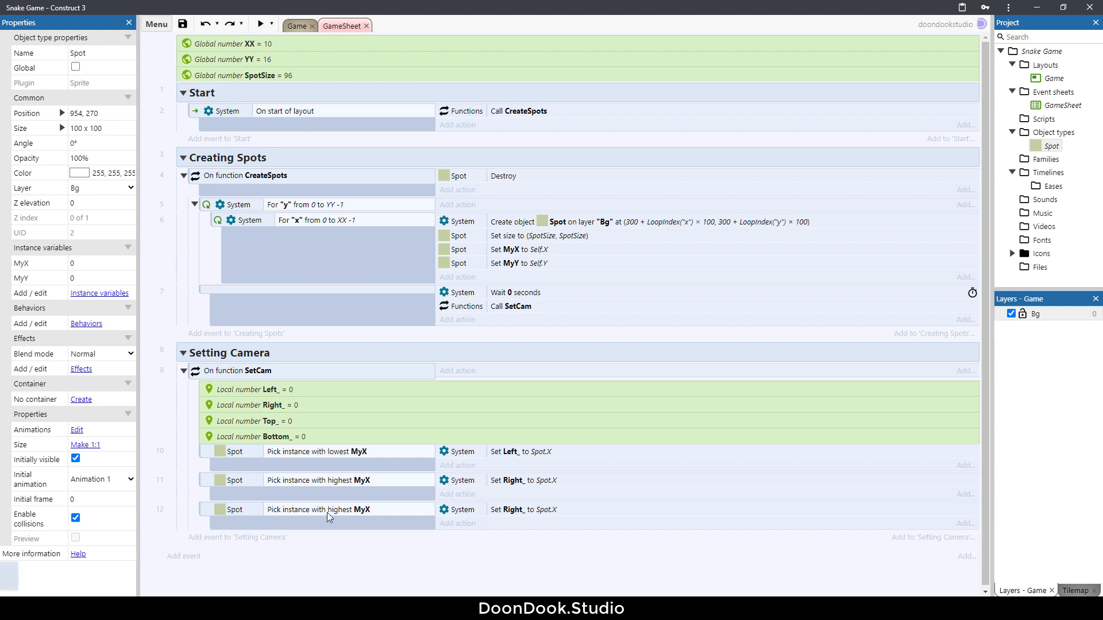
click(328, 510)
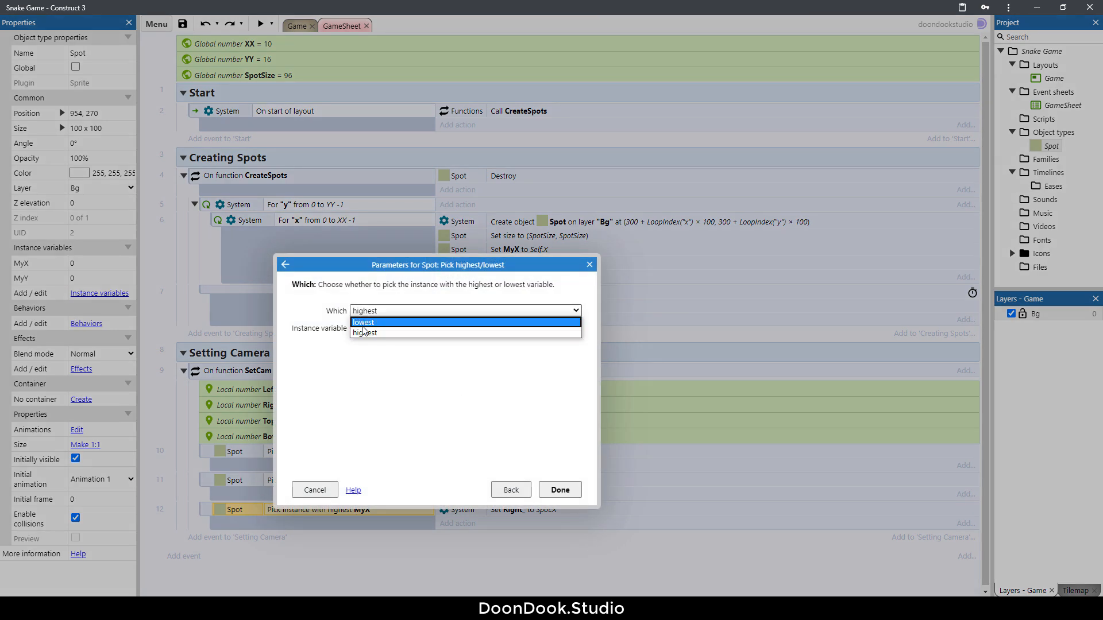
click(363, 322)
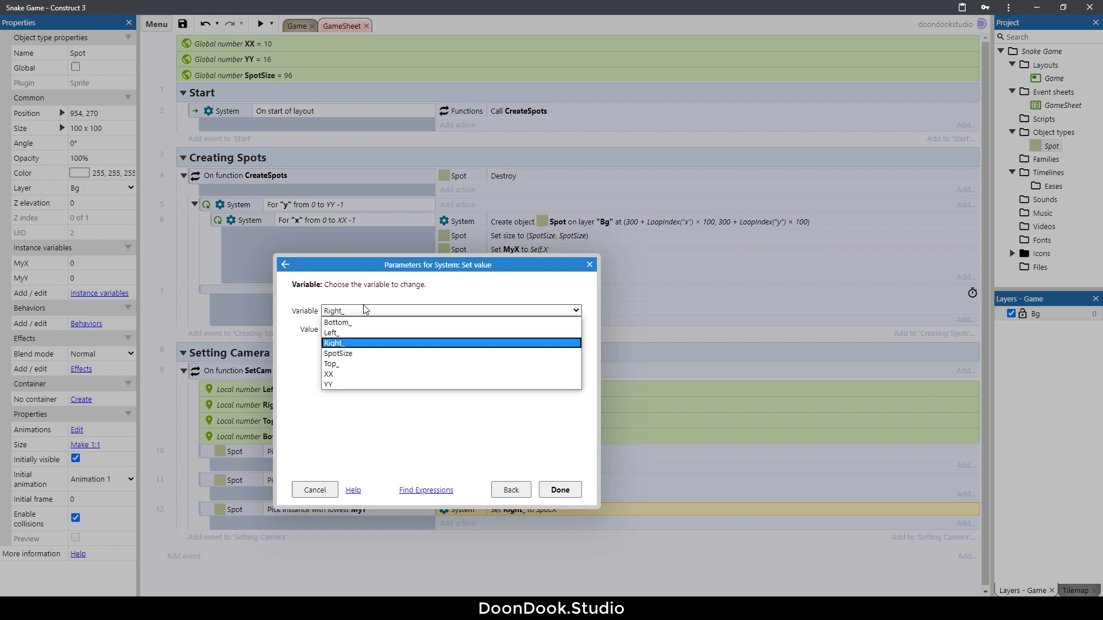
click(332, 363)
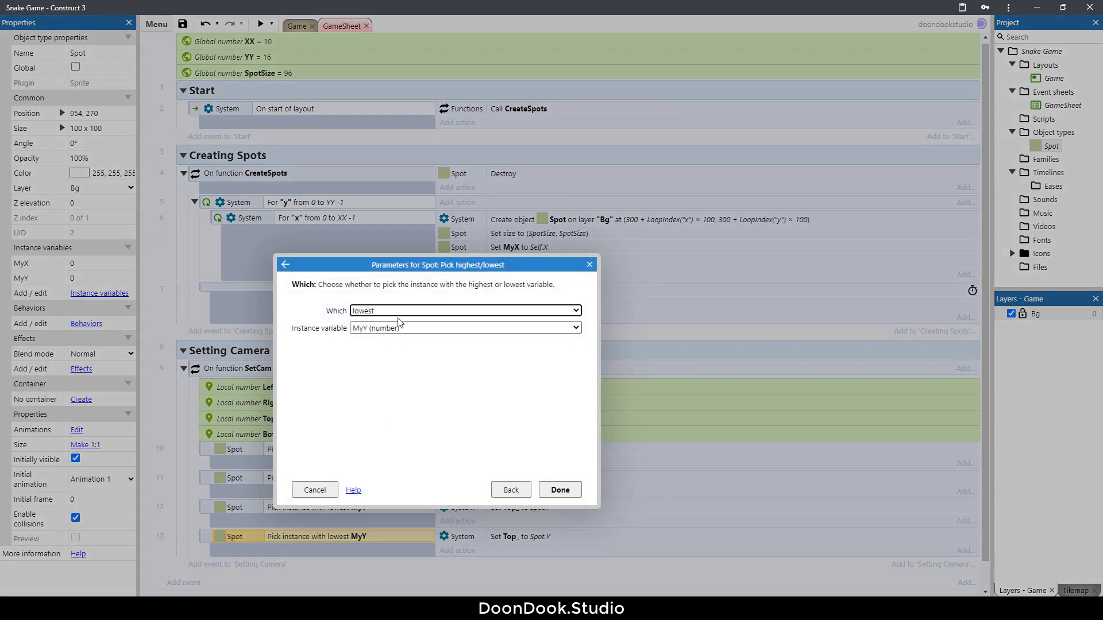
Make the last copy pick the highest-MyY spot and store Spot.Y in Bottom_
click(464, 310)
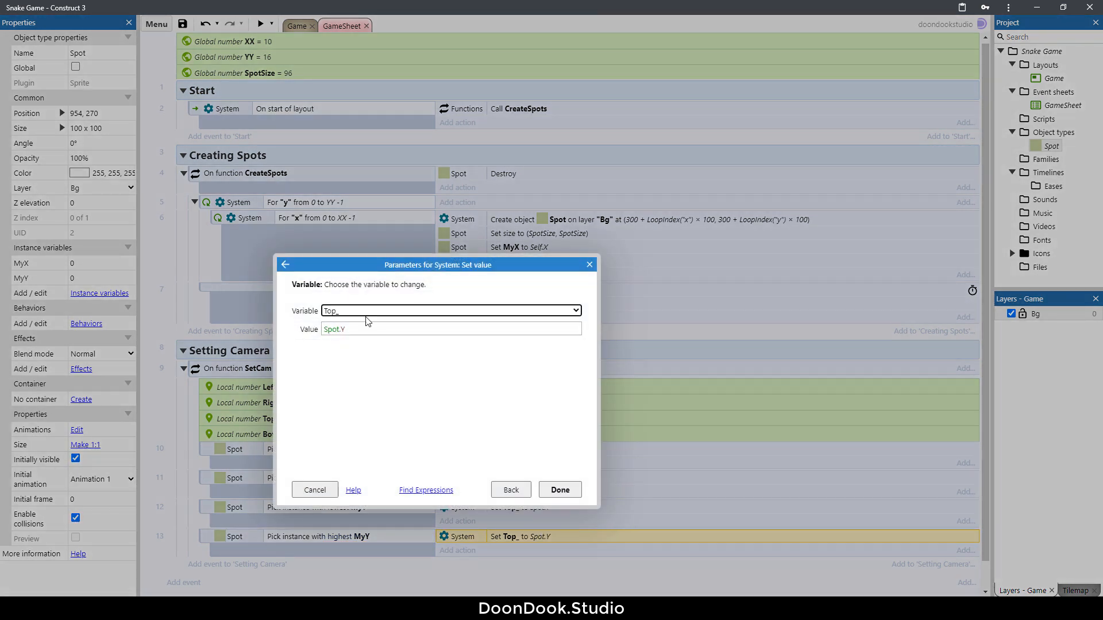
click(451, 310)
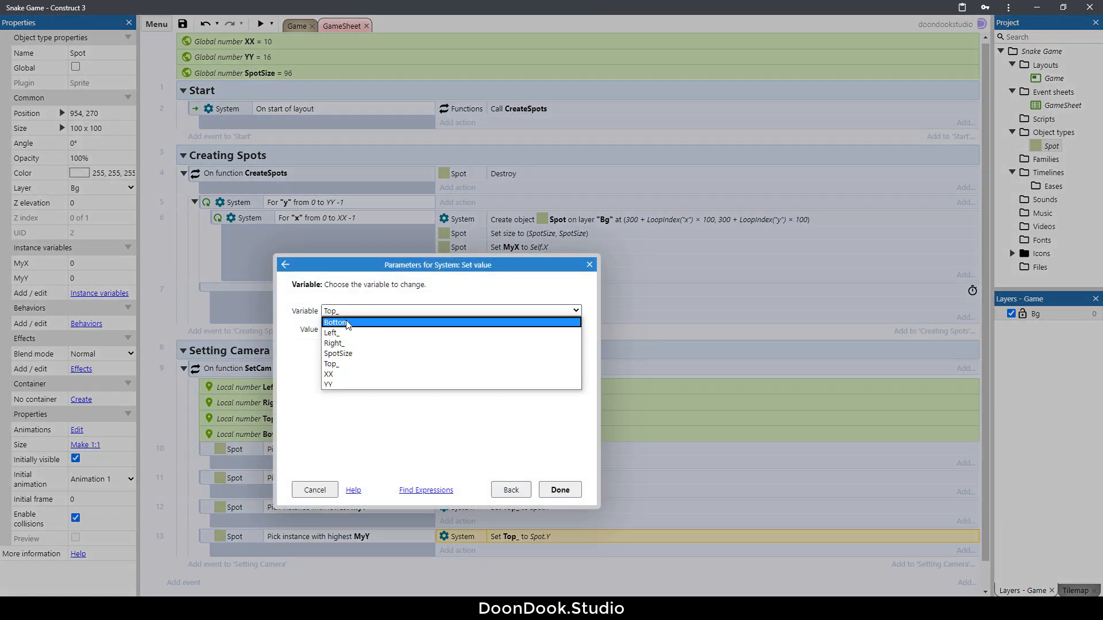
click(335, 322)
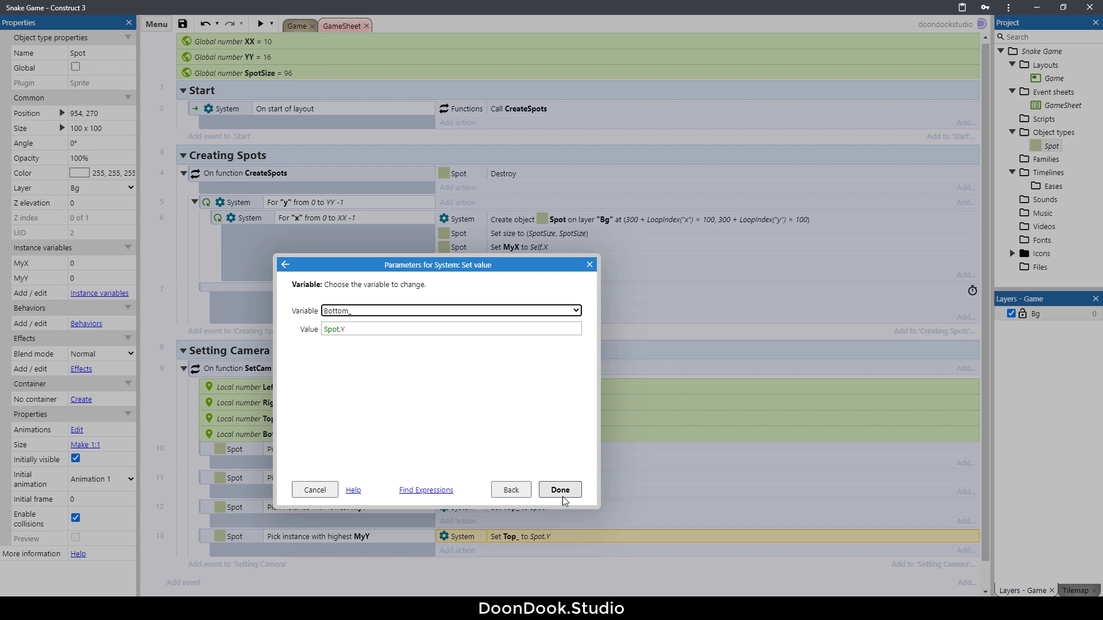
click(561, 489)
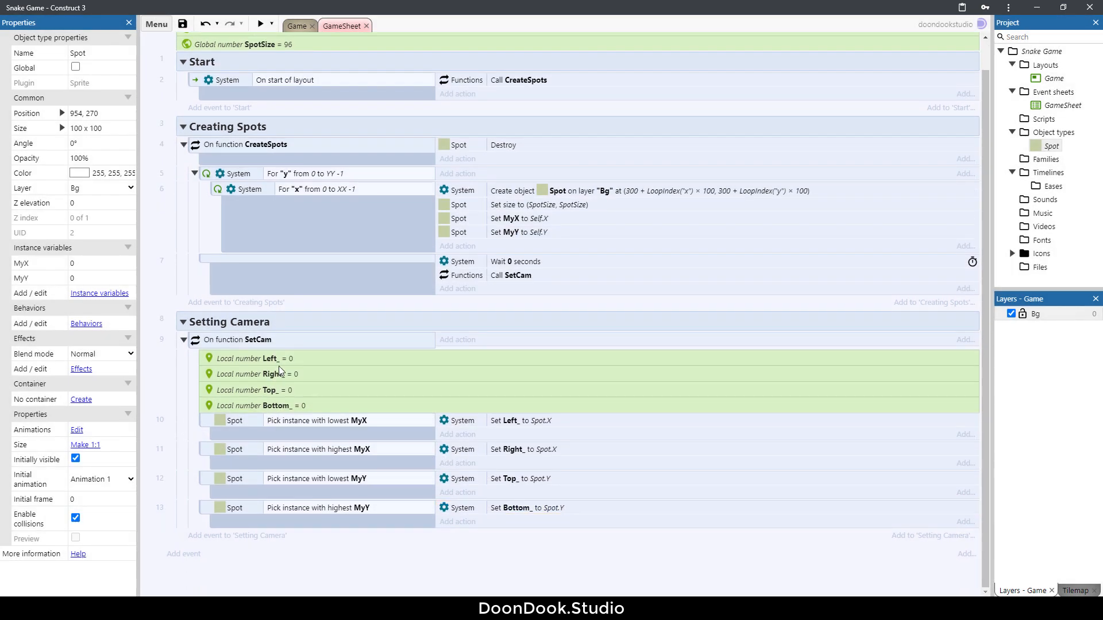
mouse_move(298, 395)
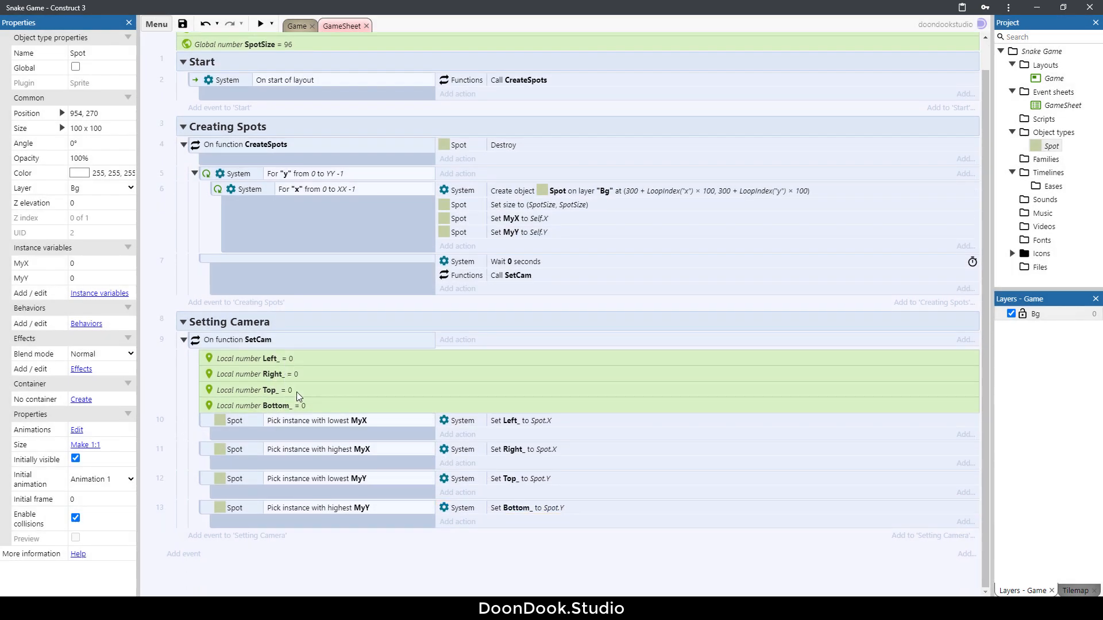
mouse_move(322, 425)
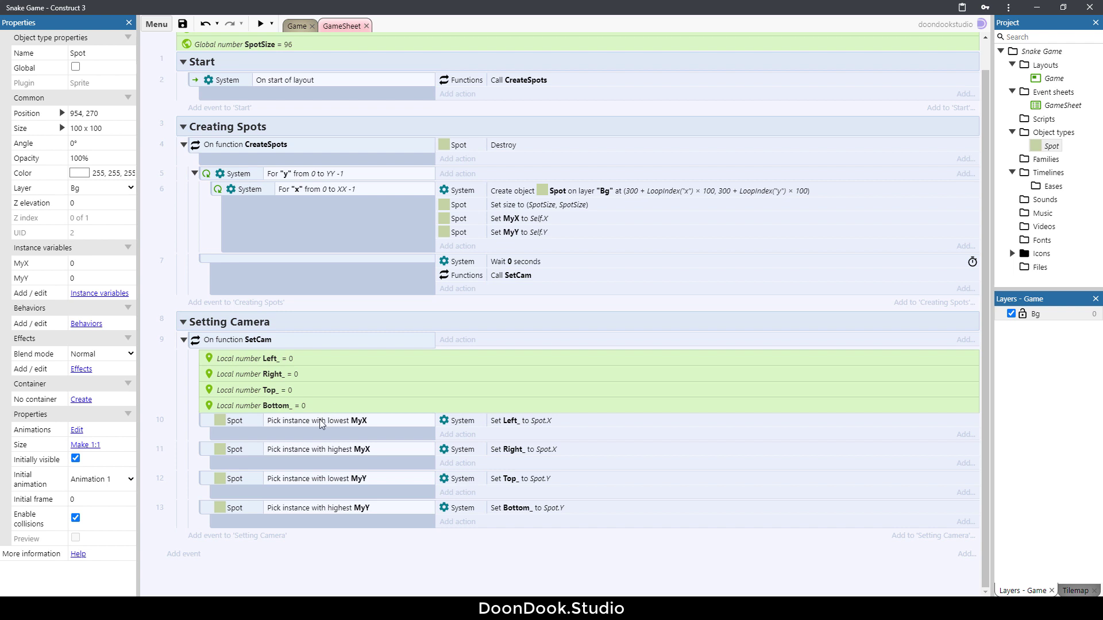
mouse_move(271, 146)
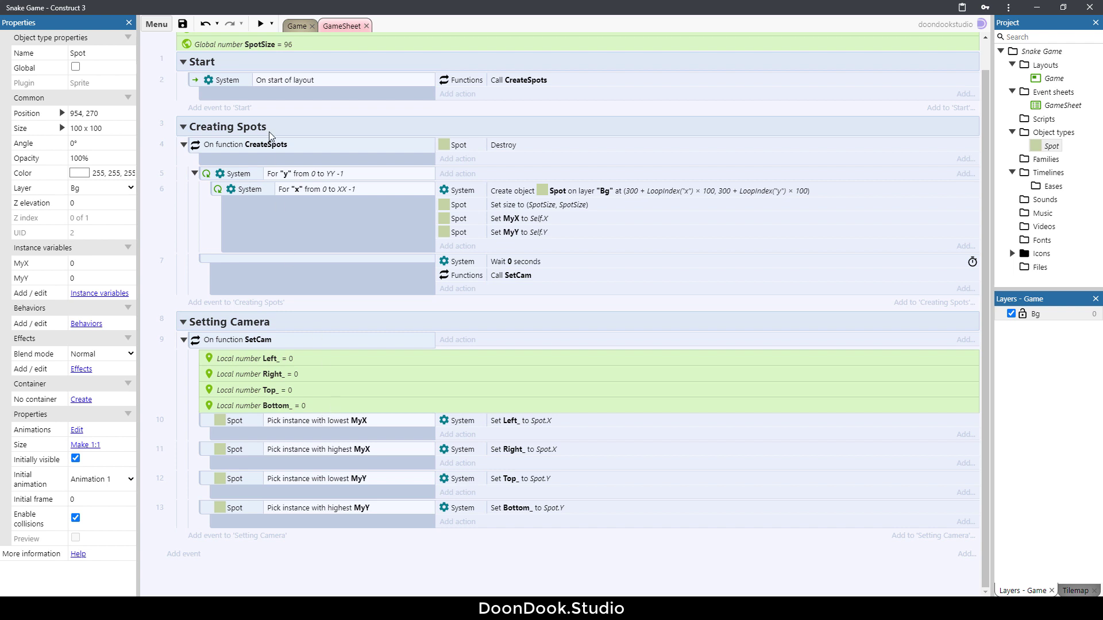
mouse_move(321, 339)
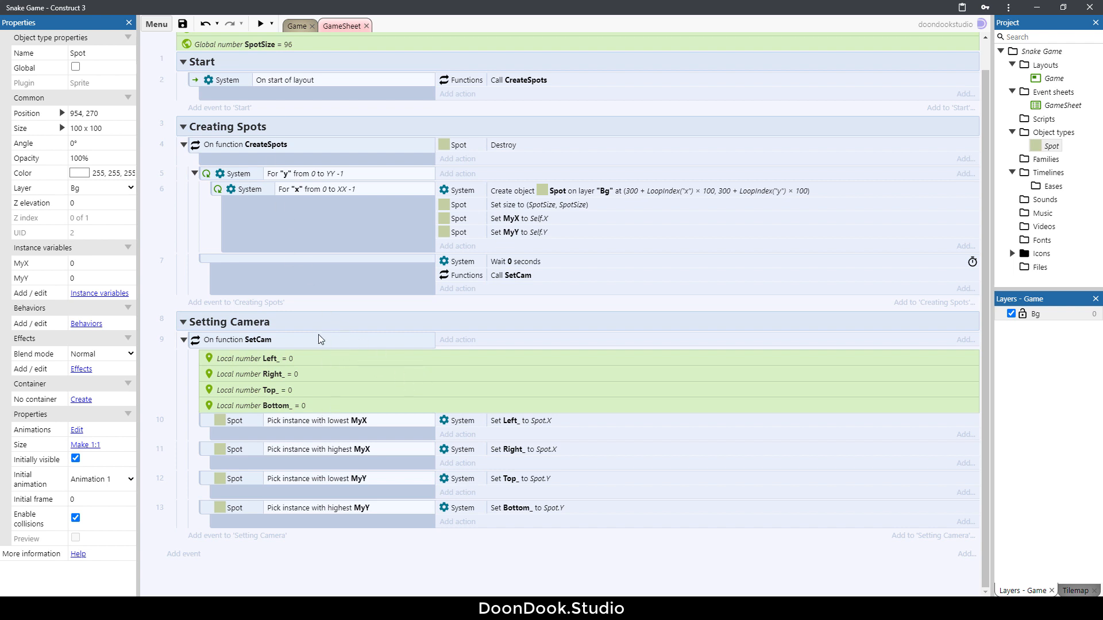
Add a blank fifth event at the end of the SetCam function
click(253, 339)
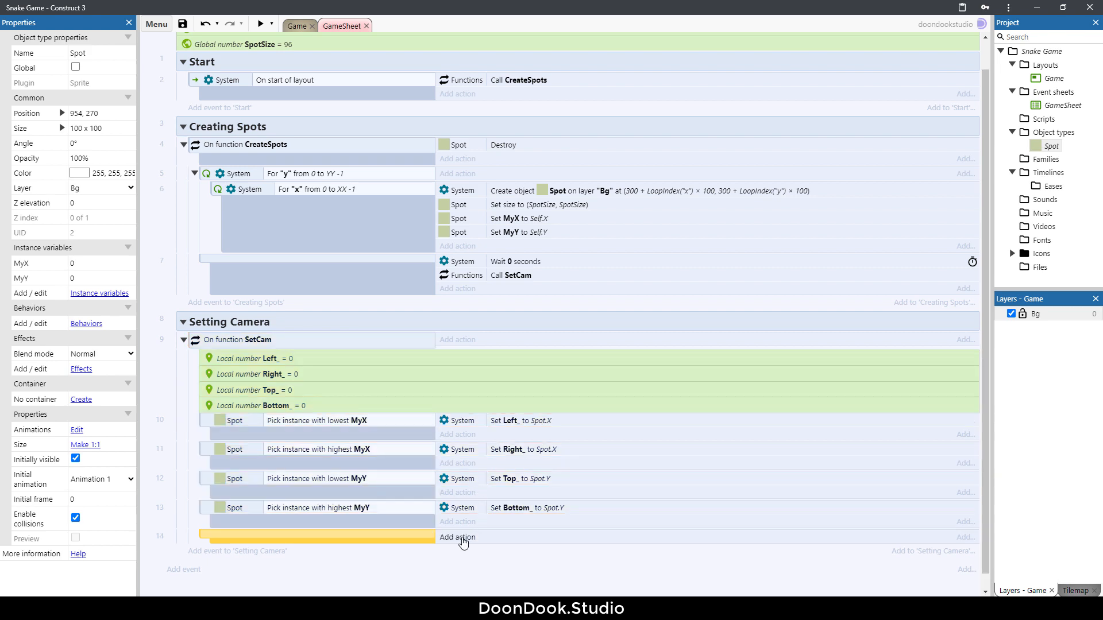
Add a System Scroll to position action to the new SetCam event
click(457, 538)
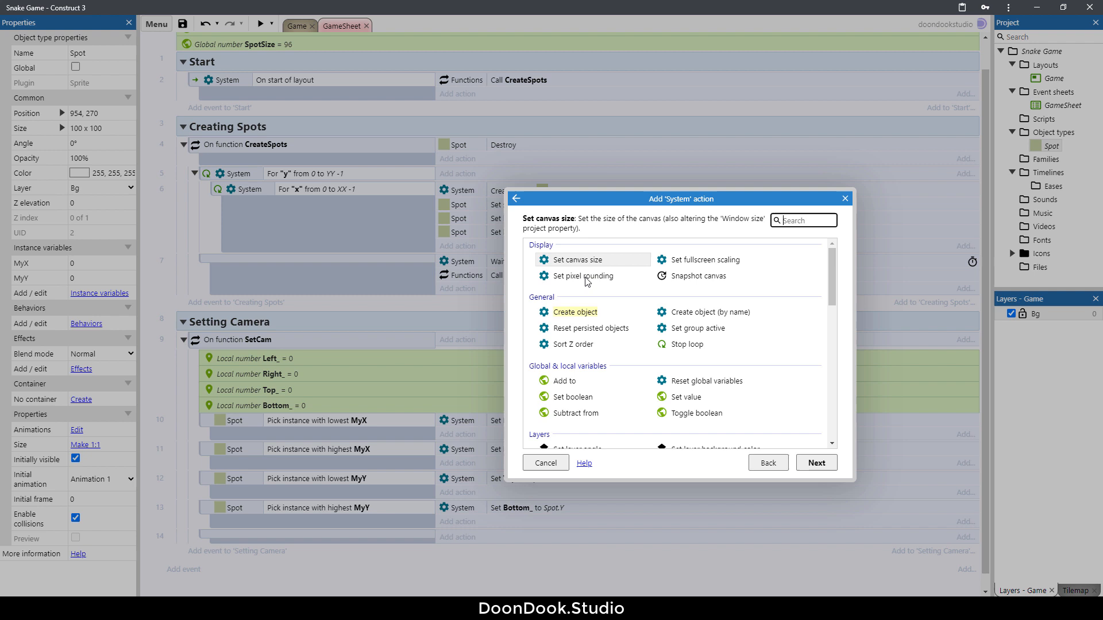
scroll(down, 3)
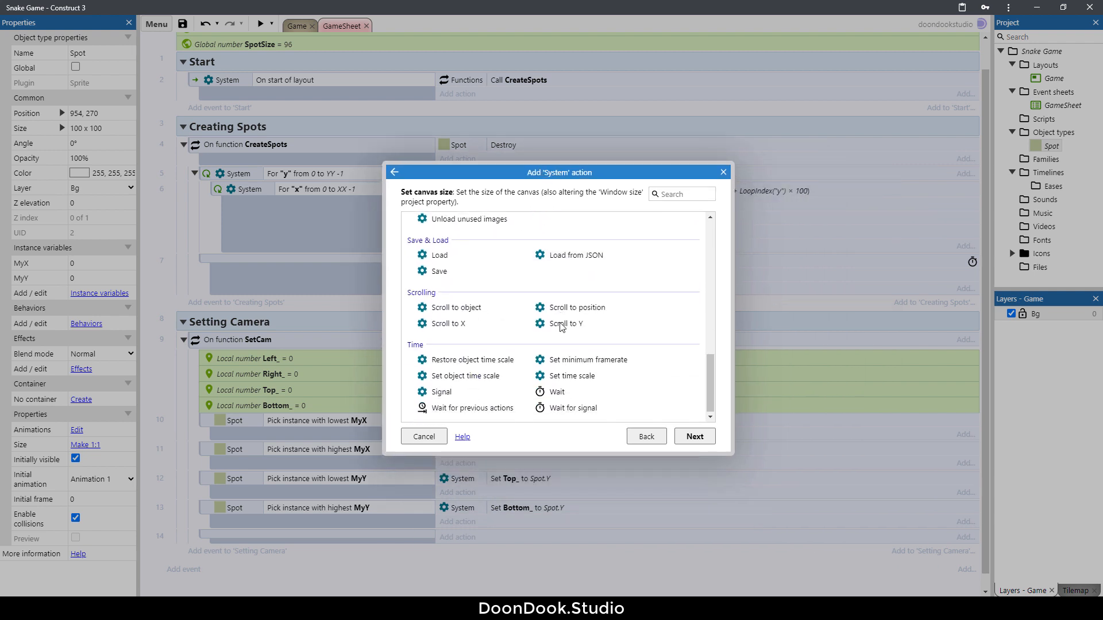
mouse_move(581, 338)
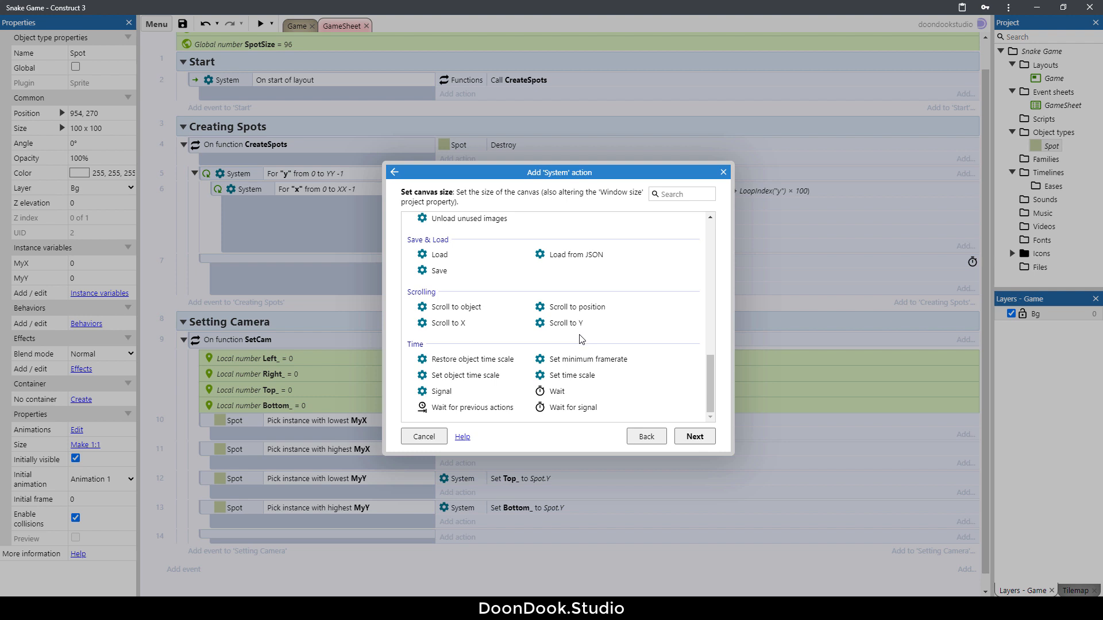
click(576, 306)
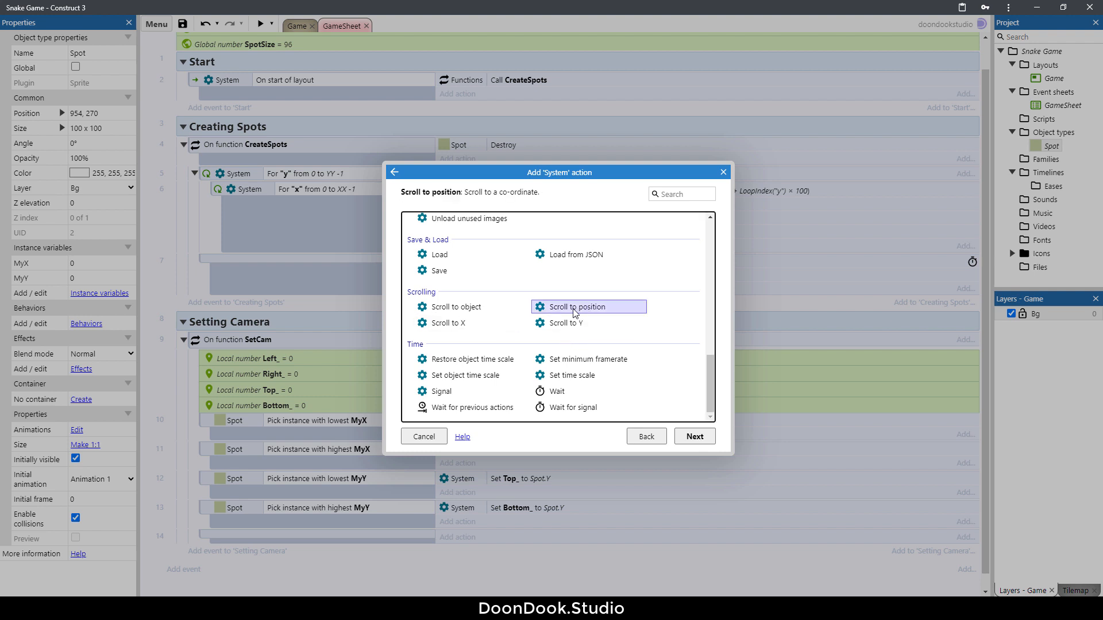
click(695, 436)
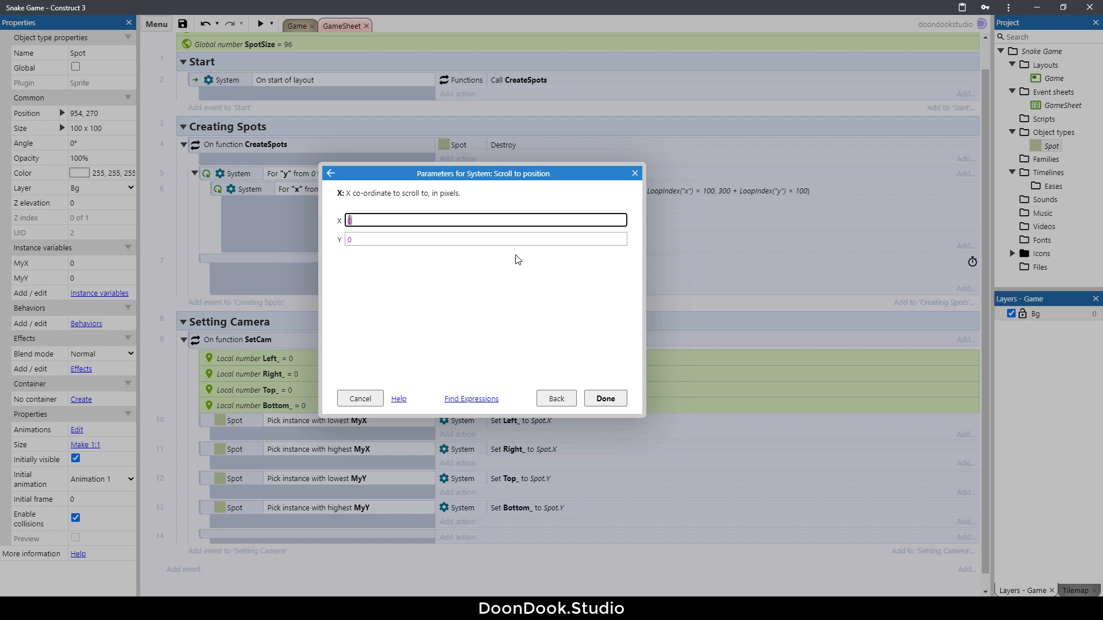
Set the scroll target to ((Left_ + Right_)/2, (Top_ + Bottom_)/2) and confirm
text(left)
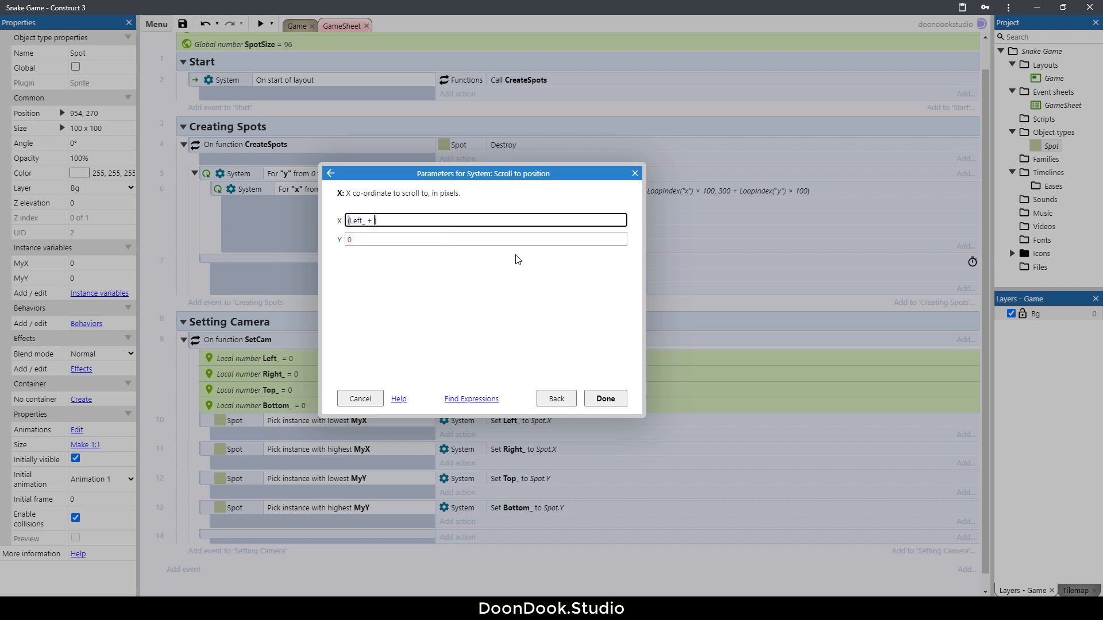
text(Right_))
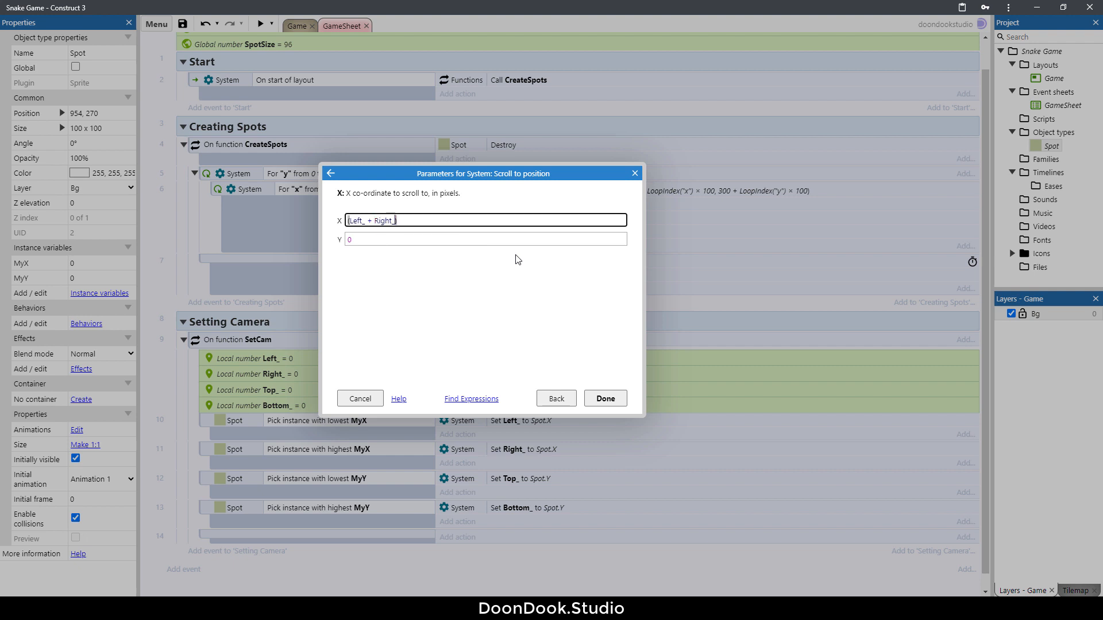
text(/2)
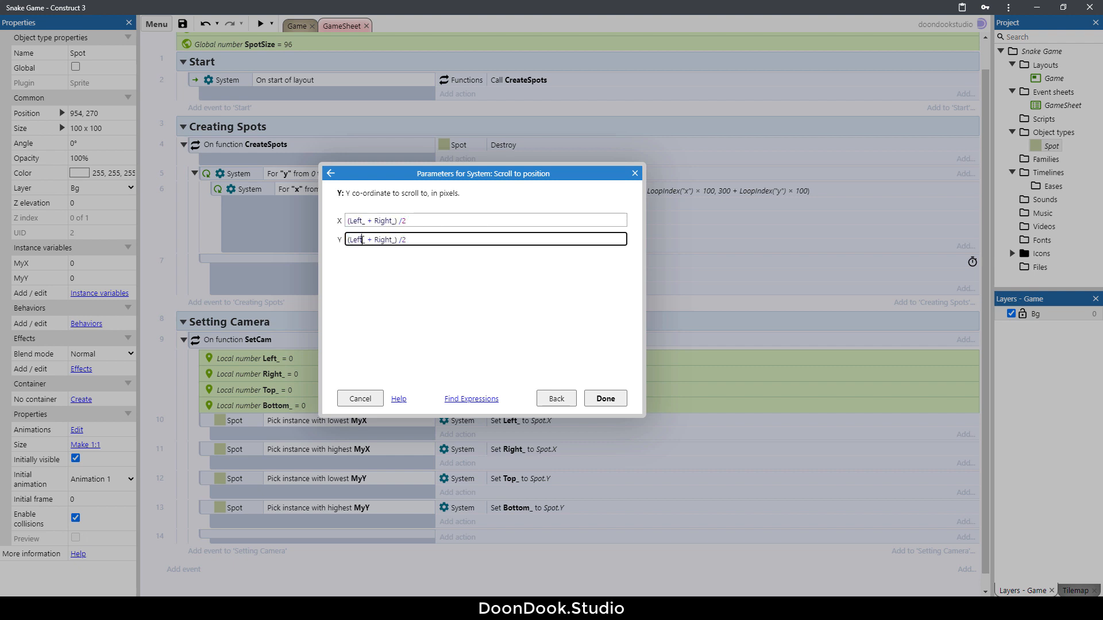
text(top)
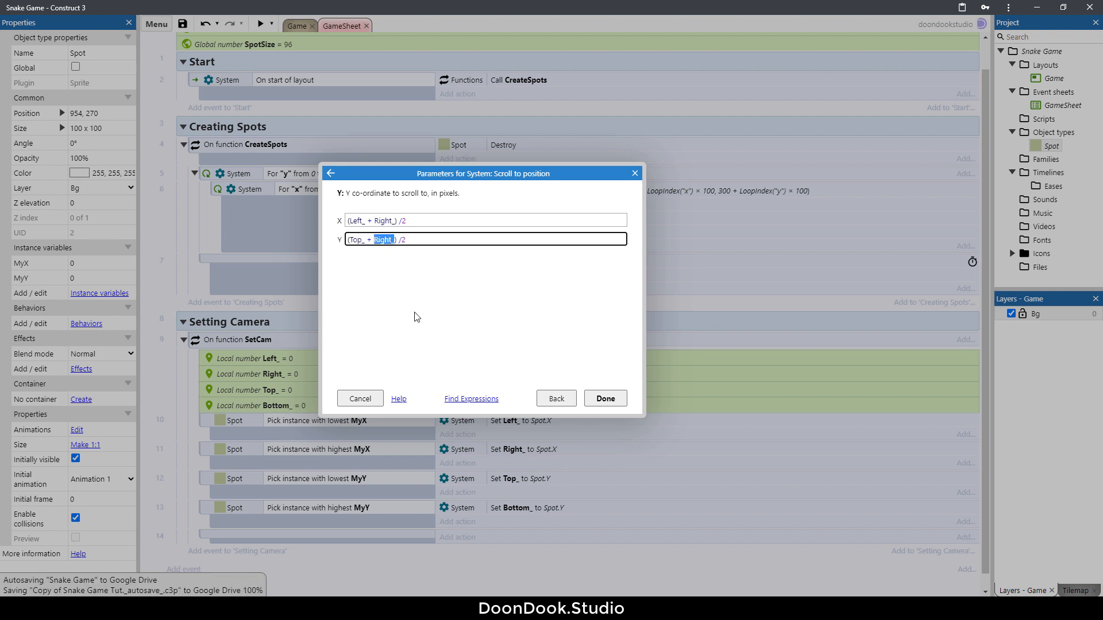
text(Bottom_)
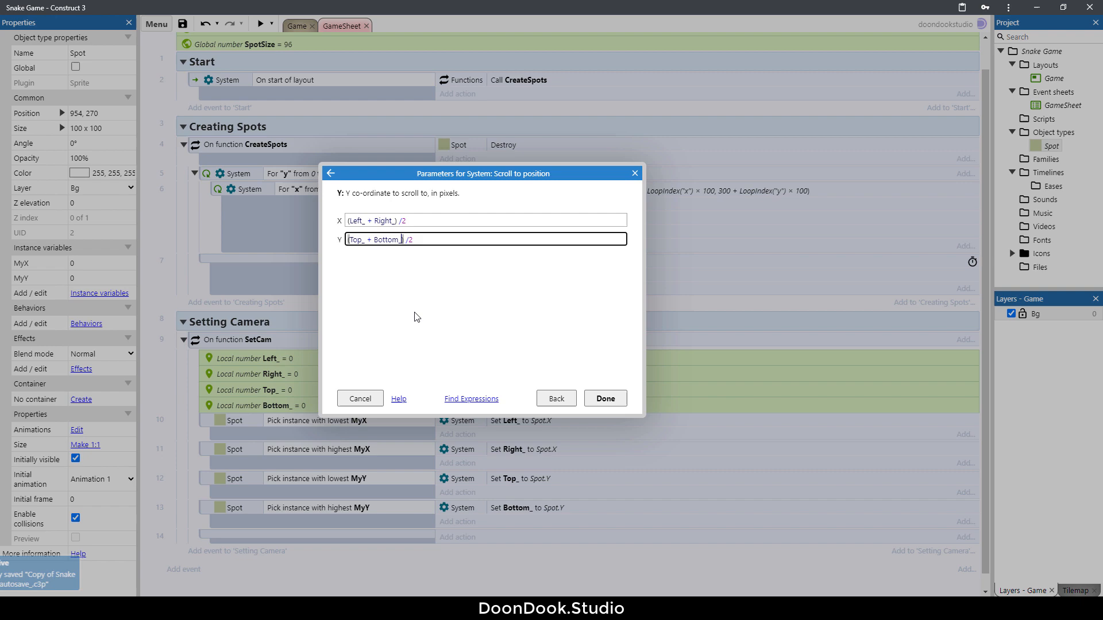
click(604, 398)
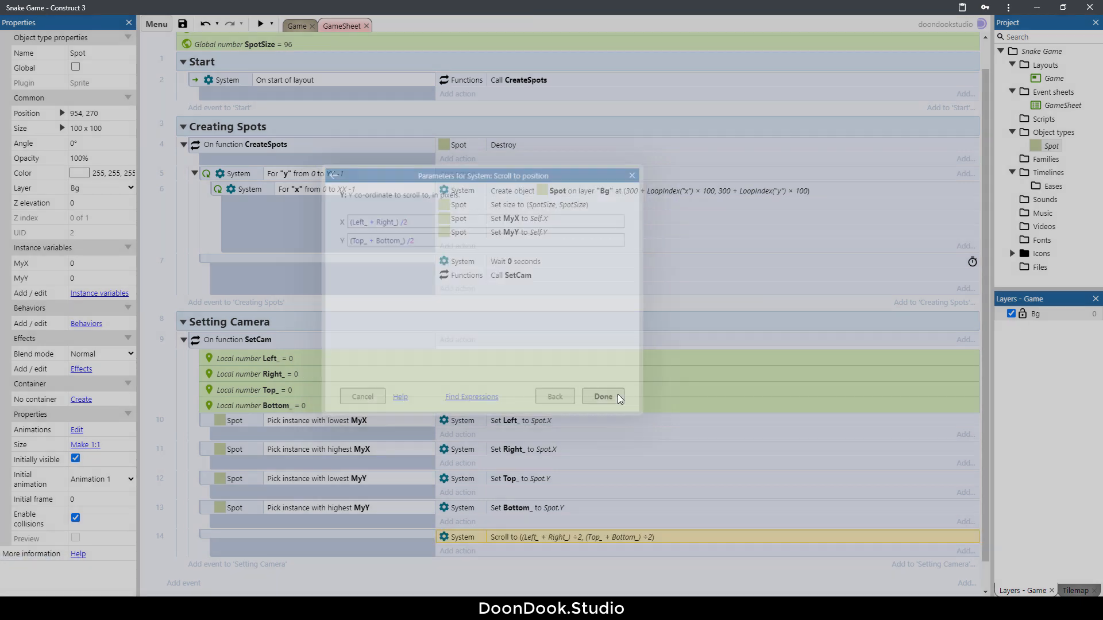
click(602, 396)
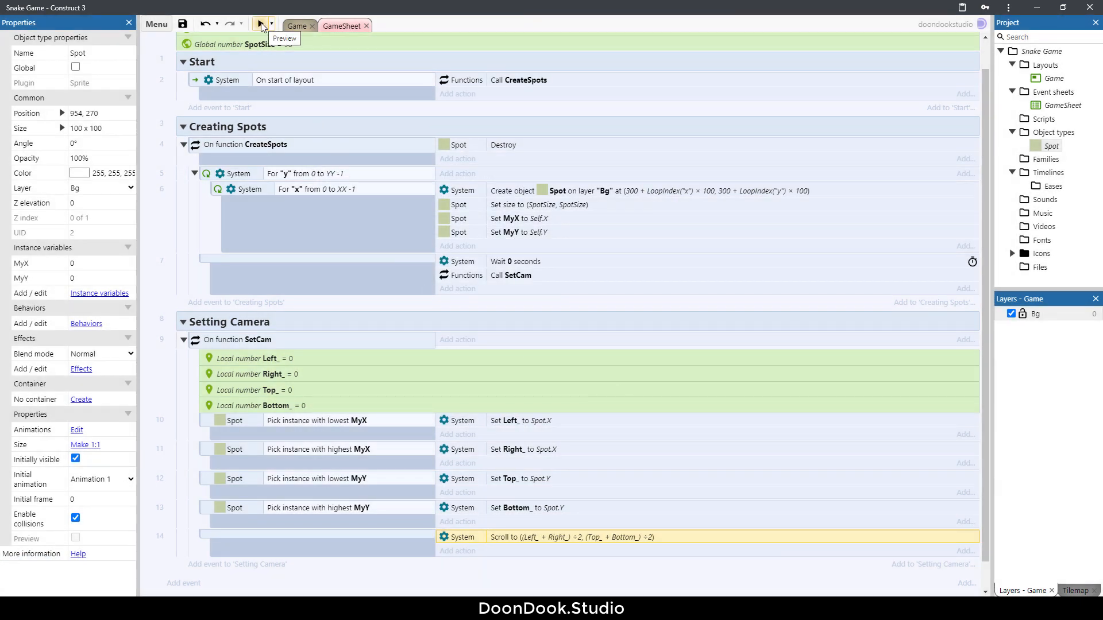
Preview the game full-screen to see the grid still off-centre
click(260, 24)
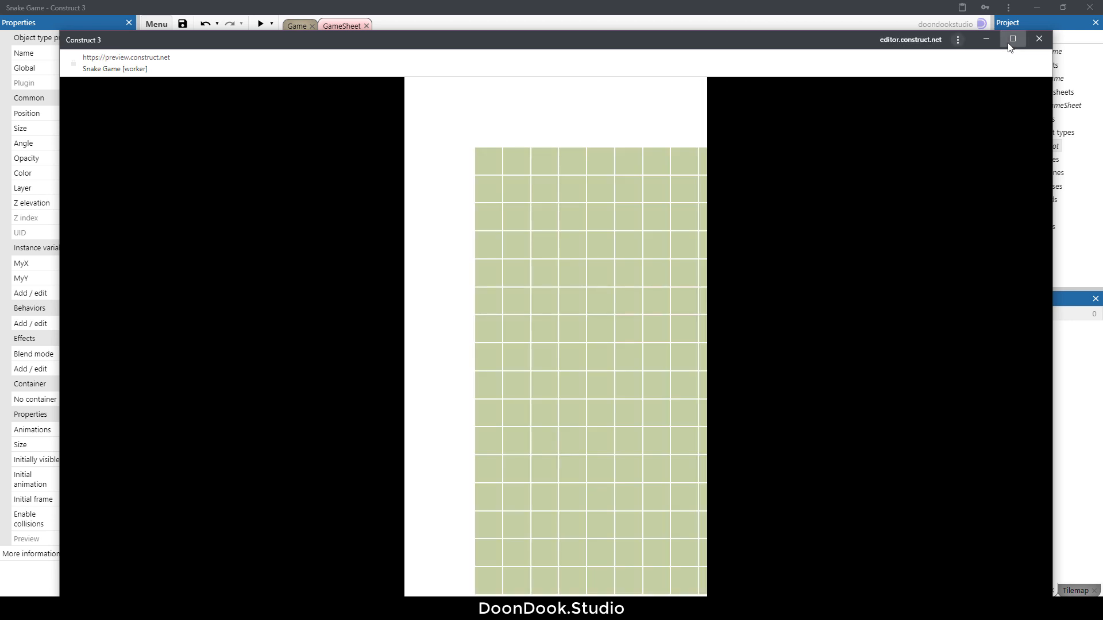
click(1013, 38)
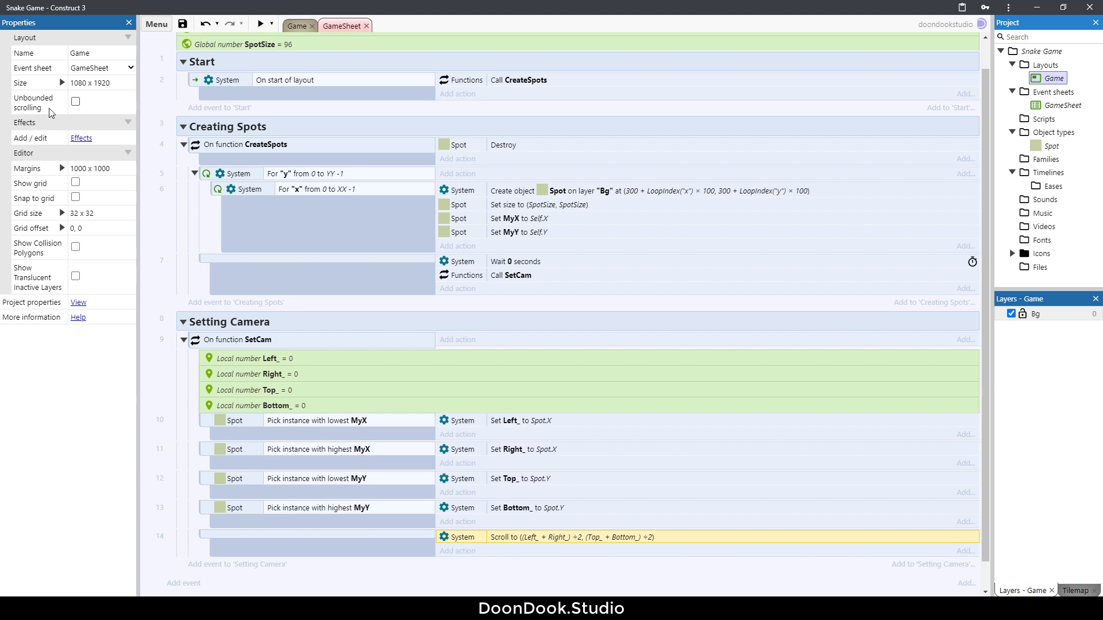
Enable Unbounded scrolling on the Game layout and preview the now-centred grid
click(75, 101)
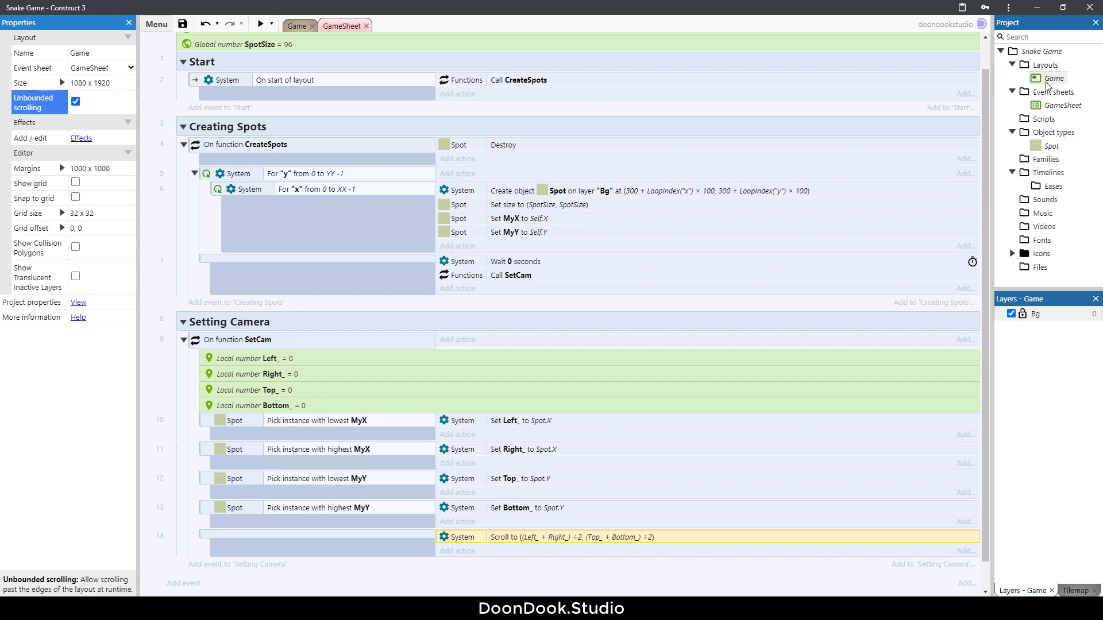
mouse_move(262, 23)
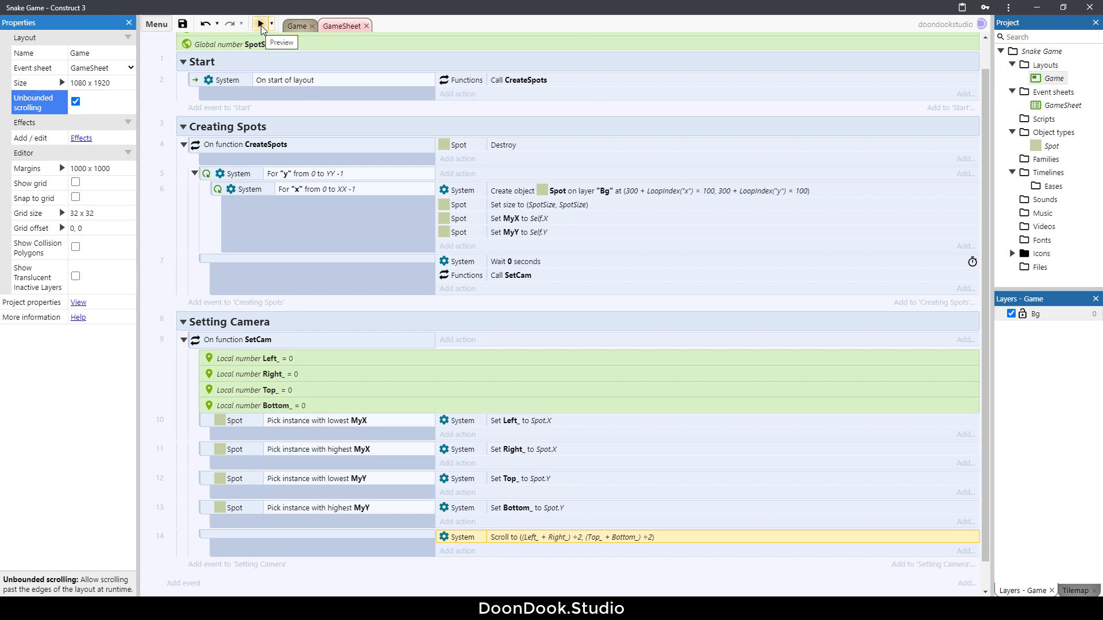
click(259, 24)
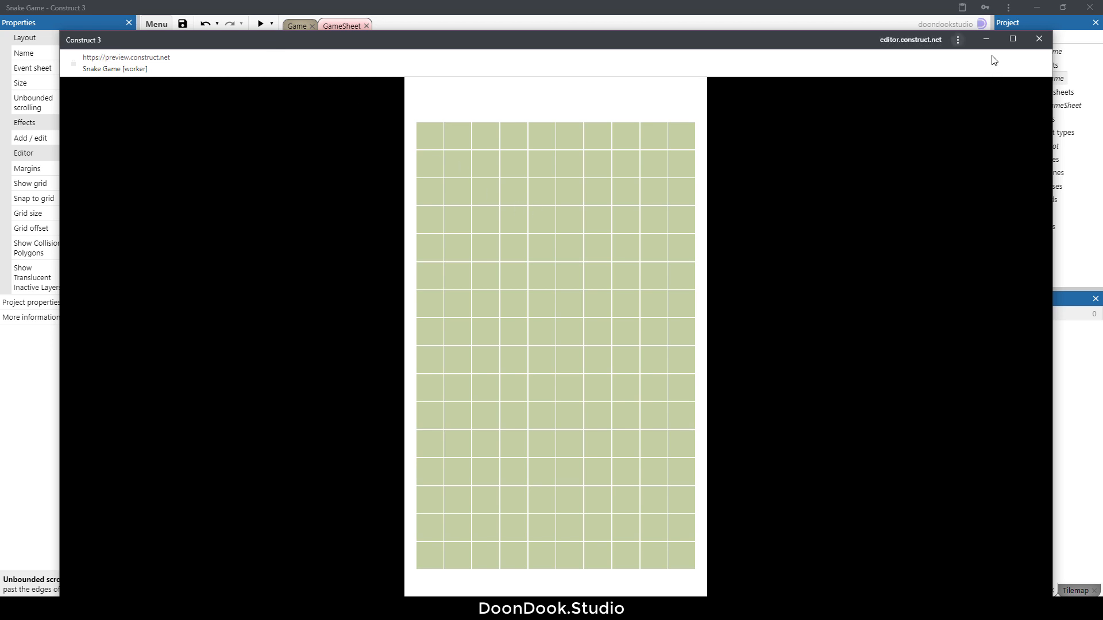
click(1011, 39)
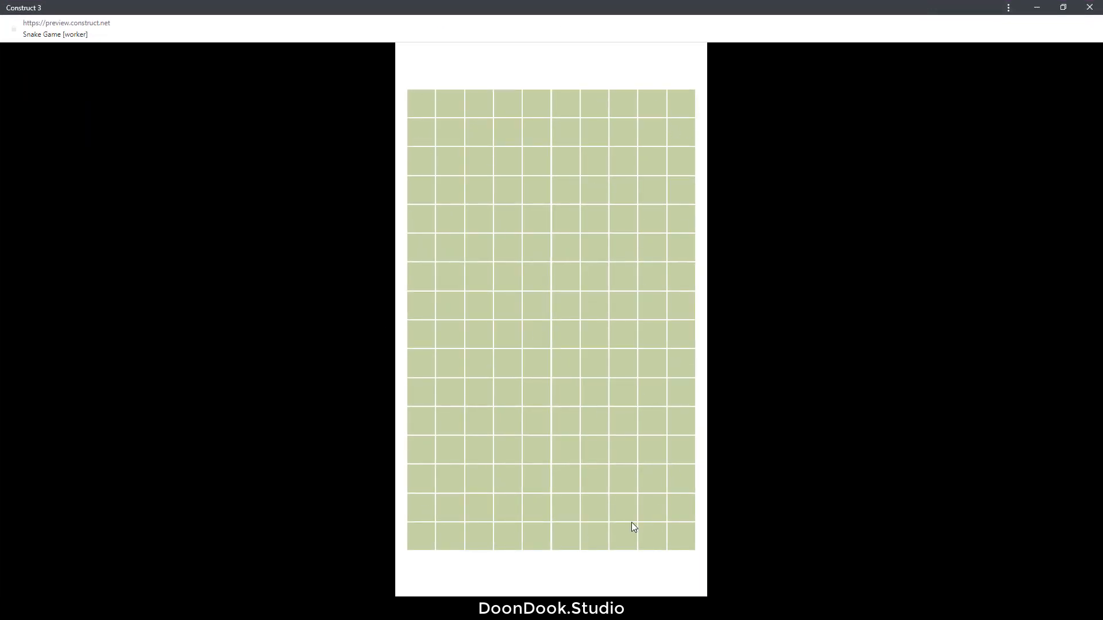
mouse_move(686, 265)
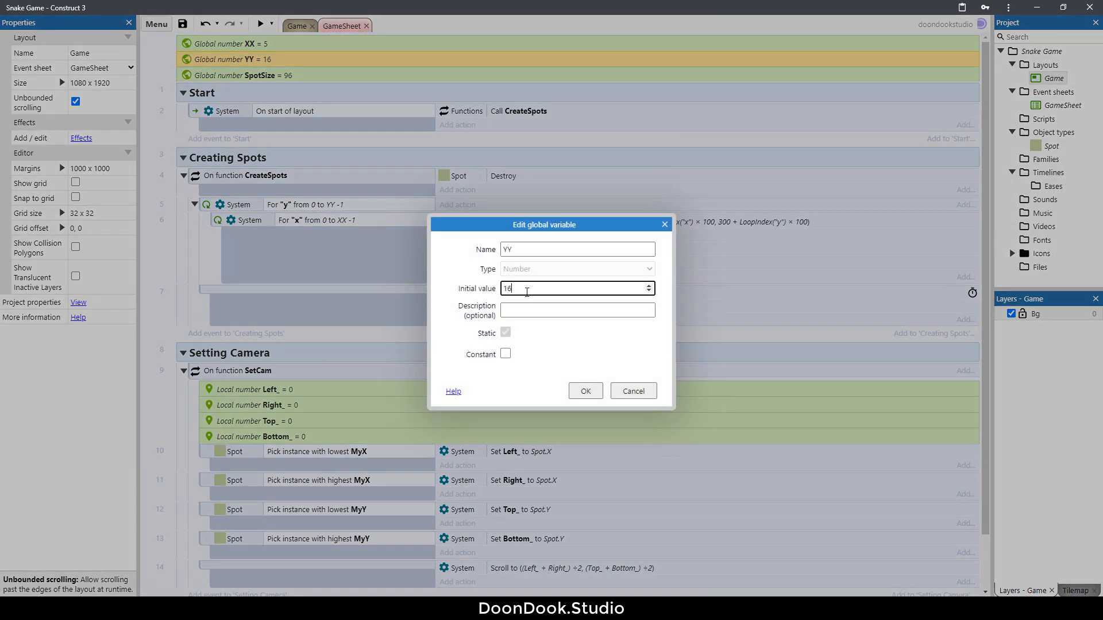
Preview the smaller 5 by 8 grid to confirm it stays centred
click(263, 23)
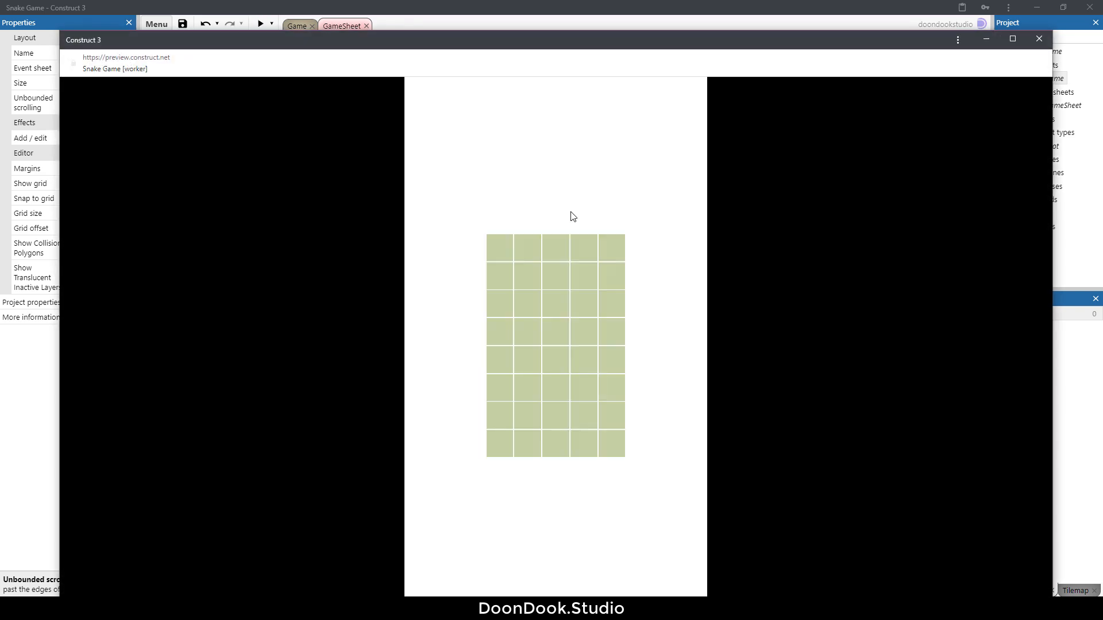
mouse_move(559, 345)
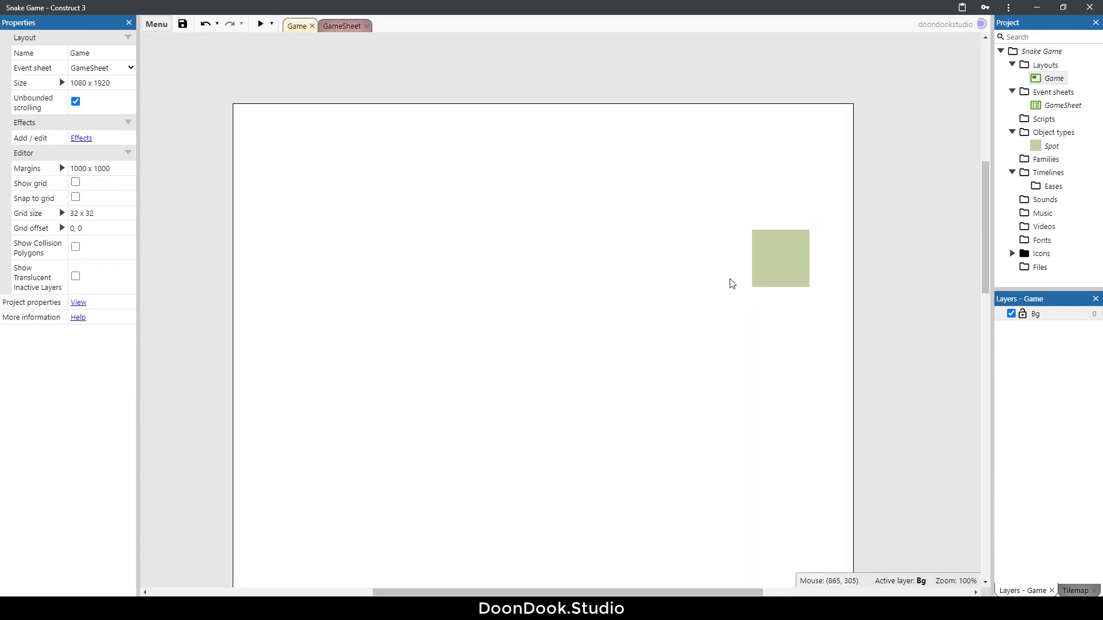
mouse_move(706, 304)
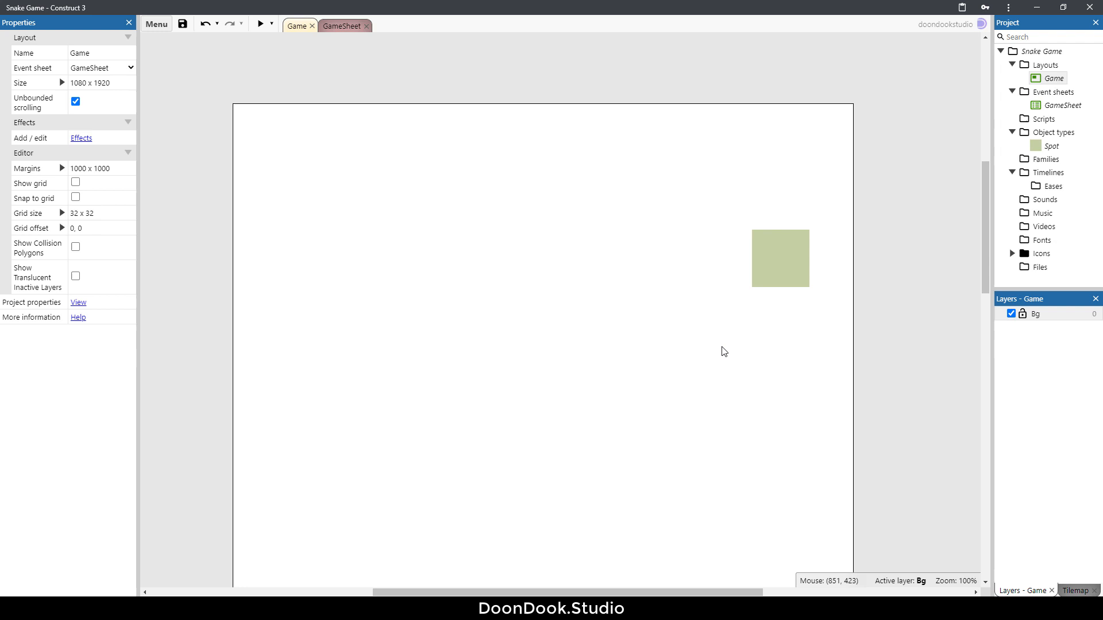
mouse_move(708, 341)
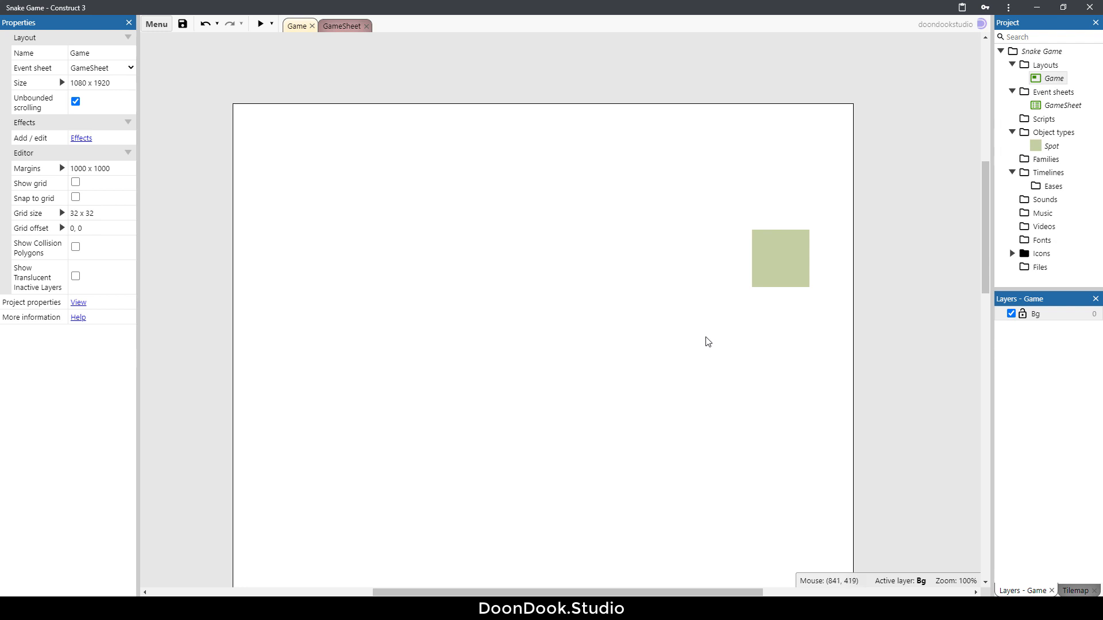
mouse_move(749, 348)
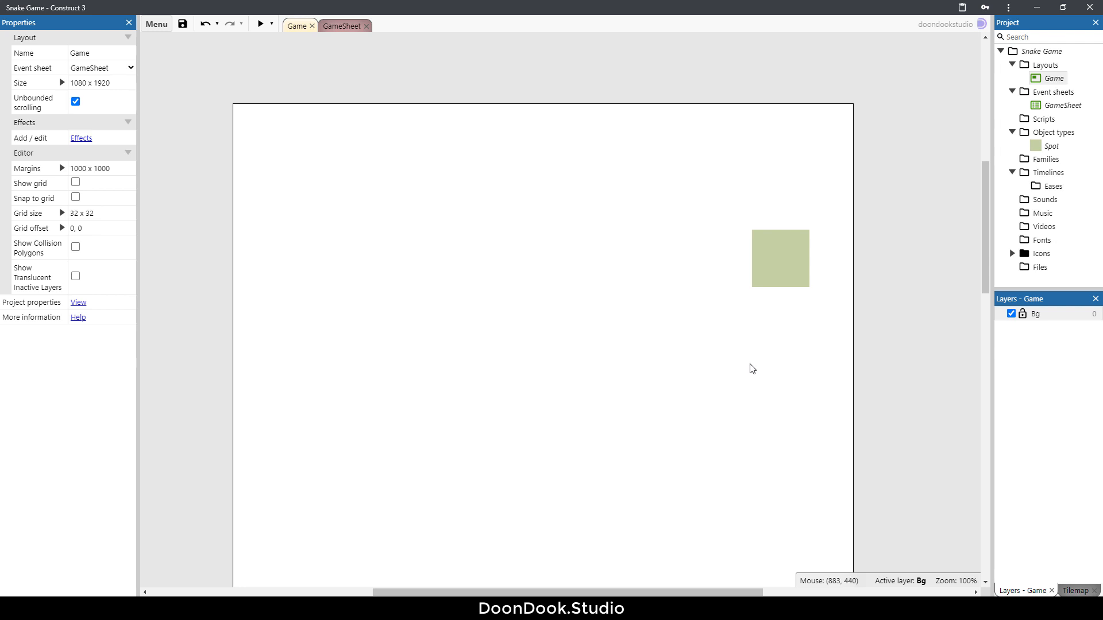
mouse_move(761, 380)
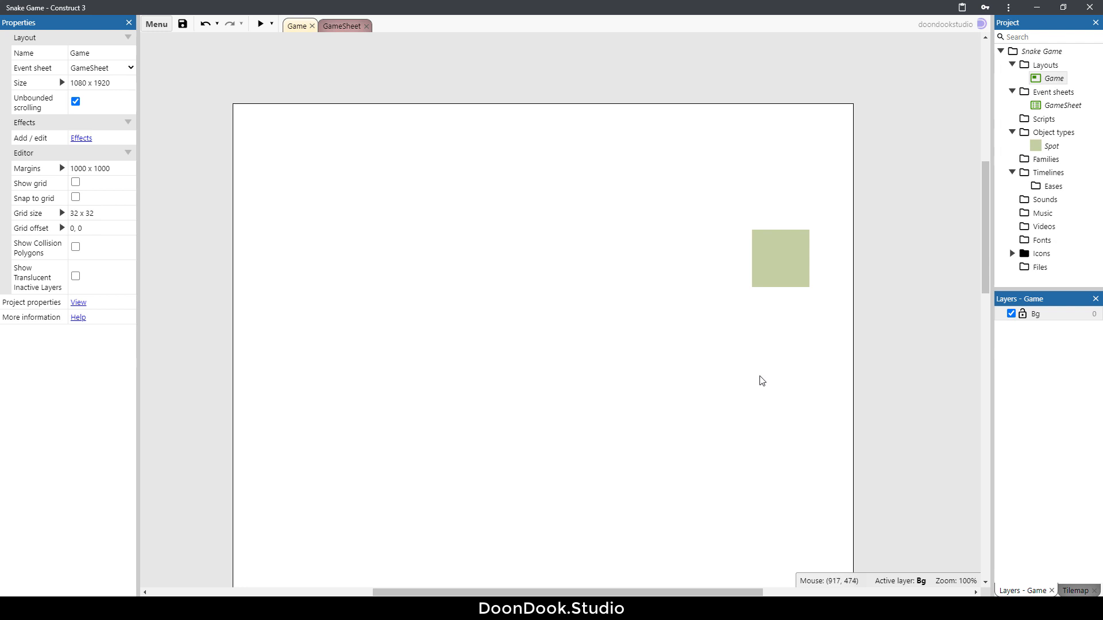
mouse_move(792, 352)
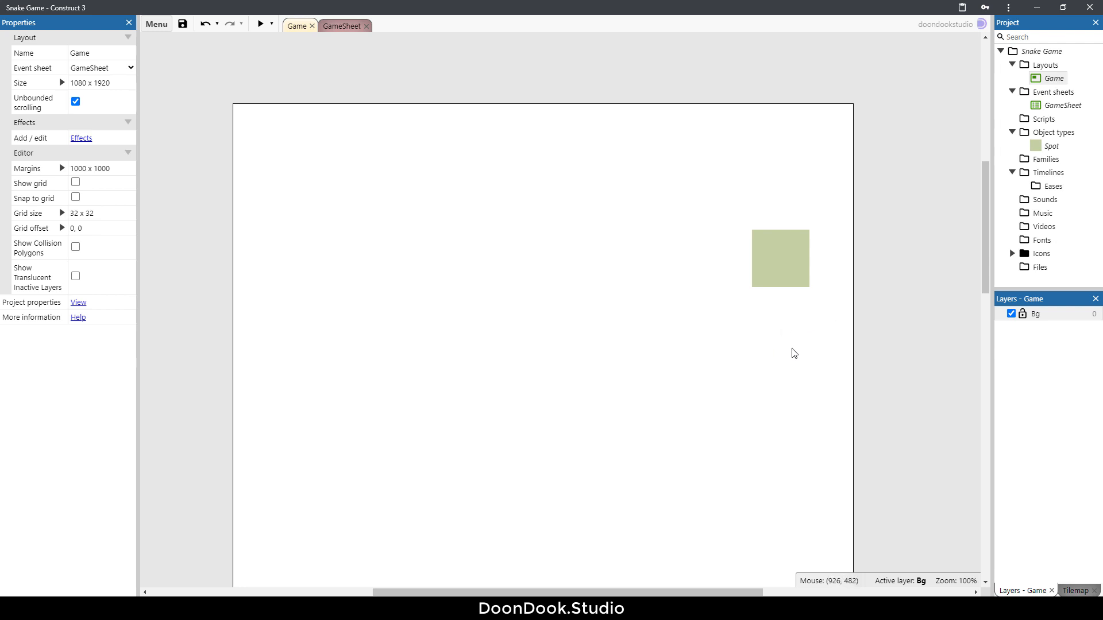
Insert a 9-patch object into the Game layout and load PlayArea.png as its image
text(9)
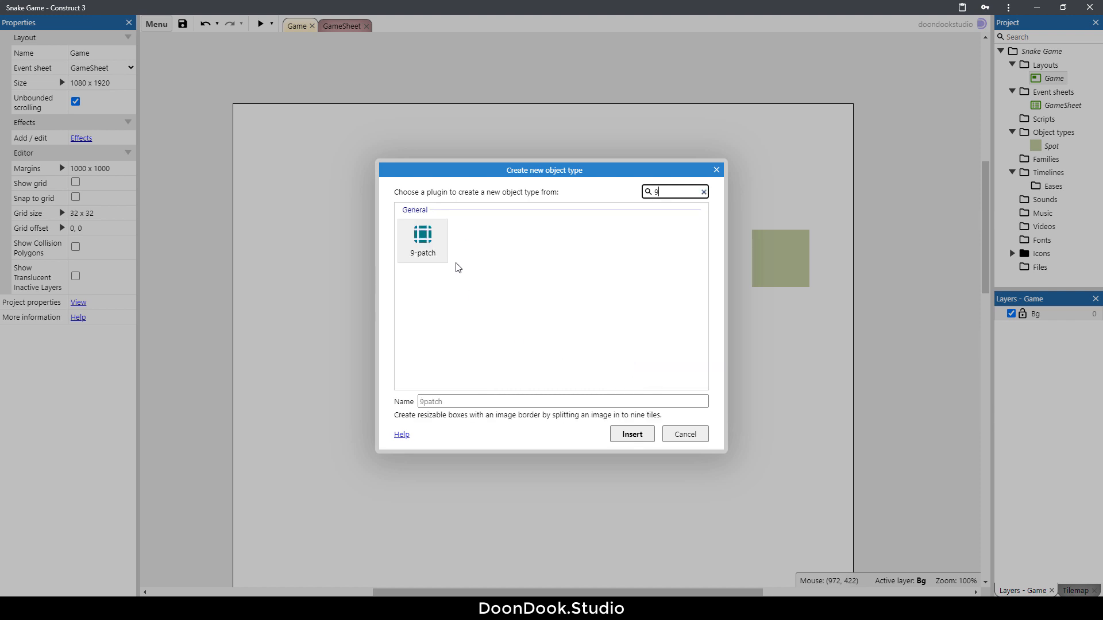
click(632, 434)
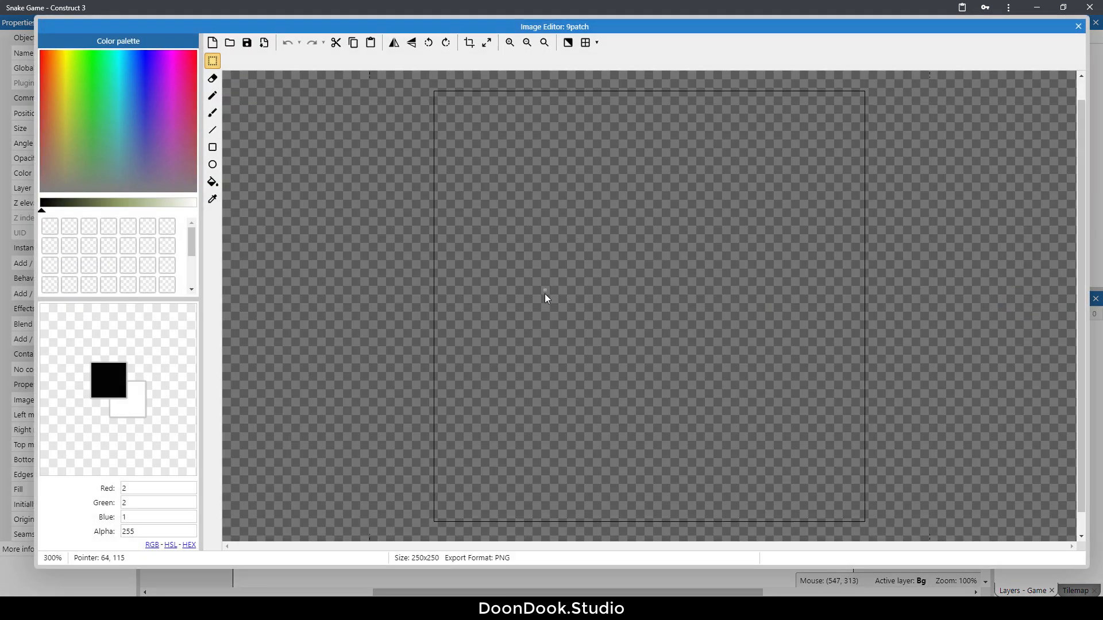
mouse_move(494, 294)
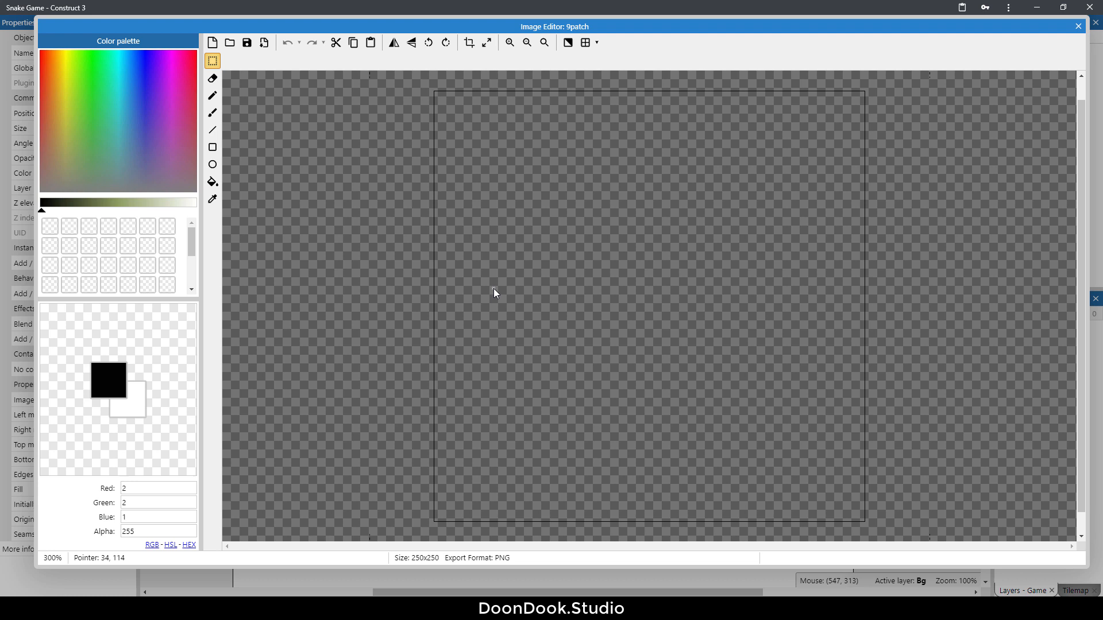
mouse_move(246, 324)
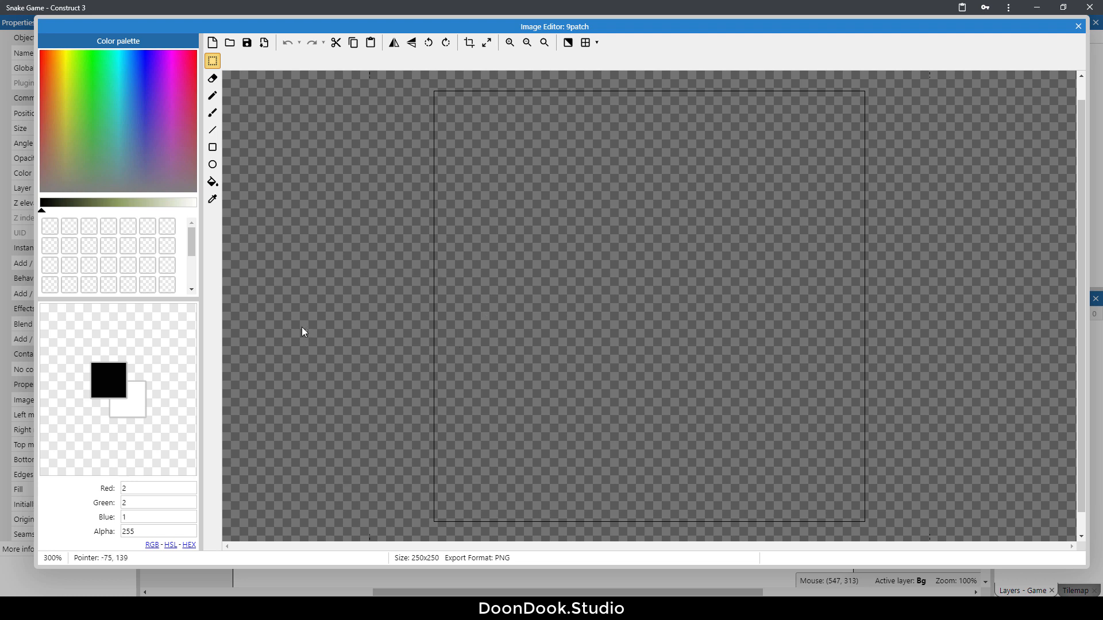
mouse_move(296, 168)
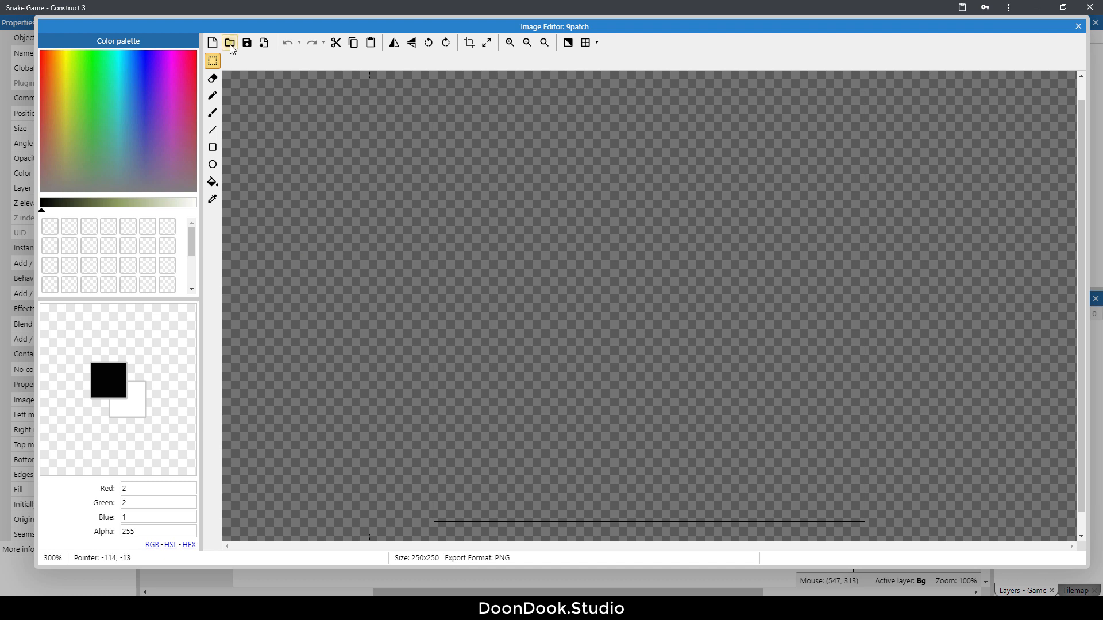
click(228, 42)
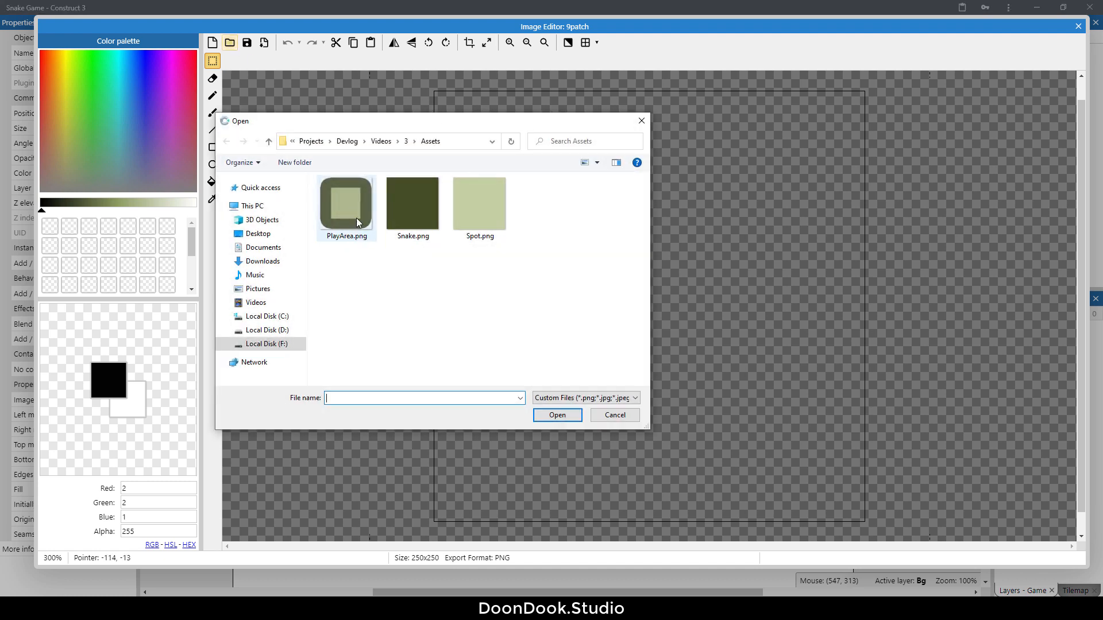
double_click(346, 205)
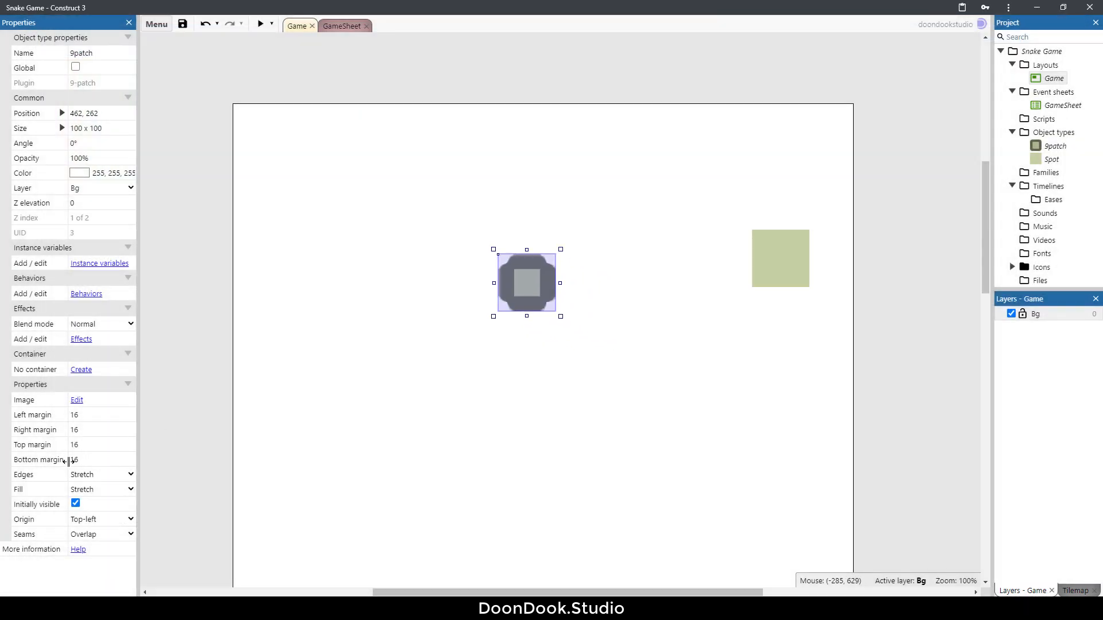
Give the 9-patch 60 px margins, a centred origin, and enlarge it to about 435 by 413
click(92, 414)
text(60)
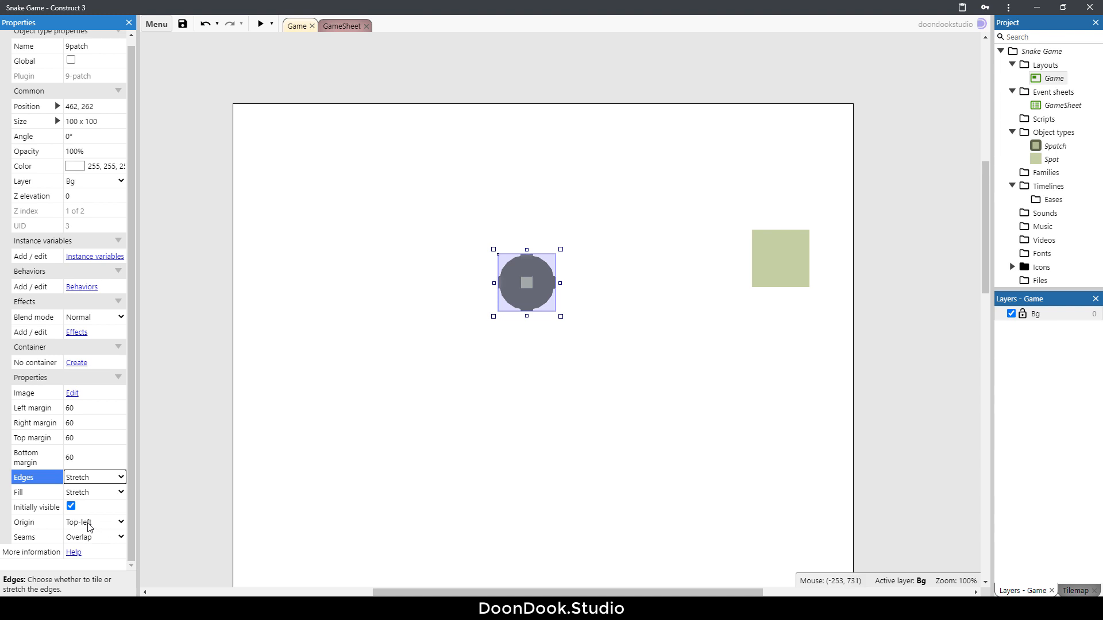
click(94, 521)
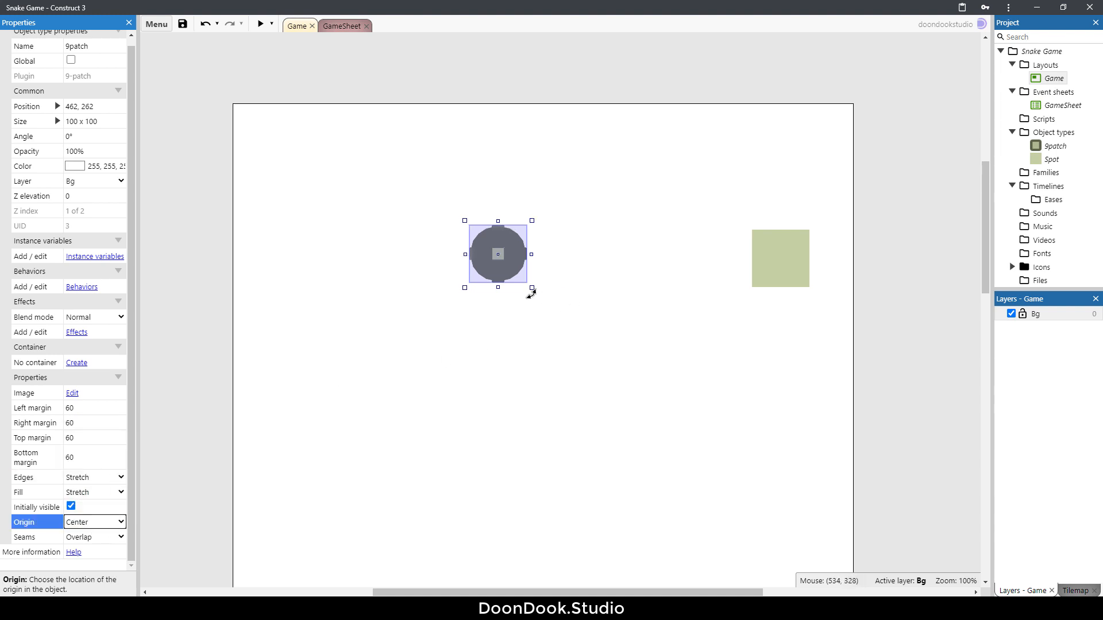
drag(531, 290, 686, 436)
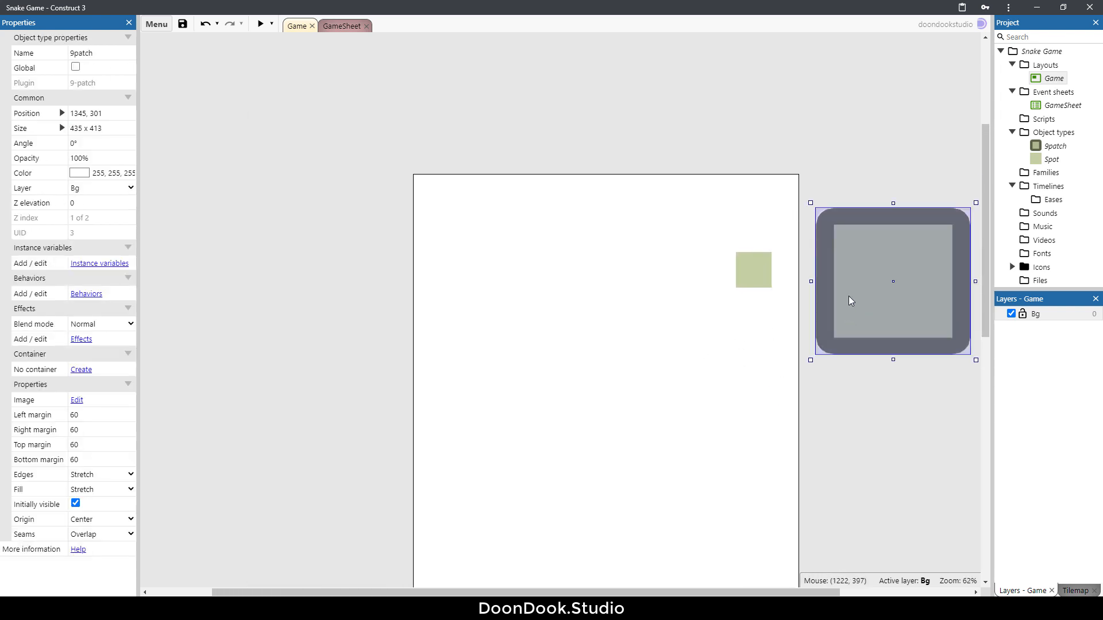
mouse_move(902, 280)
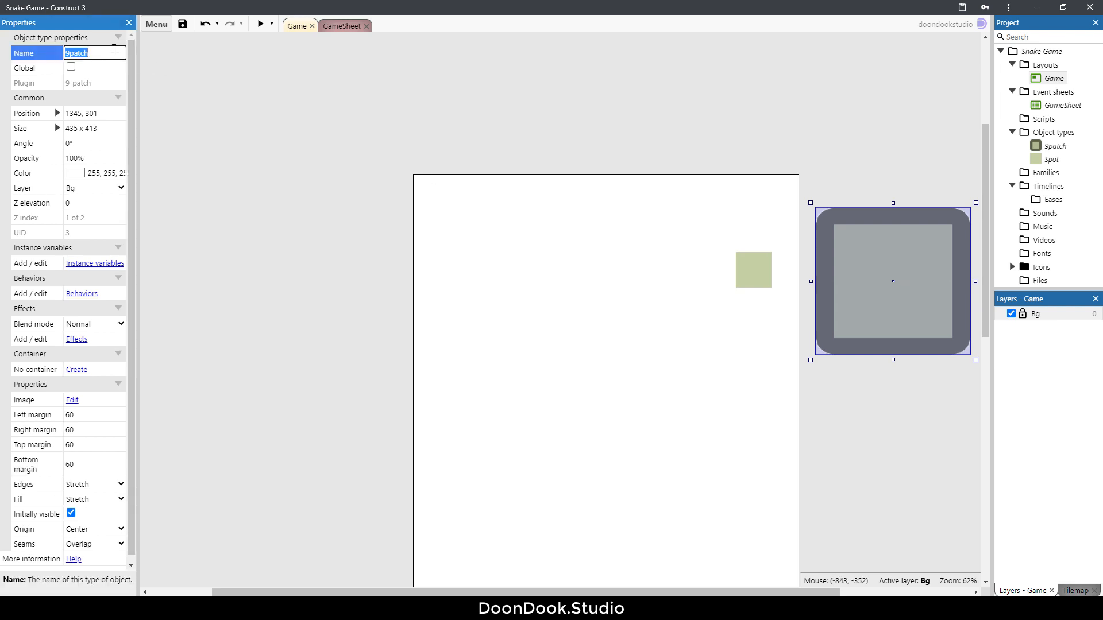
Rename the 9-patch PlayArea and nudge it slightly down and right
text(PlayArea)
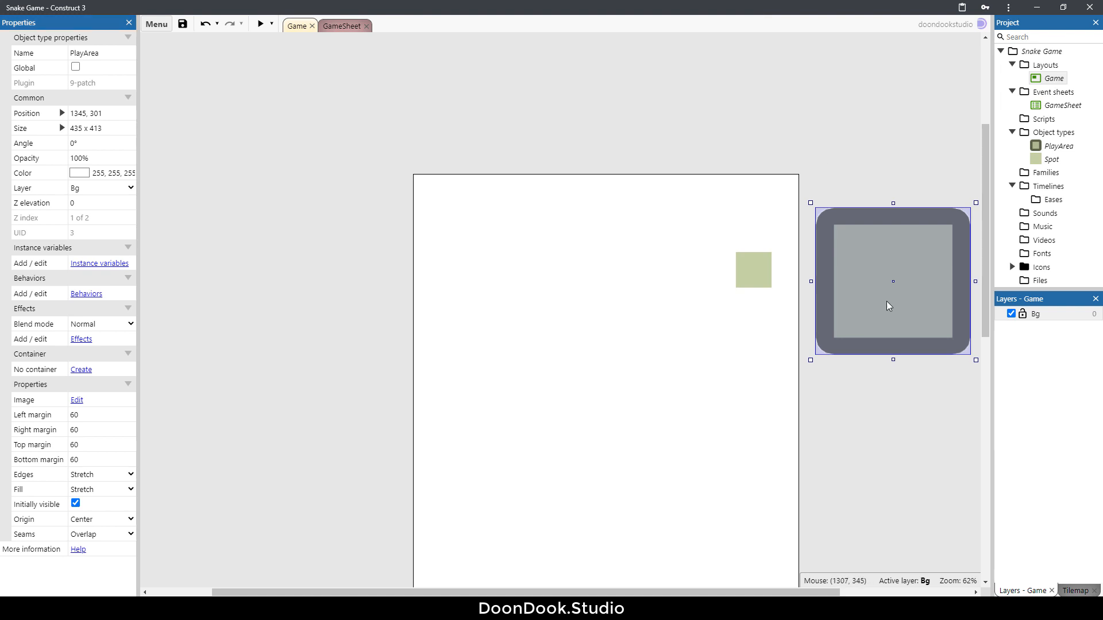
drag(892, 281, 900, 287)
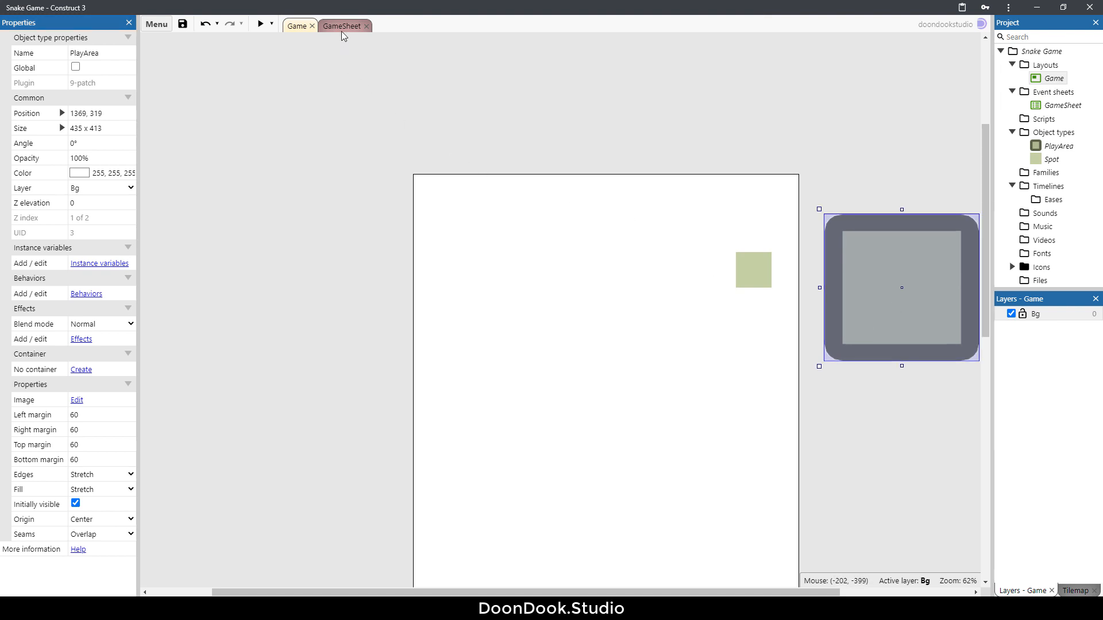
click(344, 25)
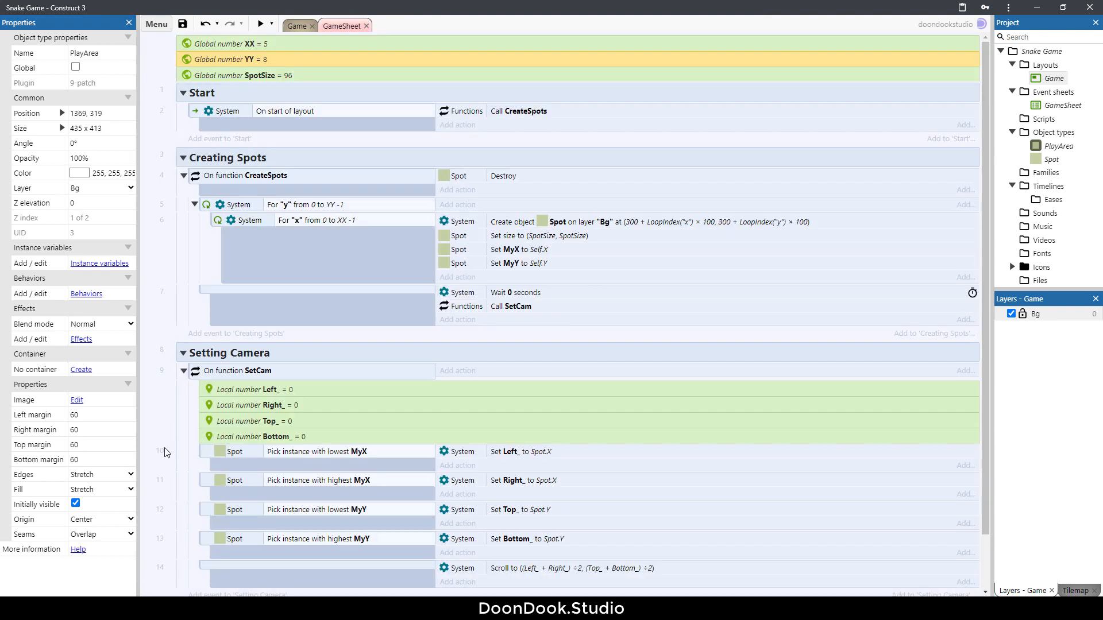
Add a PlayArea Set position action at (scrollx, scrolly) to the camera event and preview
scroll(down, 3)
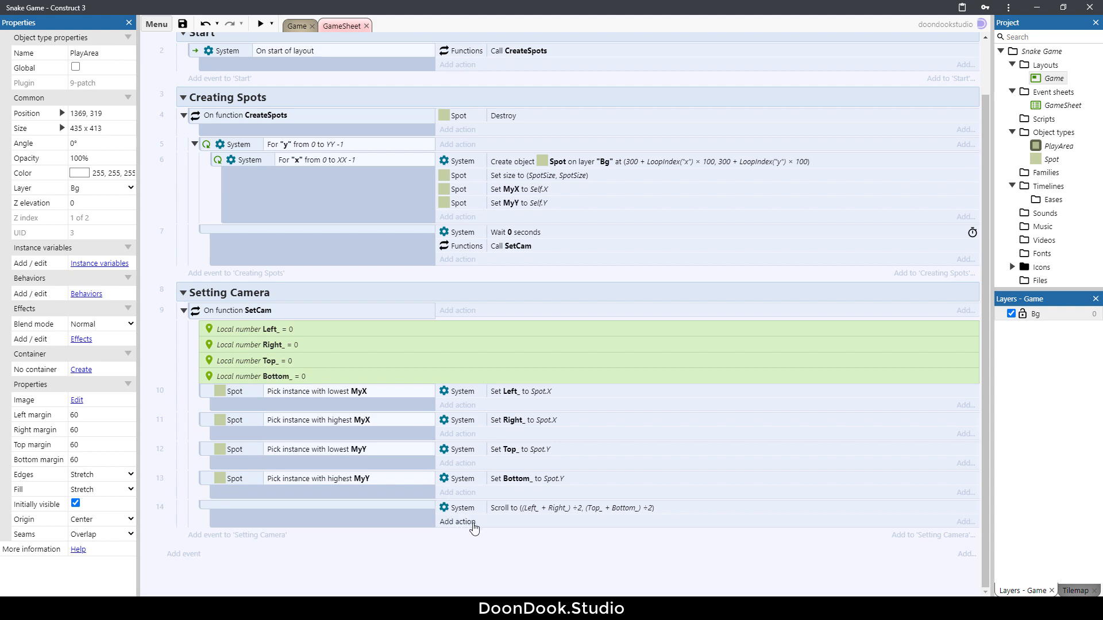
click(457, 521)
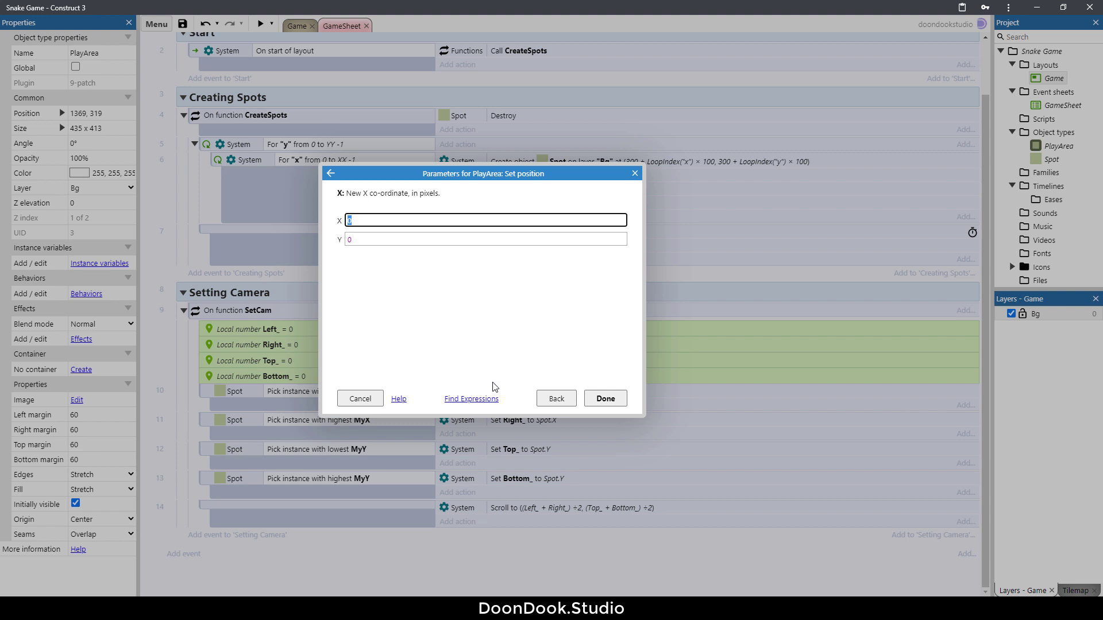
text(scrollx)
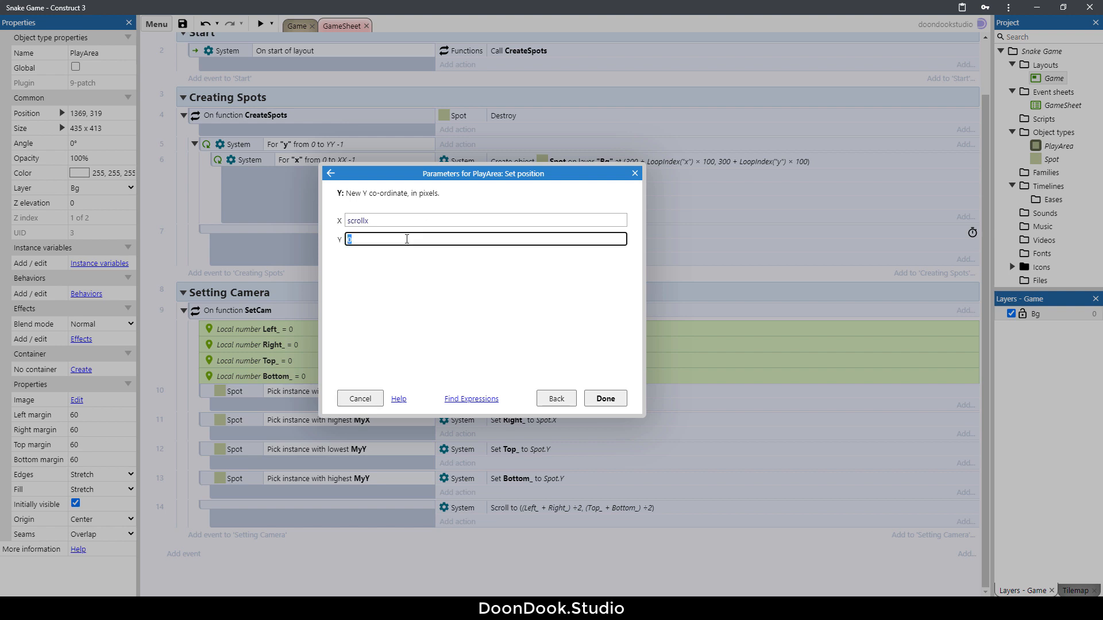
text(scrolly)
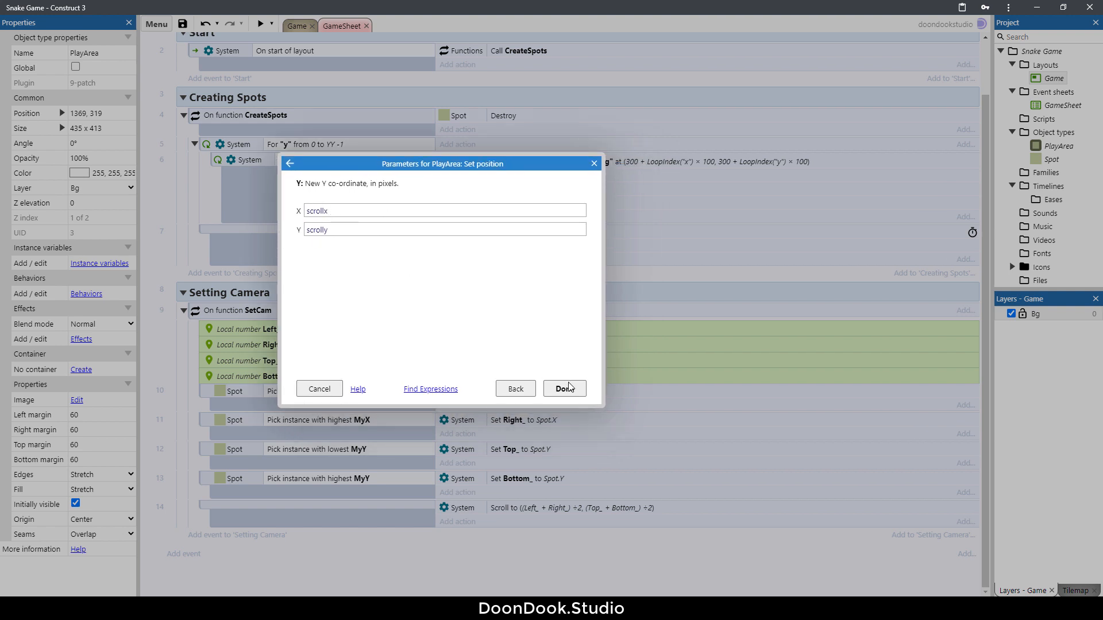
click(564, 388)
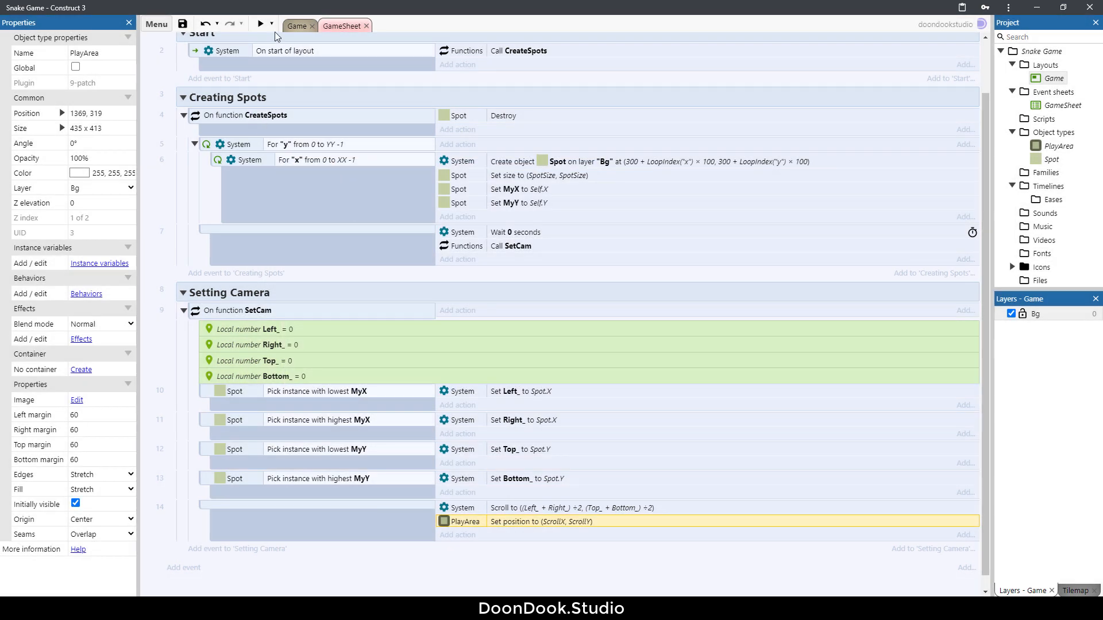
click(262, 23)
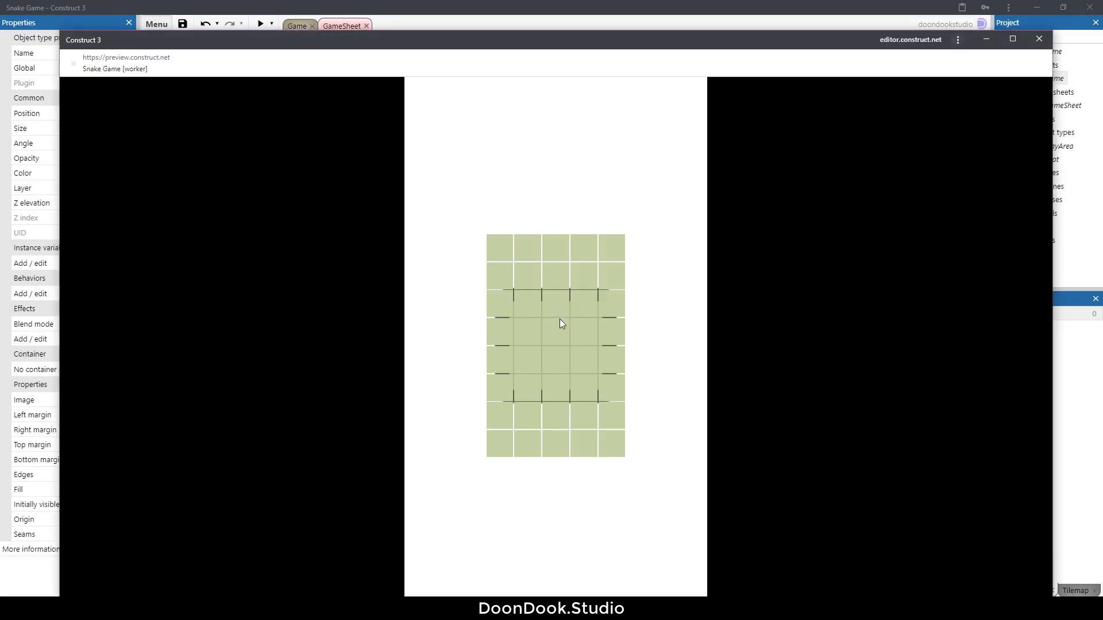
mouse_move(557, 343)
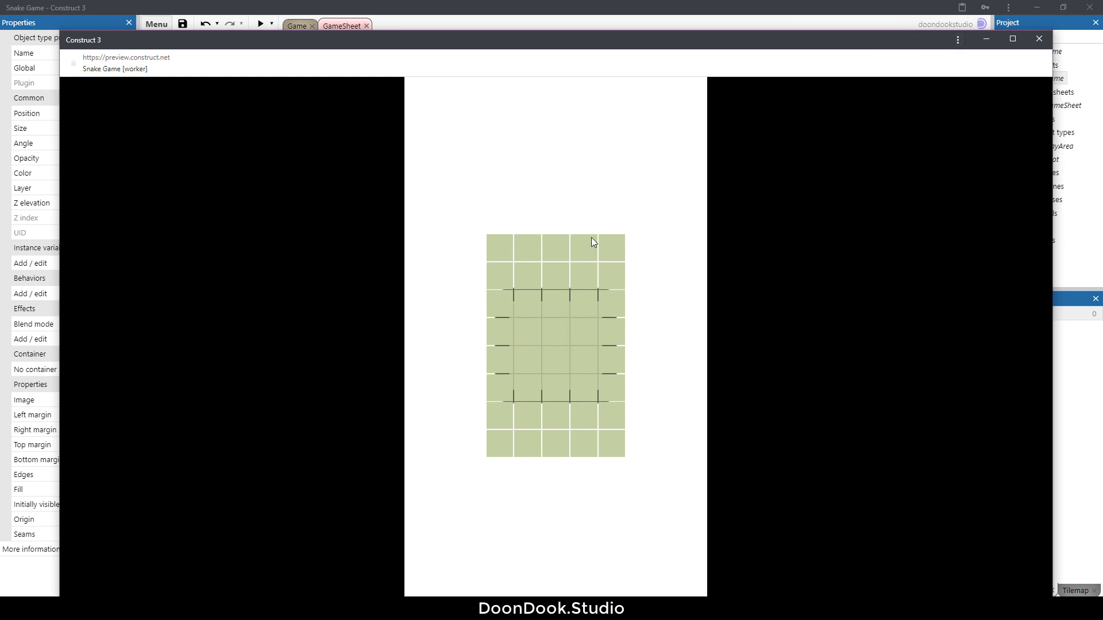
mouse_move(677, 443)
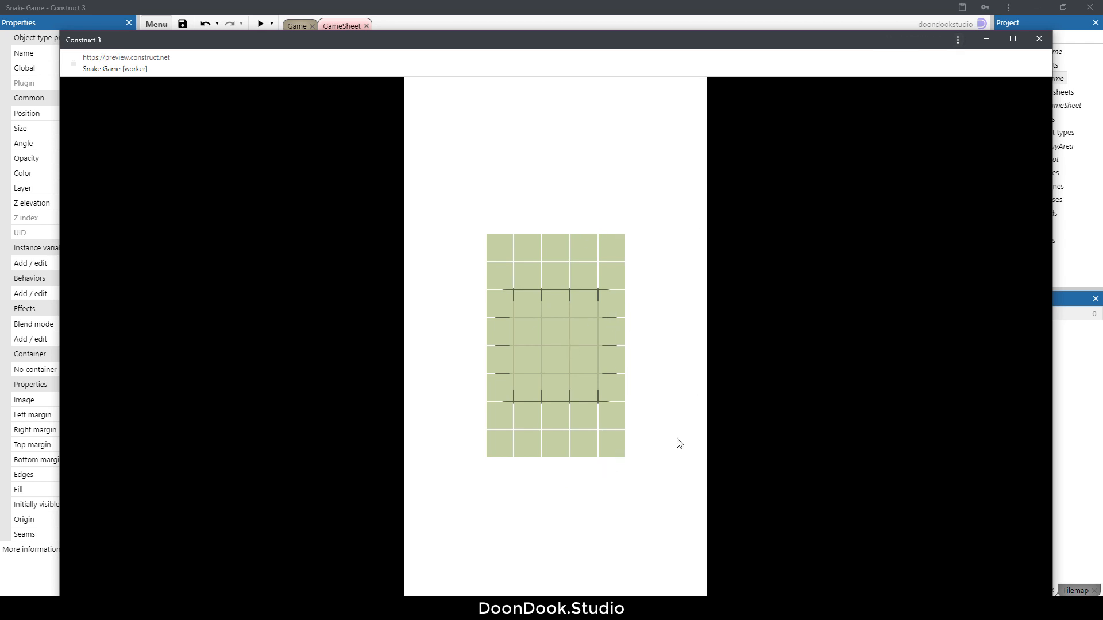
Add a PlayArea Set size action of XX × 100 by YY × 100 to the camera event
click(1022, 39)
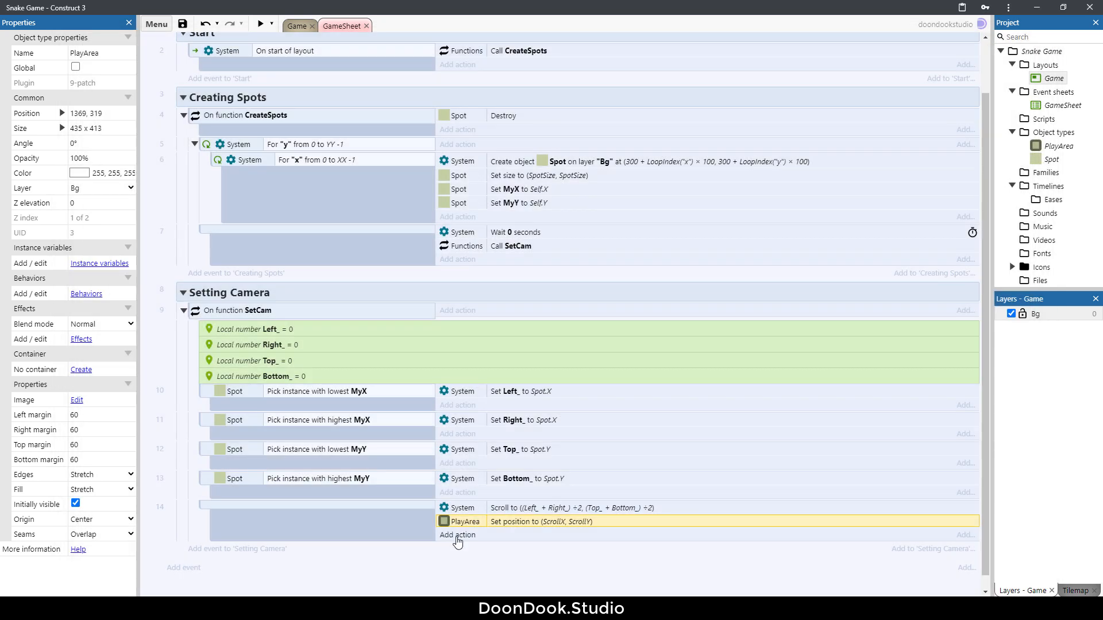
click(457, 534)
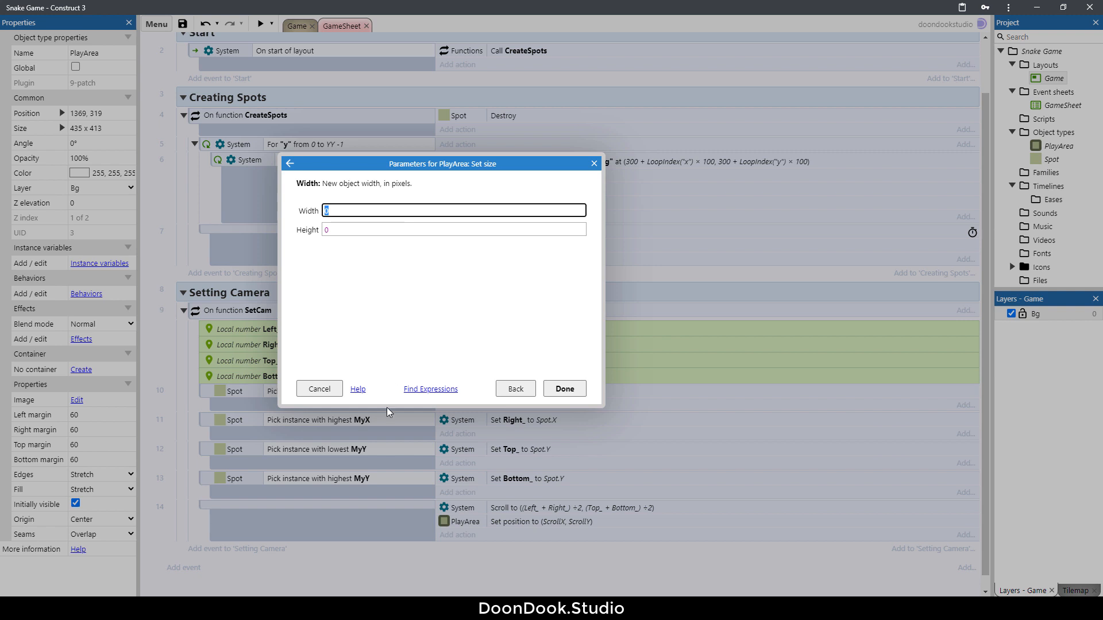
mouse_move(247, 258)
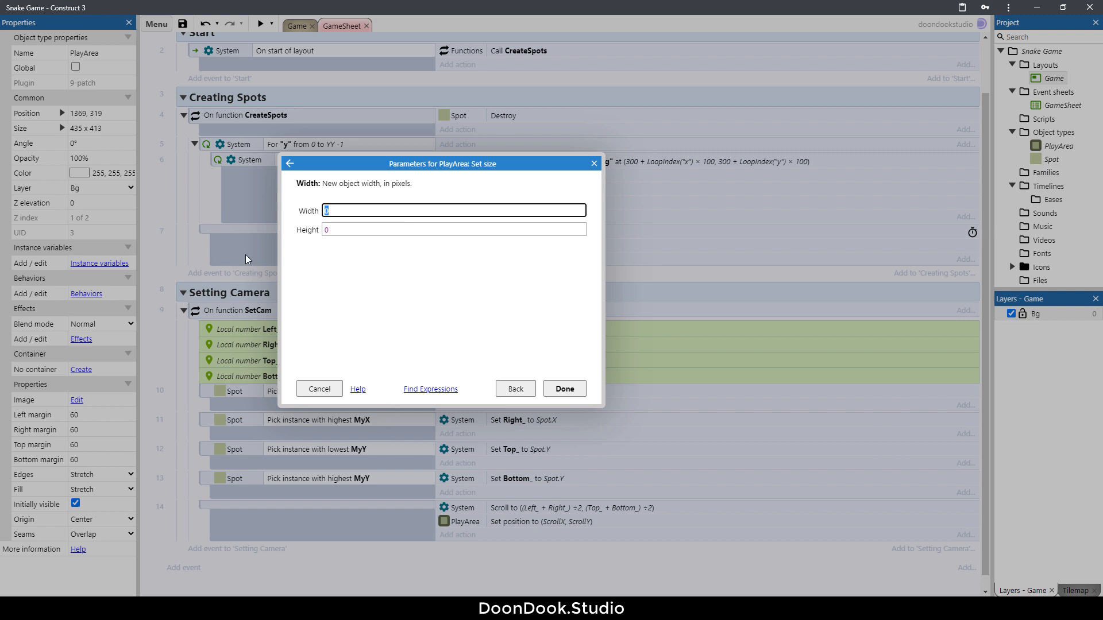
mouse_move(255, 253)
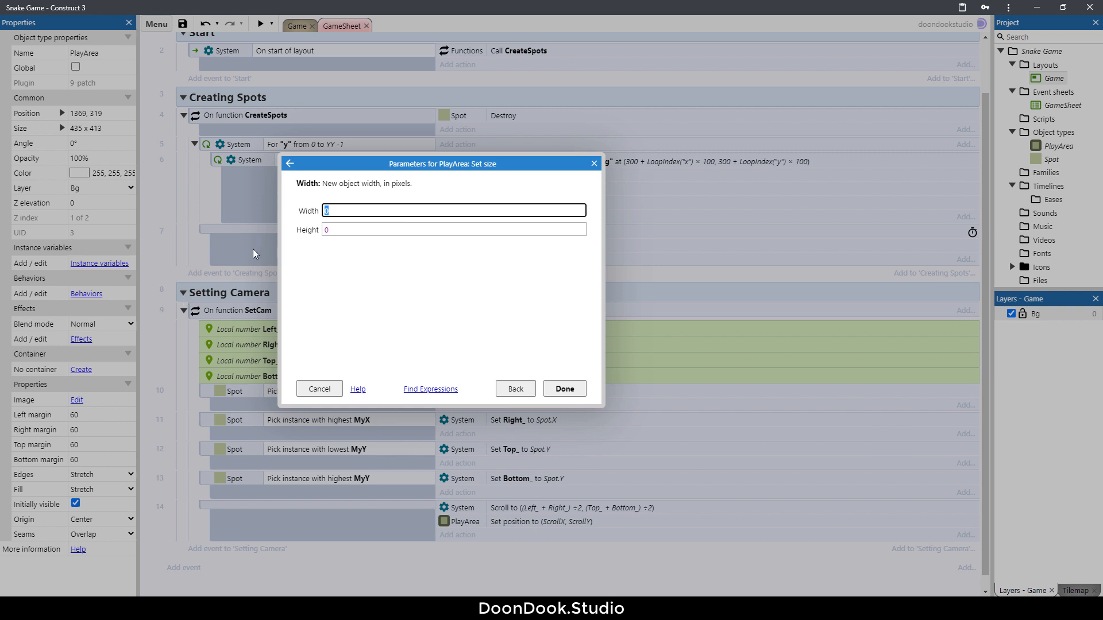
mouse_move(354, 268)
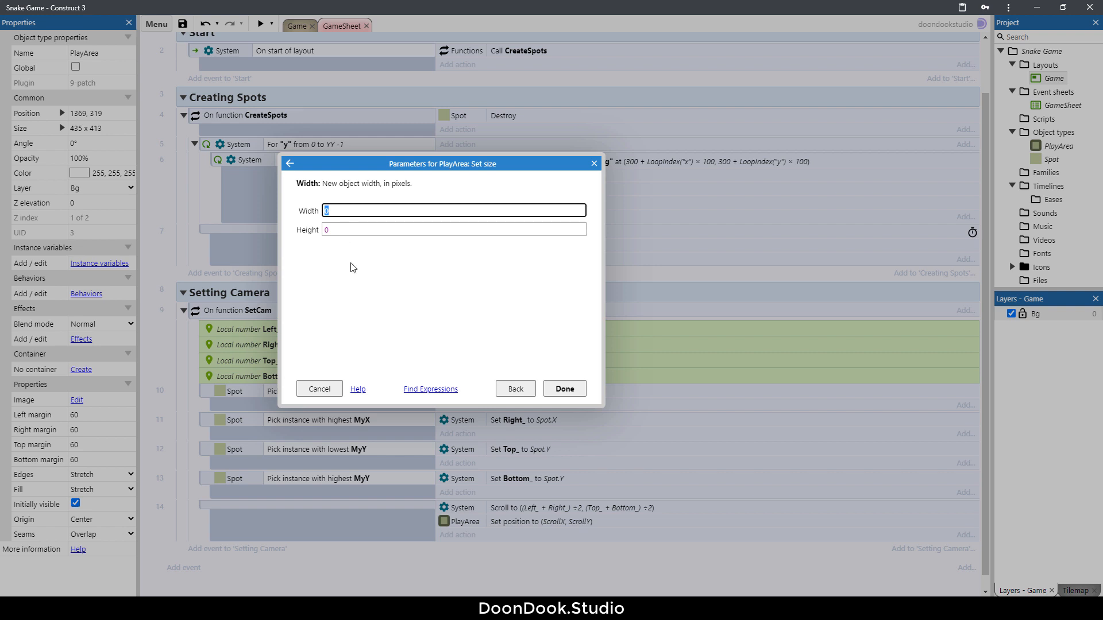
text(XX * 100)
click(453, 230)
text(YY)
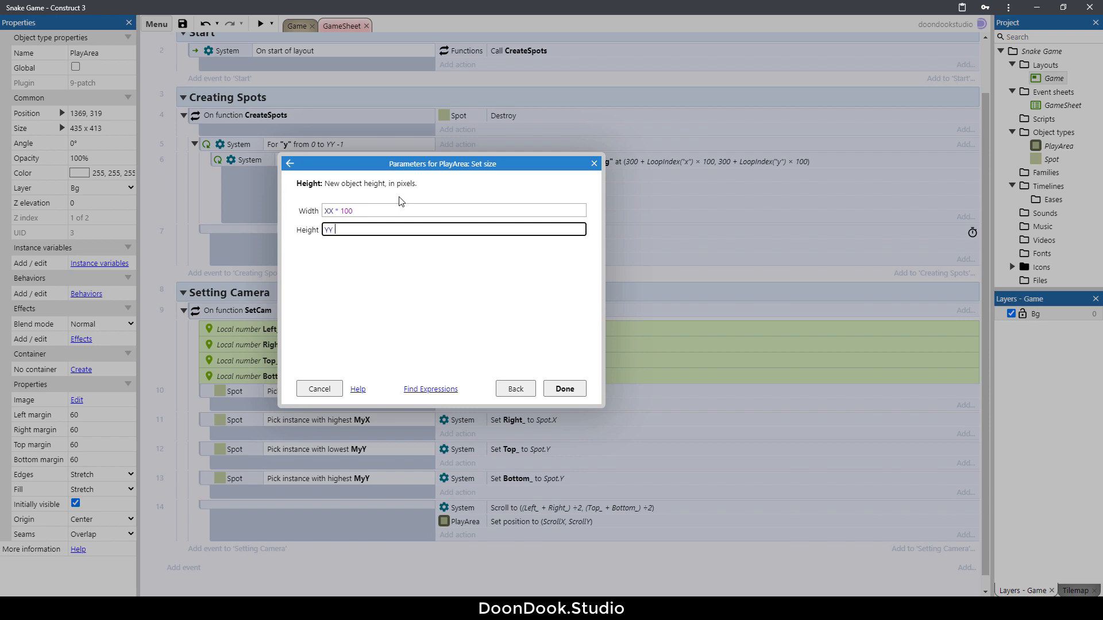
click(565, 388)
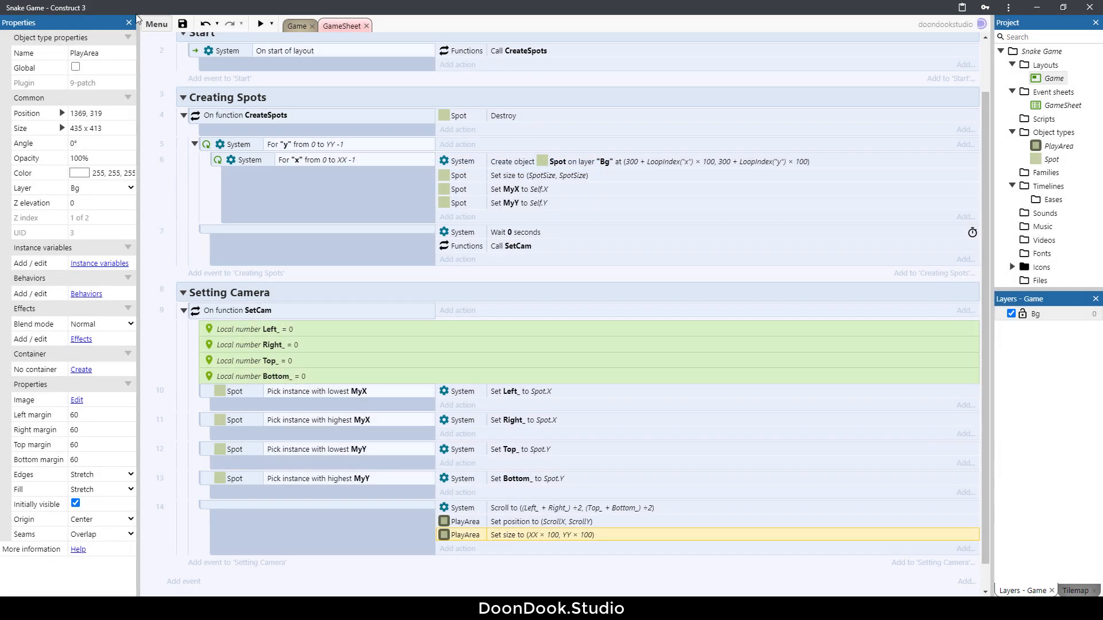
click(259, 24)
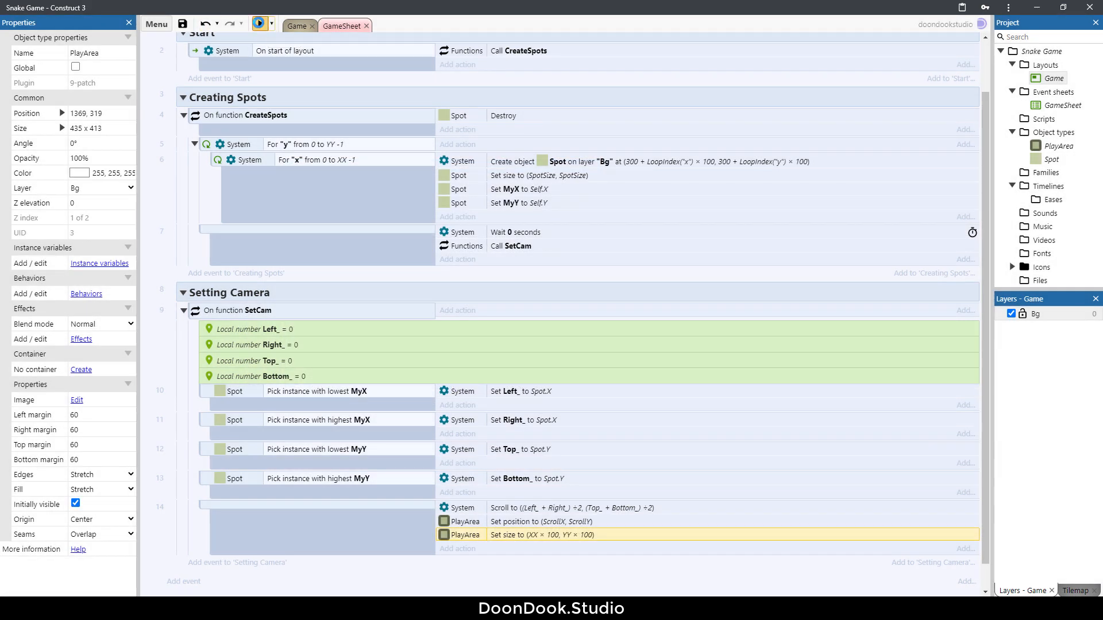
Preview the game showing the 5 by 8 grid centred with PlayArea covering it
click(257, 23)
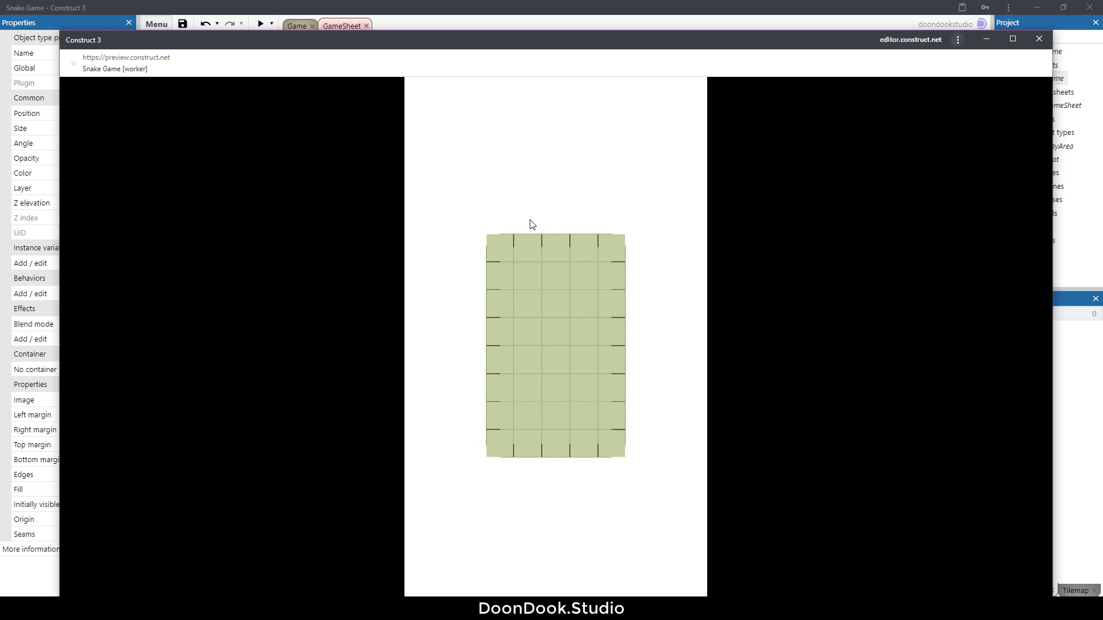
mouse_move(626, 369)
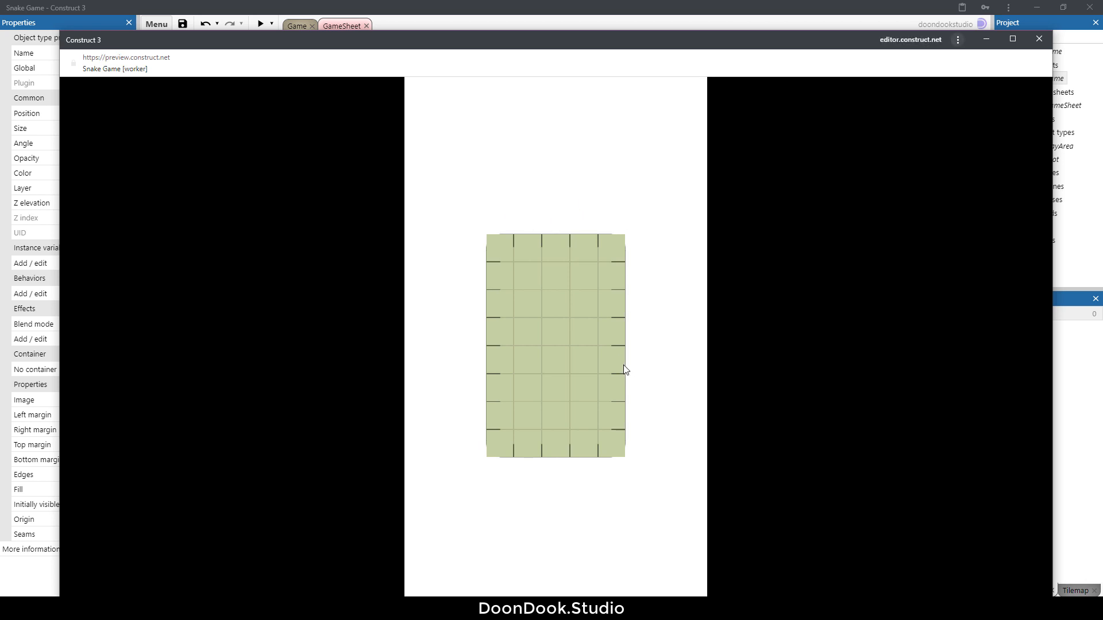
mouse_move(607, 216)
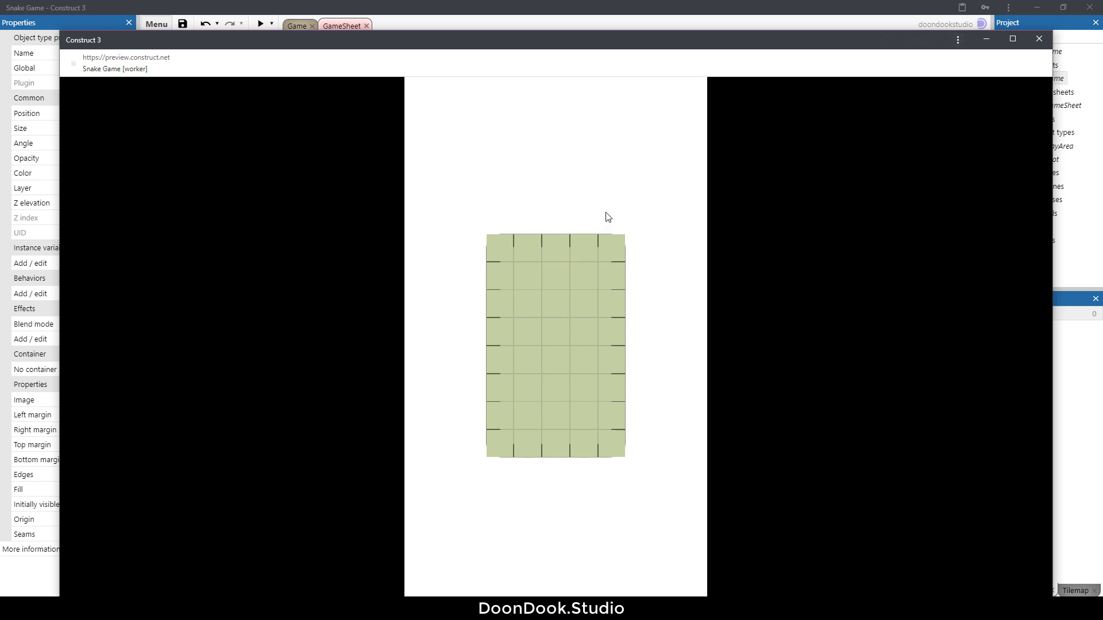
mouse_move(597, 253)
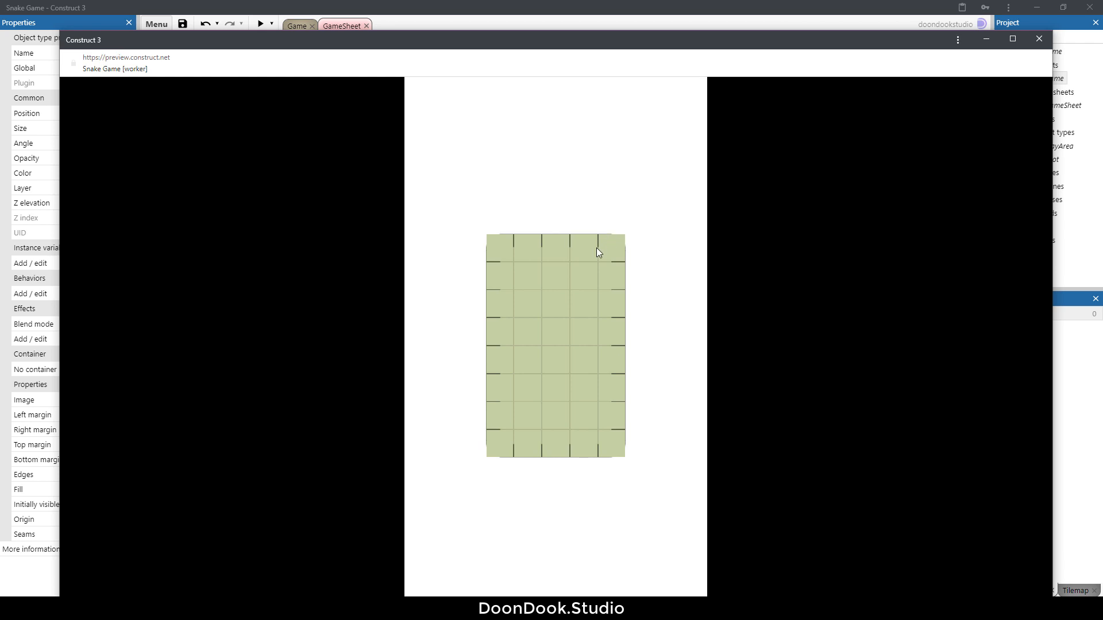
mouse_move(576, 296)
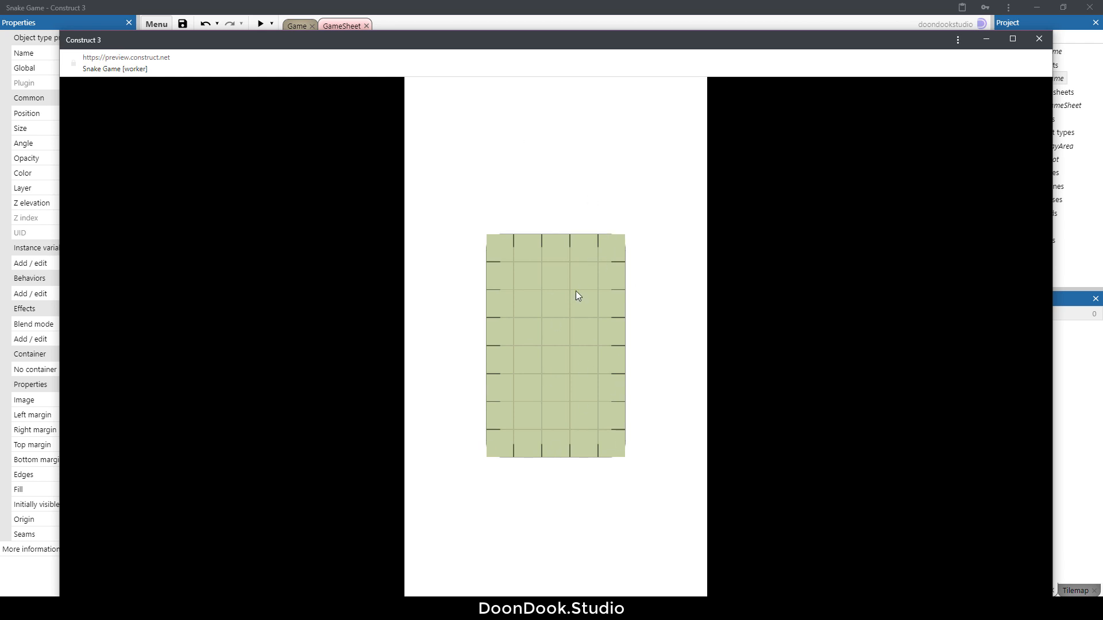
mouse_move(632, 335)
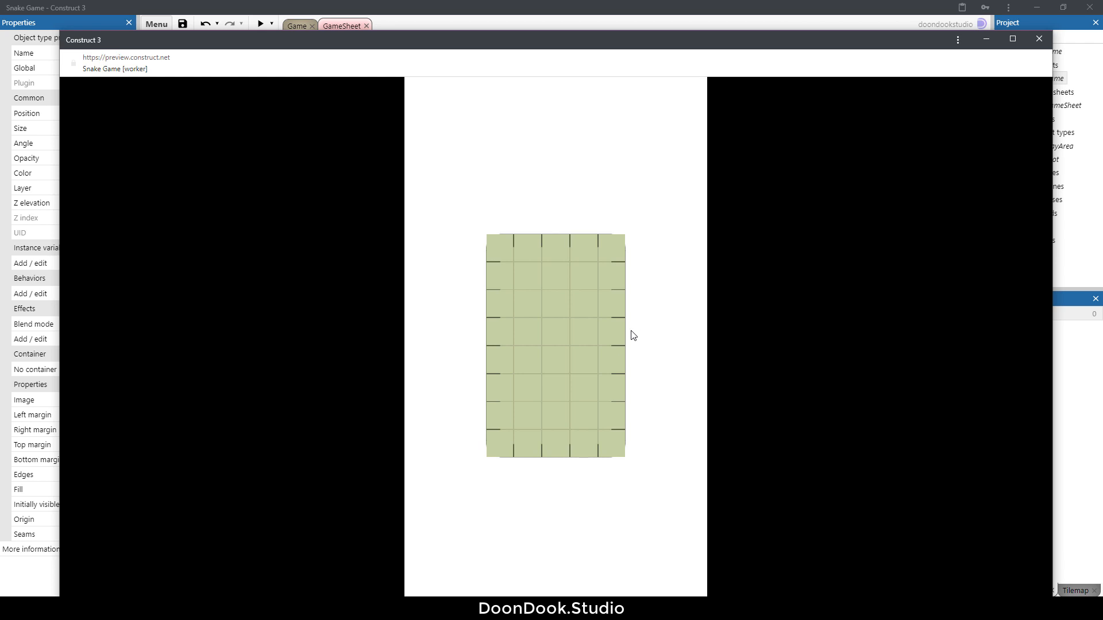
mouse_move(669, 303)
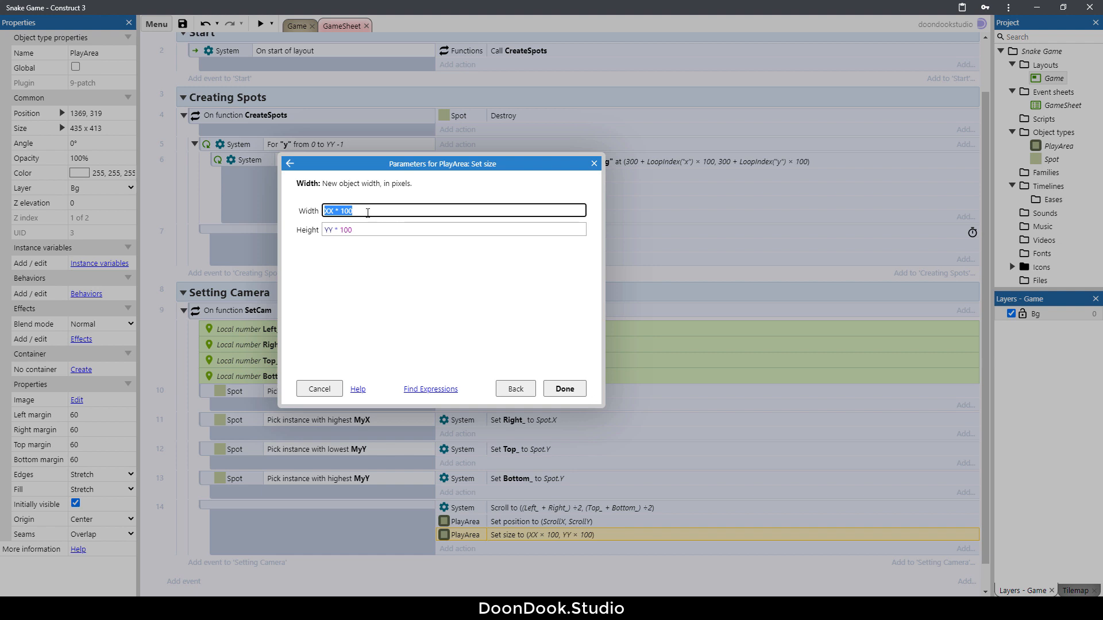
Enlarge the PlayArea size expression with a margin and maximise the preview to see the dark border
click(388, 210)
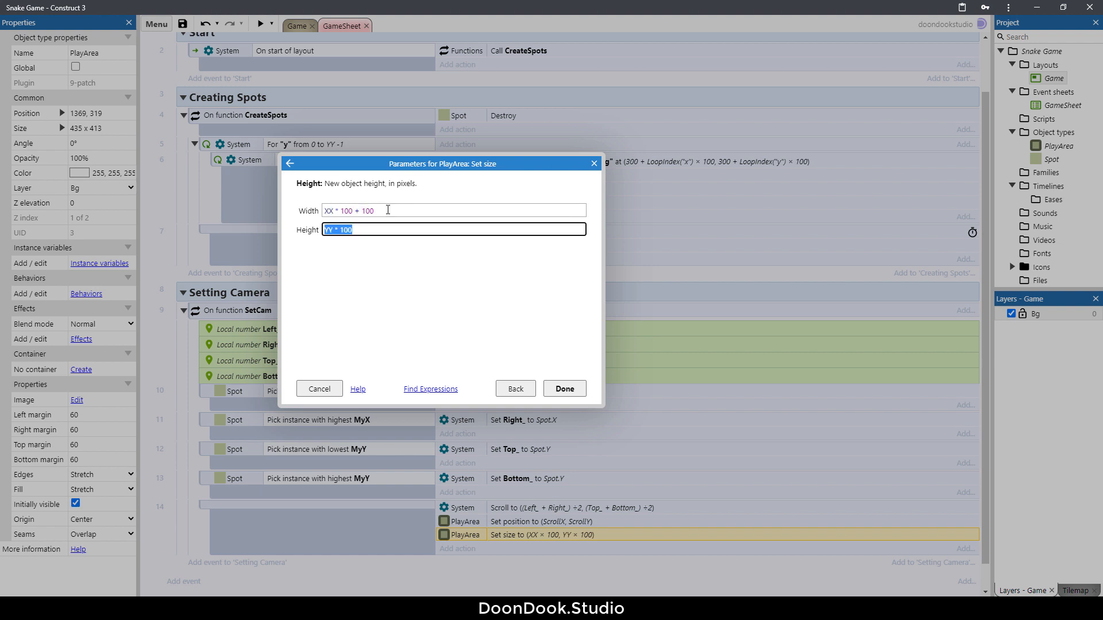
text(+ 10)
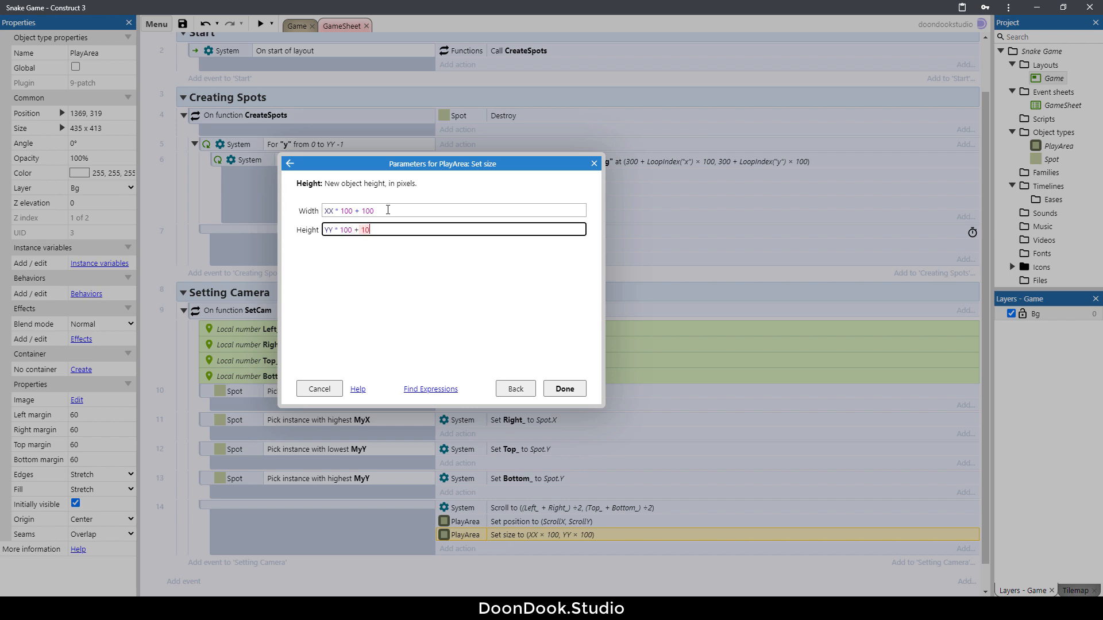
click(564, 388)
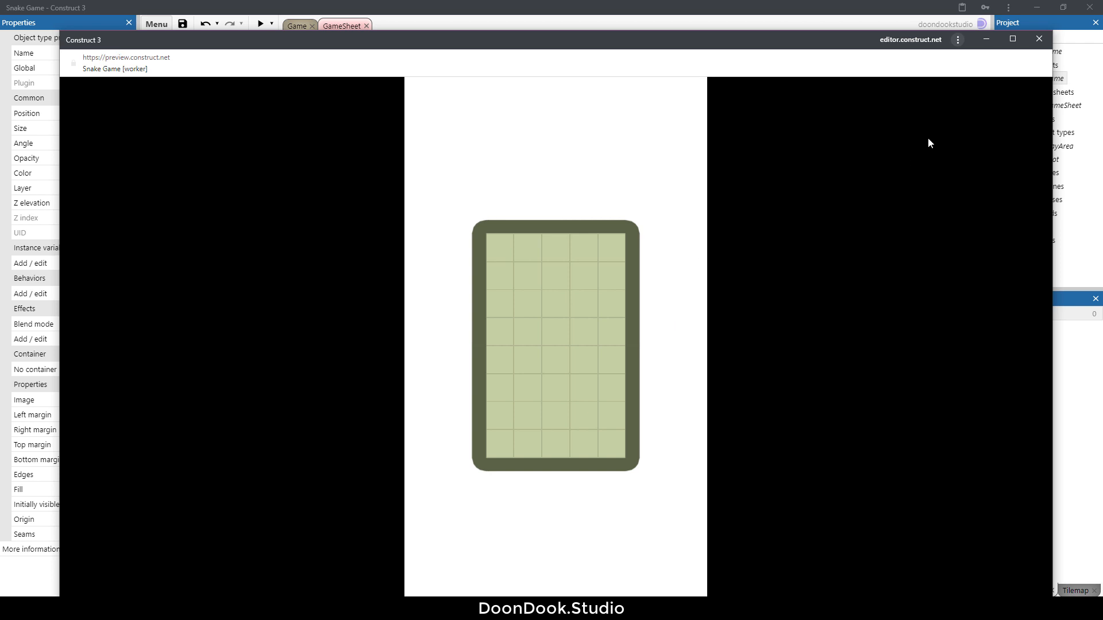
click(1009, 39)
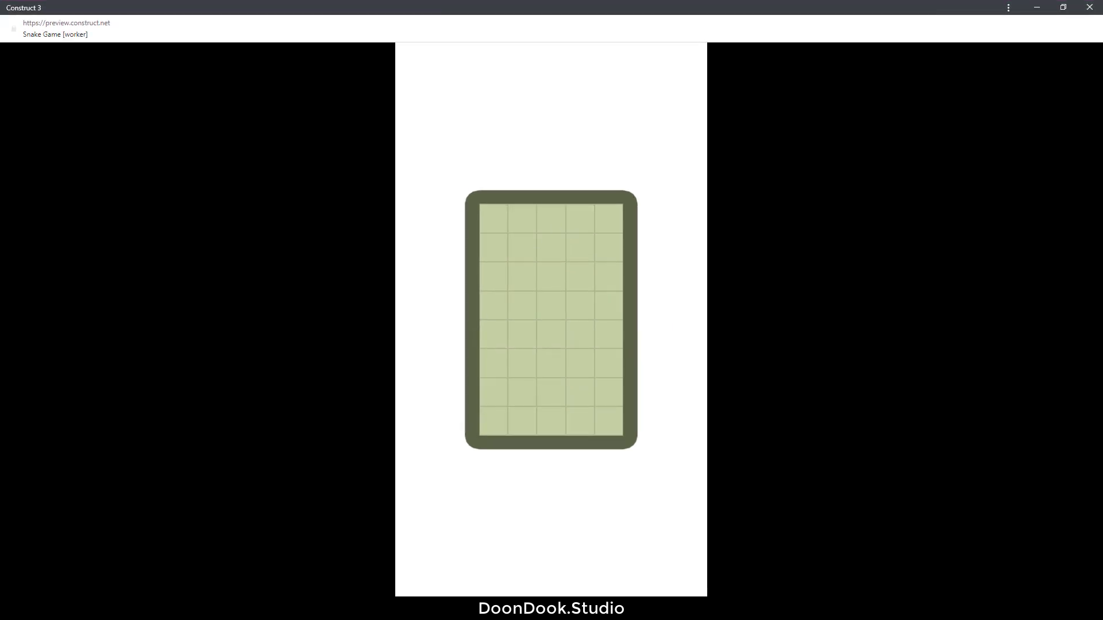